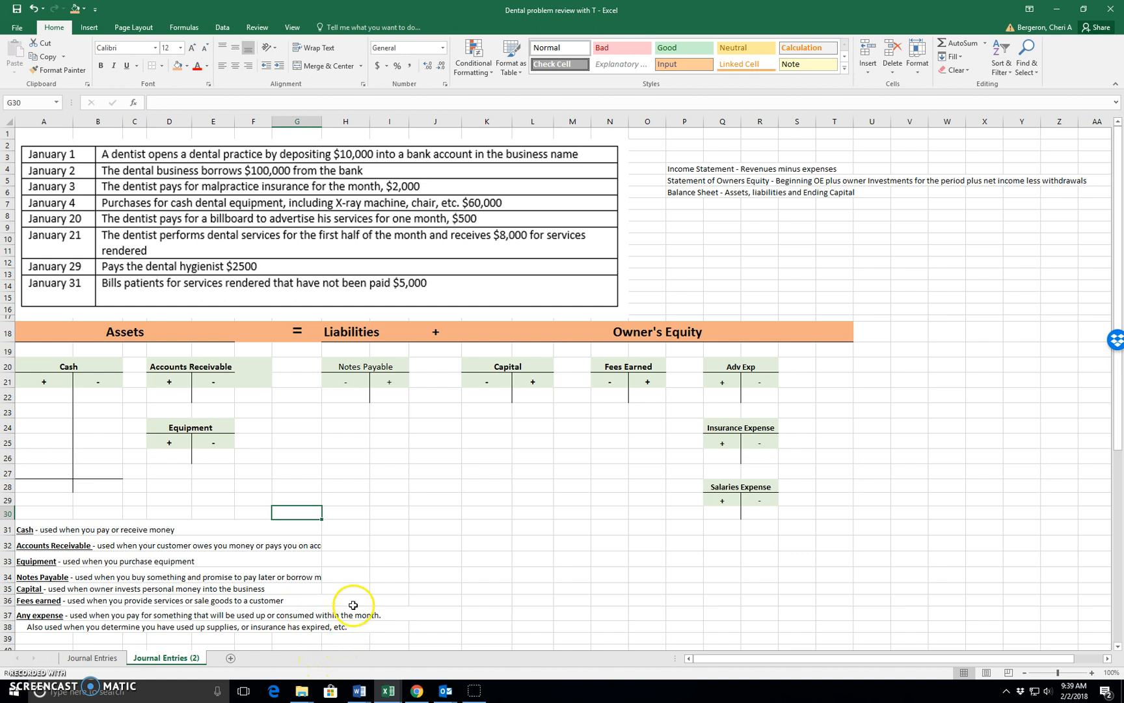
mouse_move(41, 385)
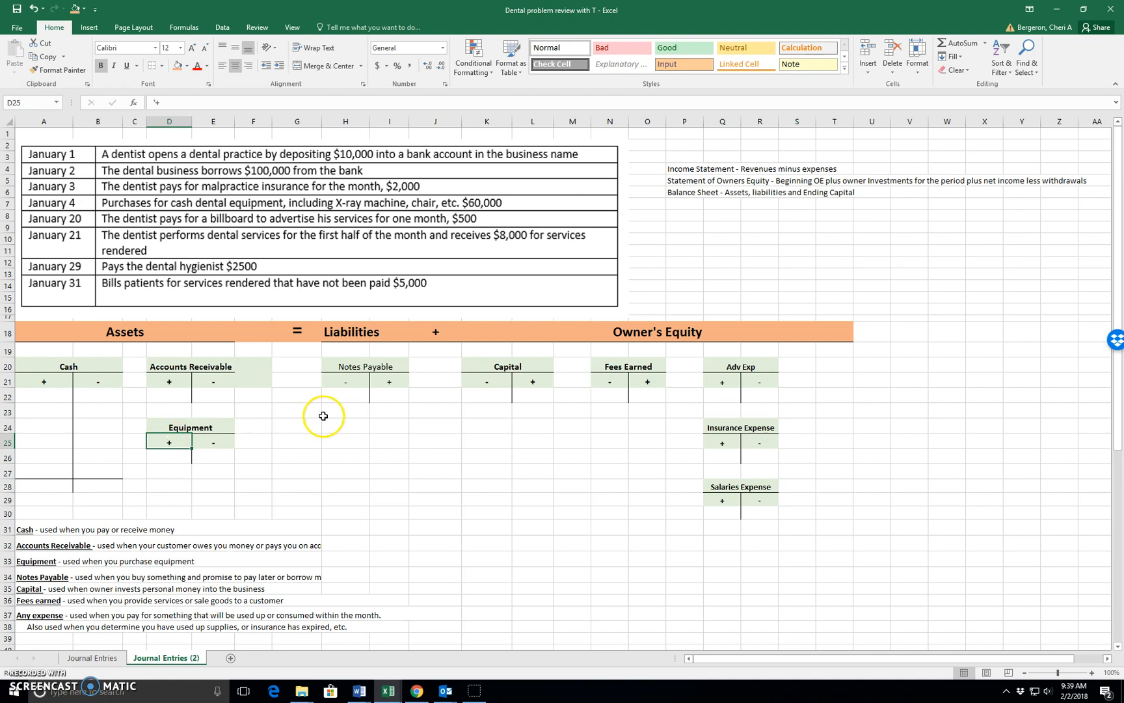
Point out the Notes Payable and Capital increase sides and the Fees Earned definition
left_click(389, 380)
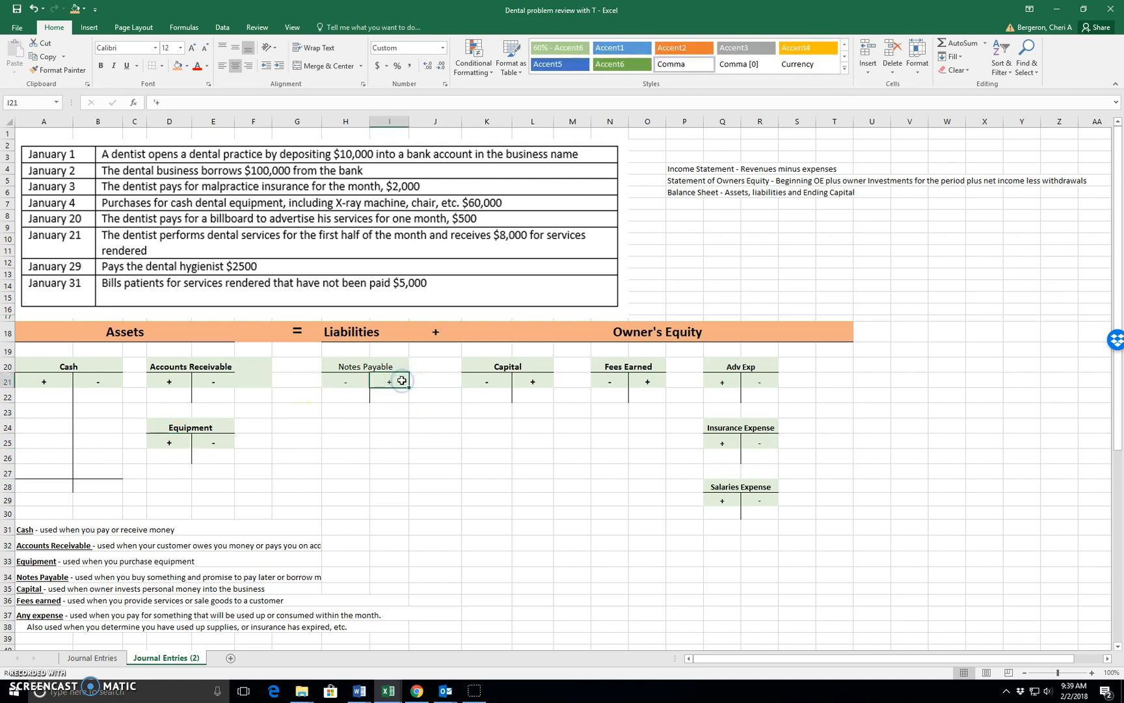
left_click(533, 381)
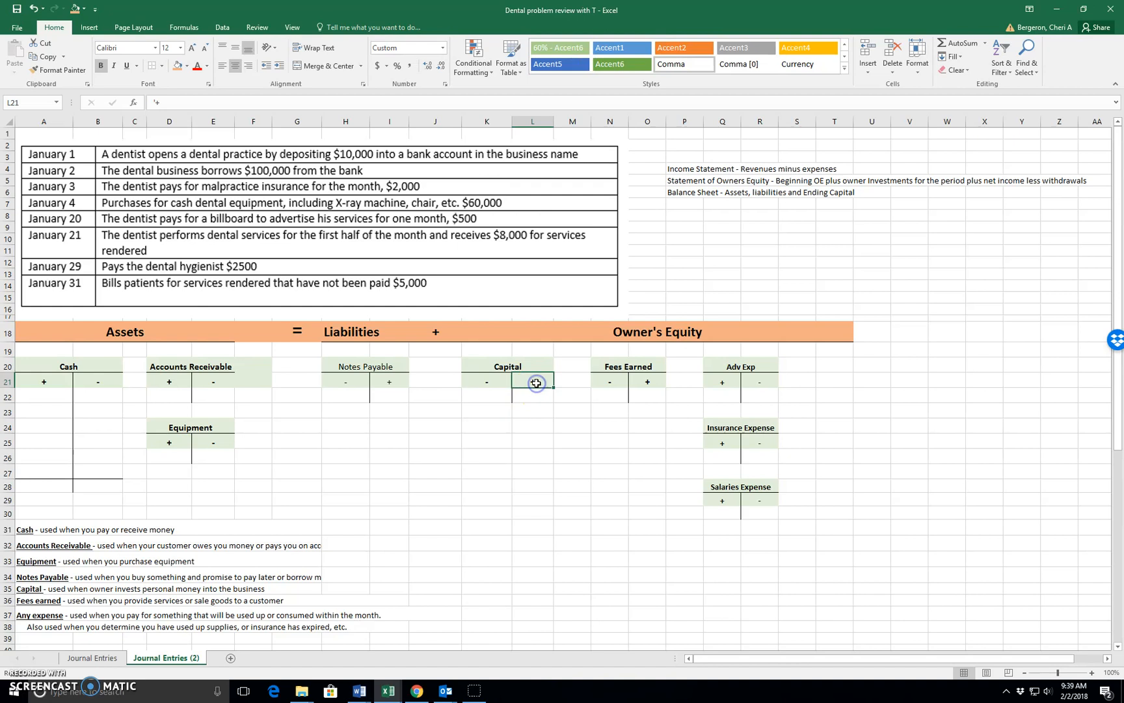
left_click(647, 381)
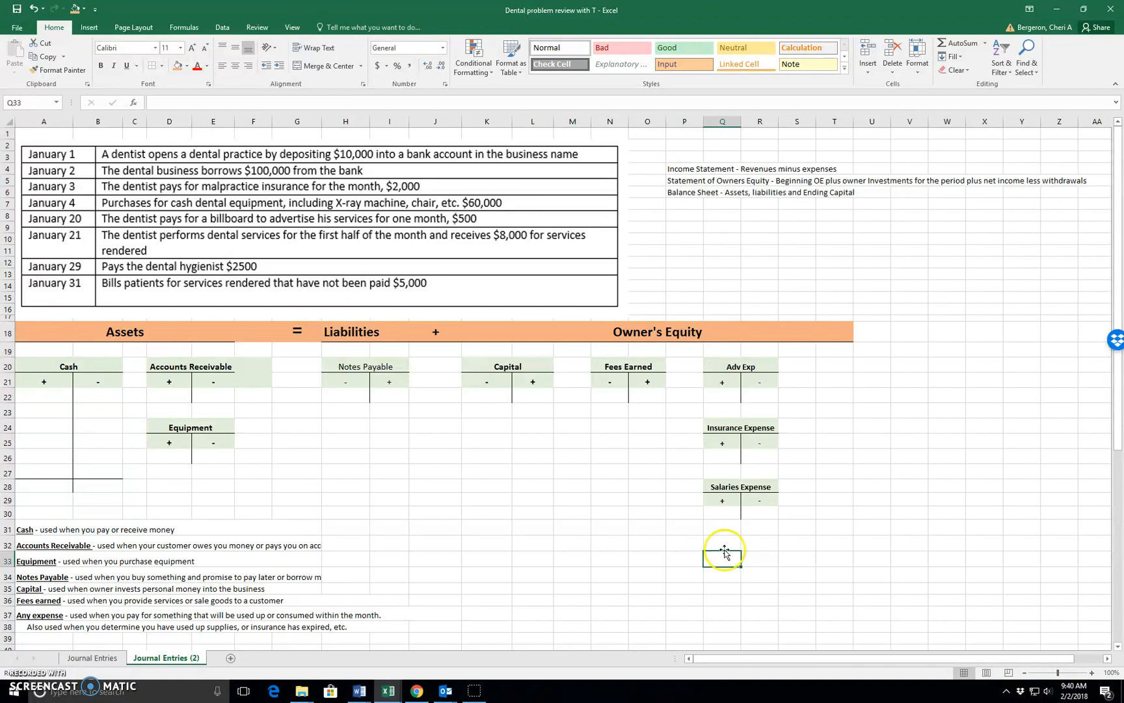
mouse_move(43, 529)
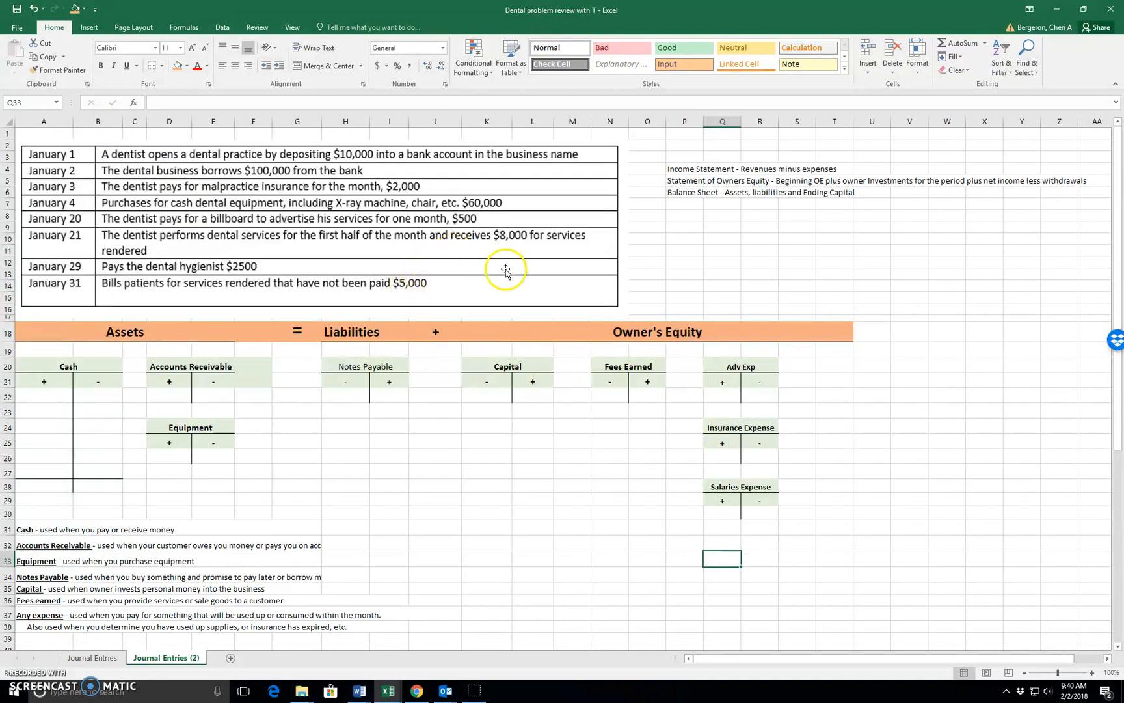
mouse_move(353, 577)
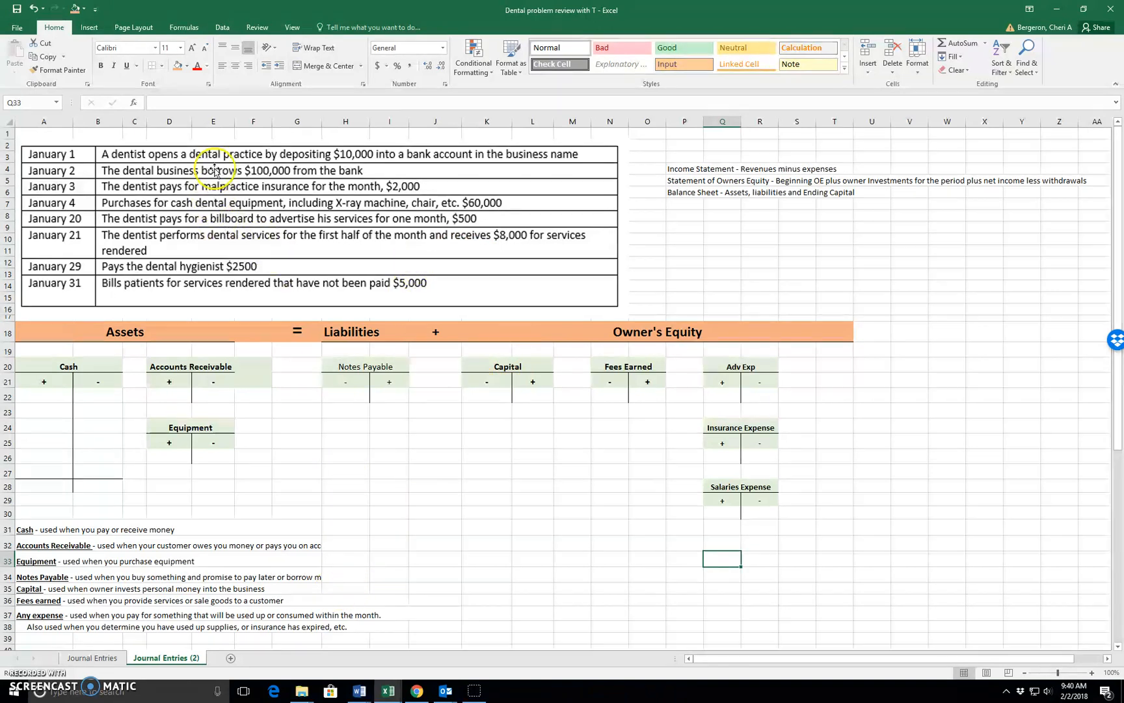
mouse_move(366, 165)
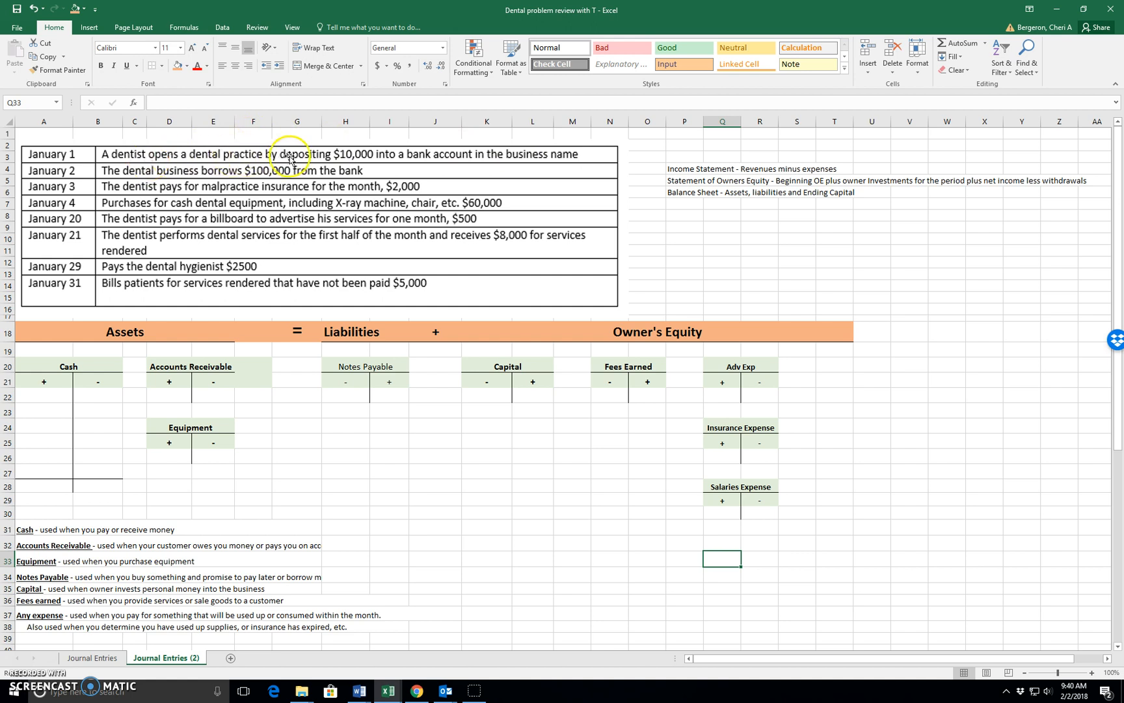
mouse_move(373, 155)
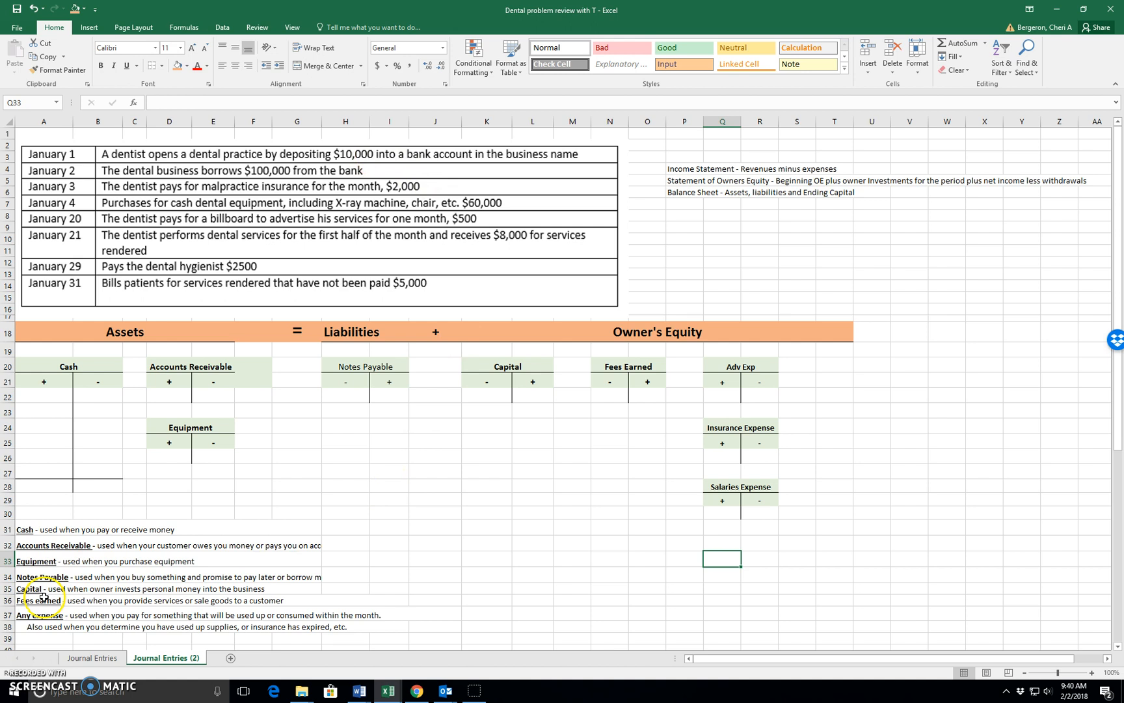
left_click(39, 600)
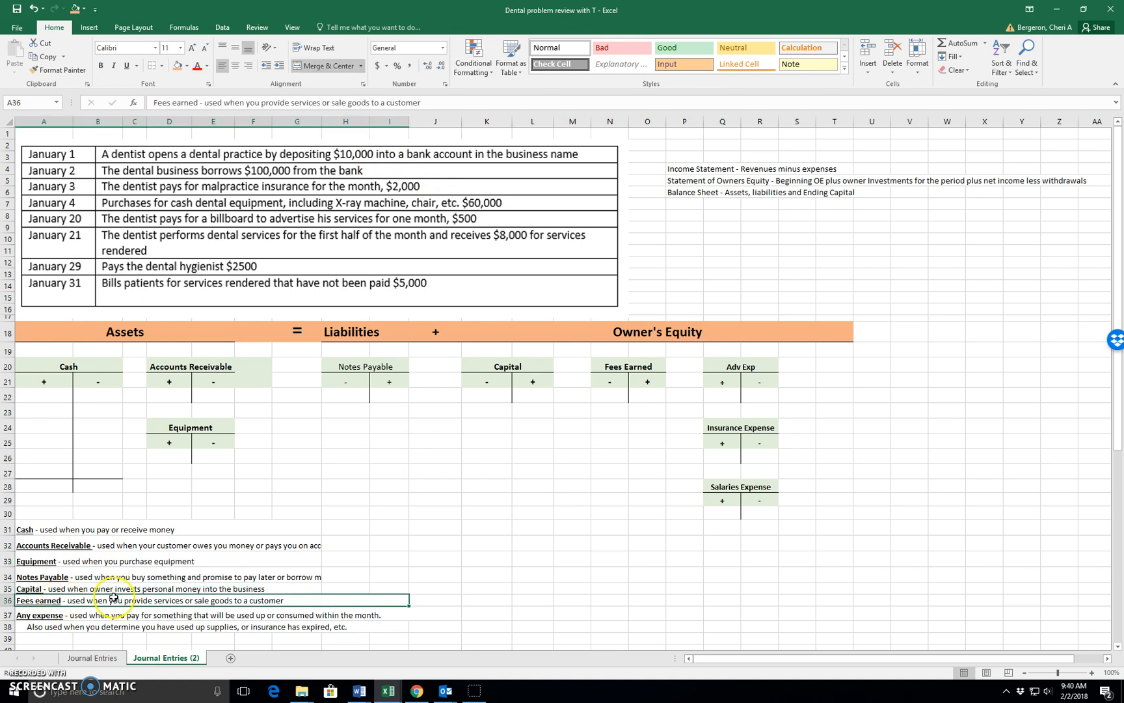
mouse_move(240, 589)
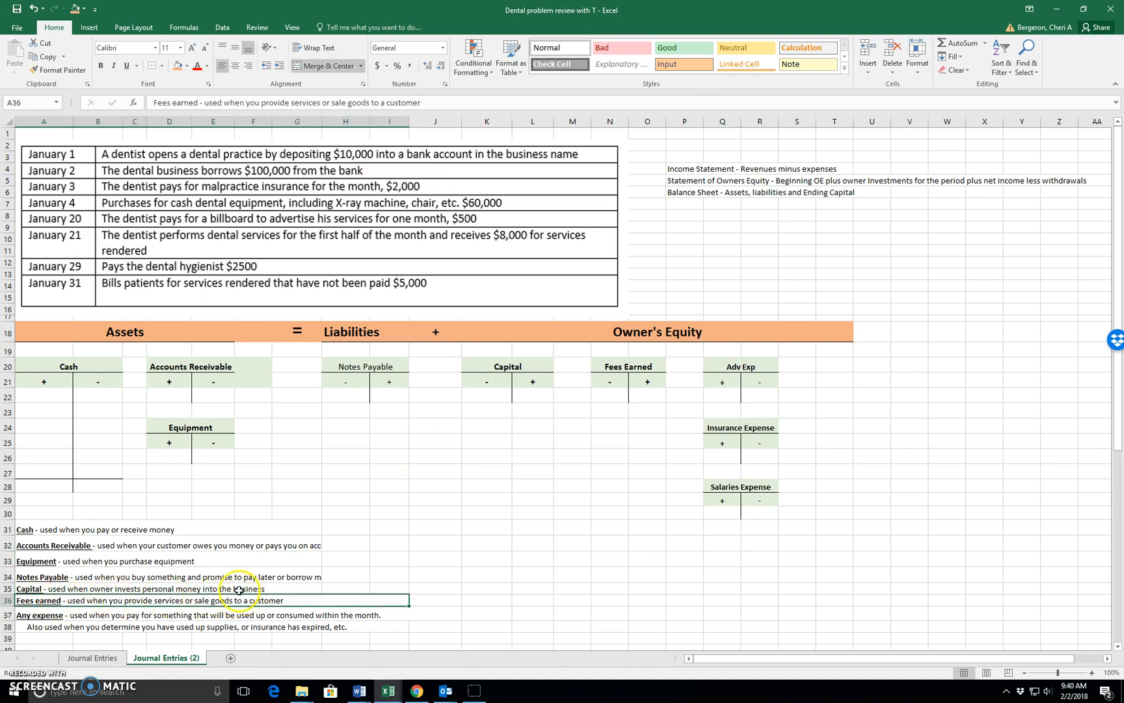
Enter 10,000 under Capital + and Cash +, then check both entries
left_click(532, 395)
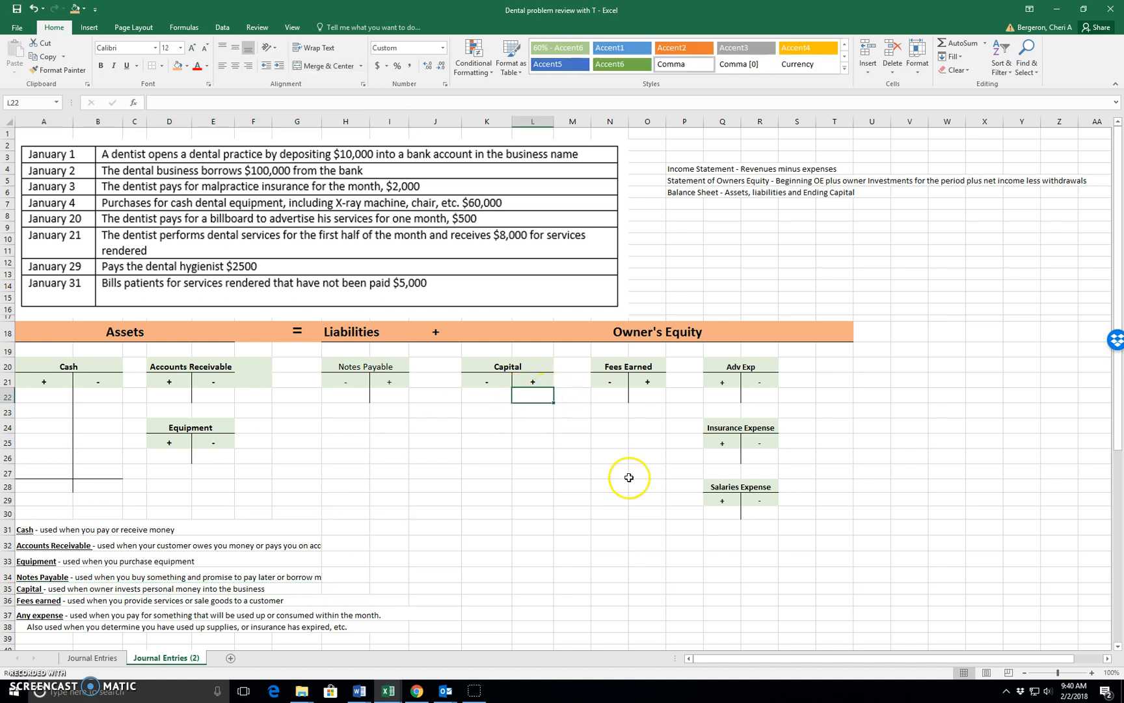
type("10")
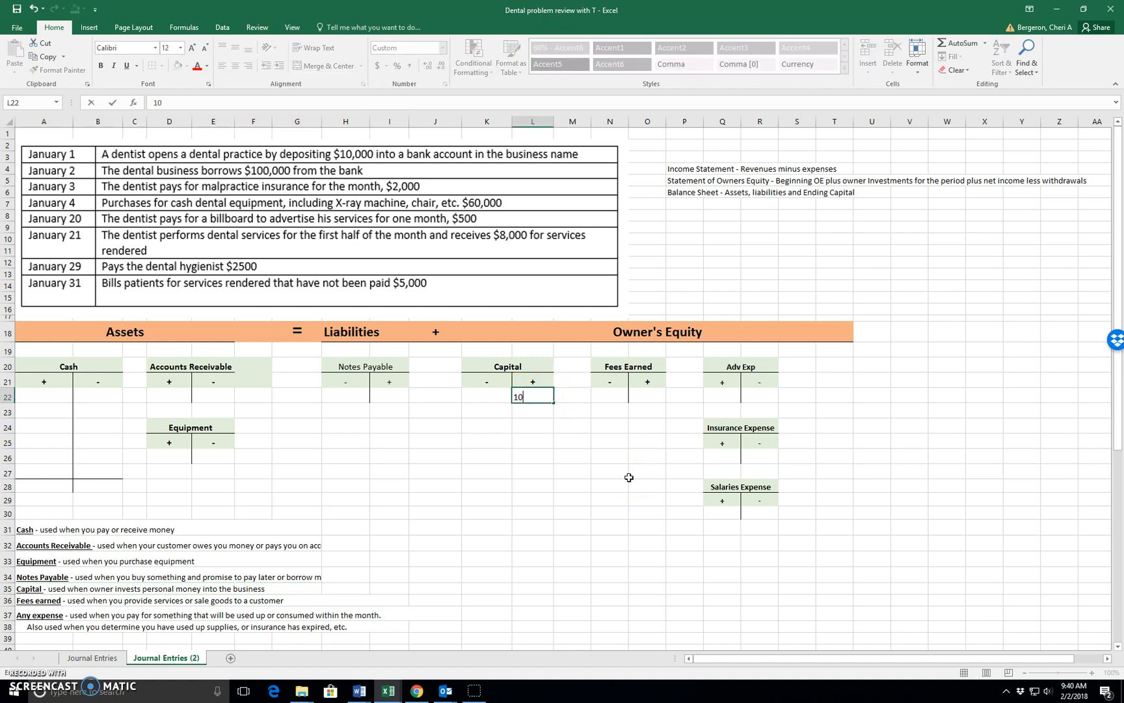
key("enter")
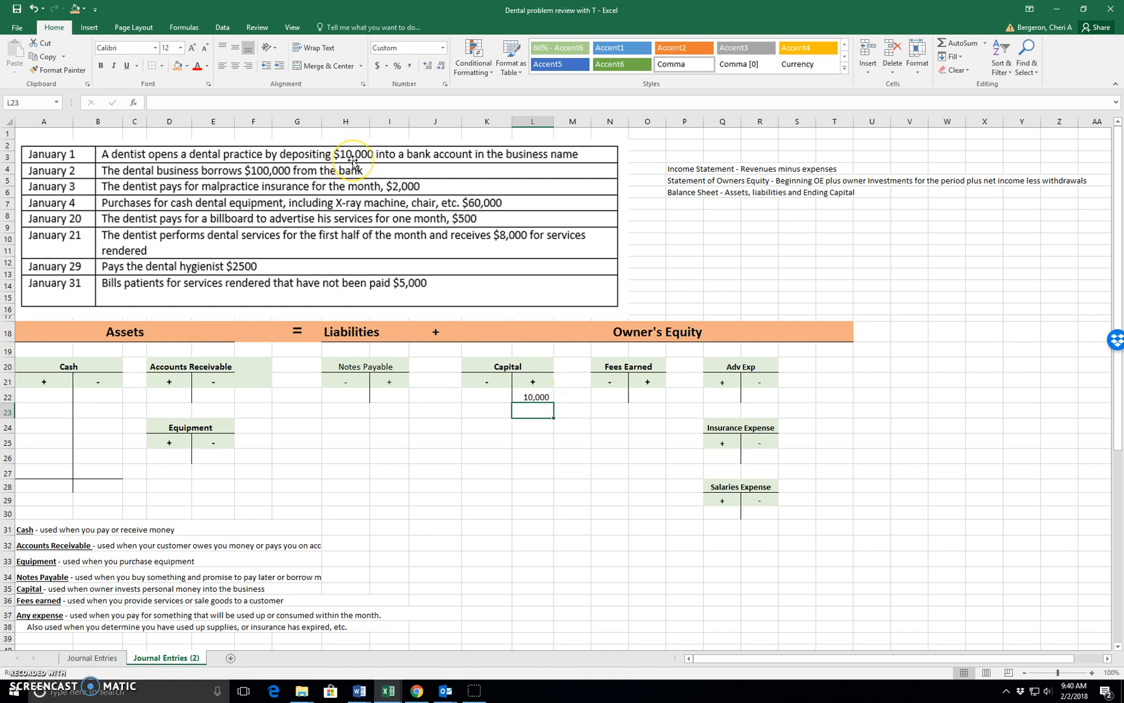
left_click(43, 396)
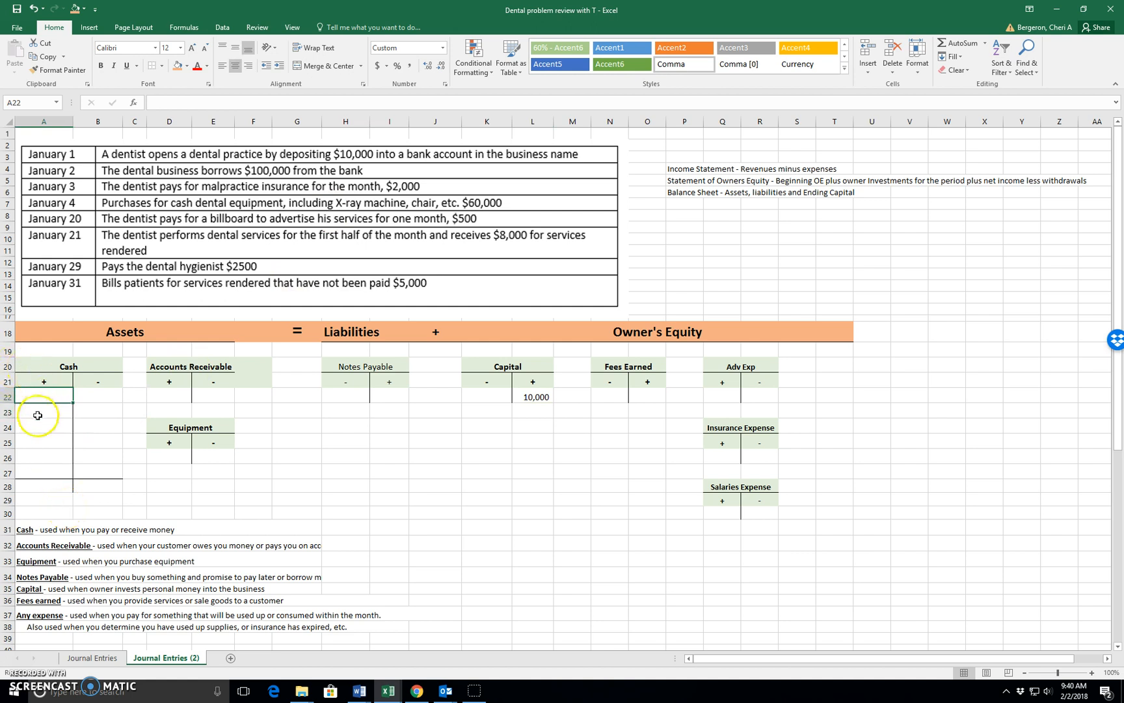
type("10,000")
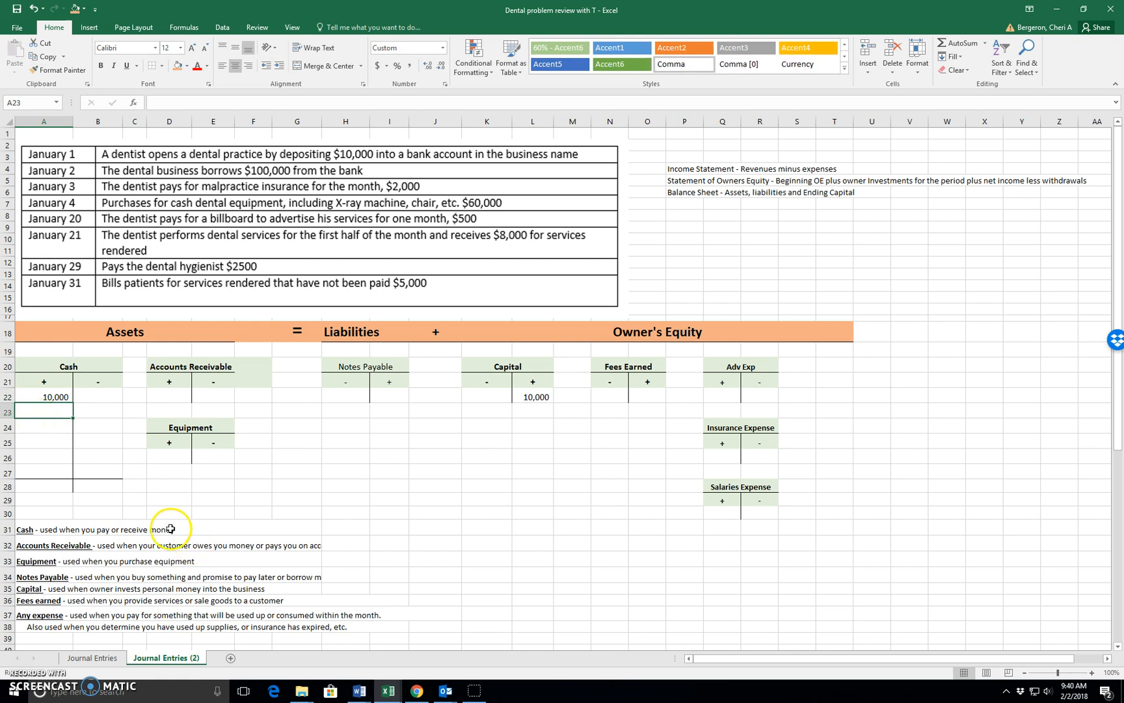
left_click(44, 396)
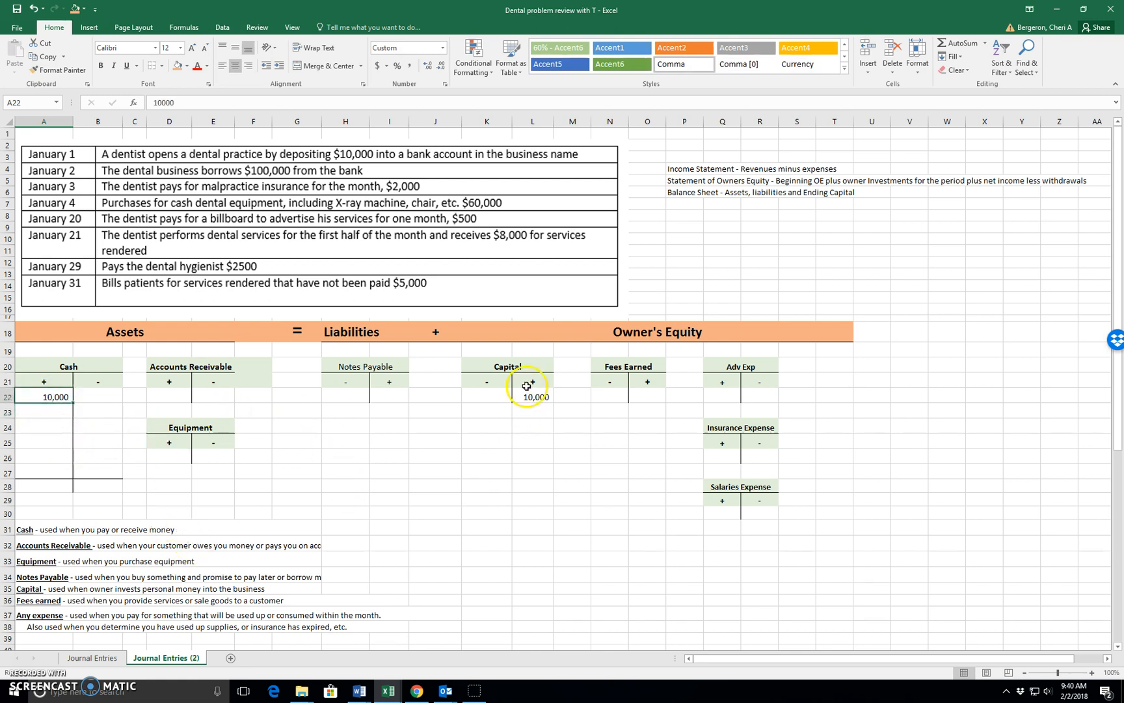
left_click(533, 396)
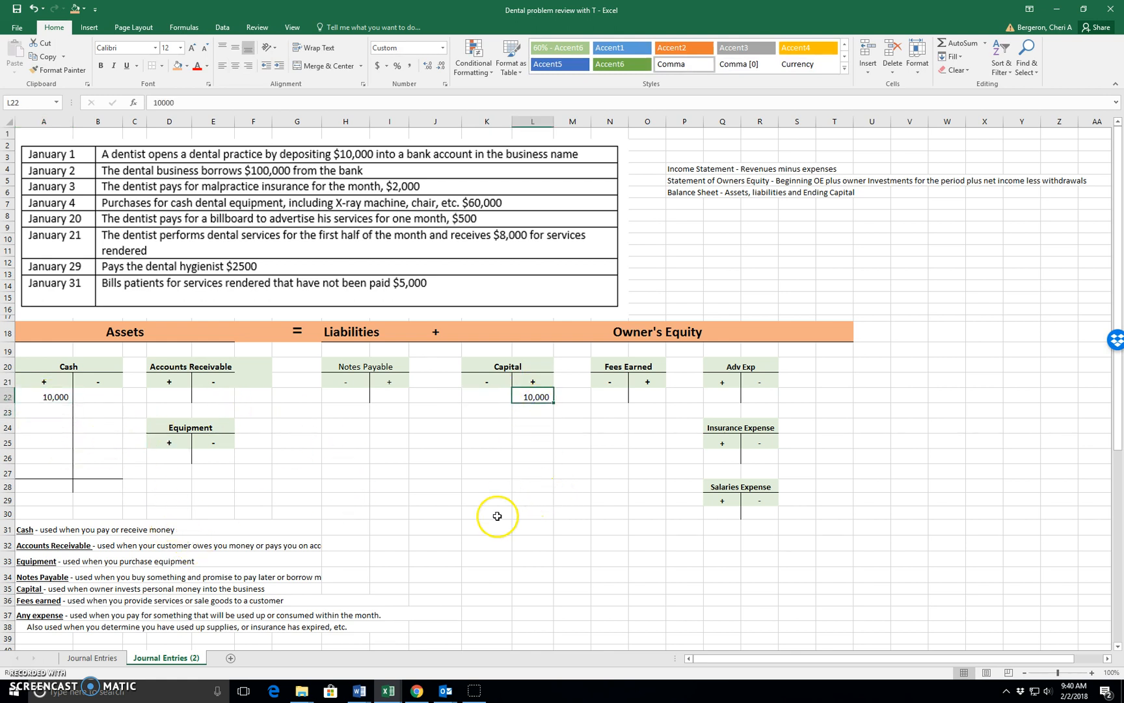
mouse_move(452, 525)
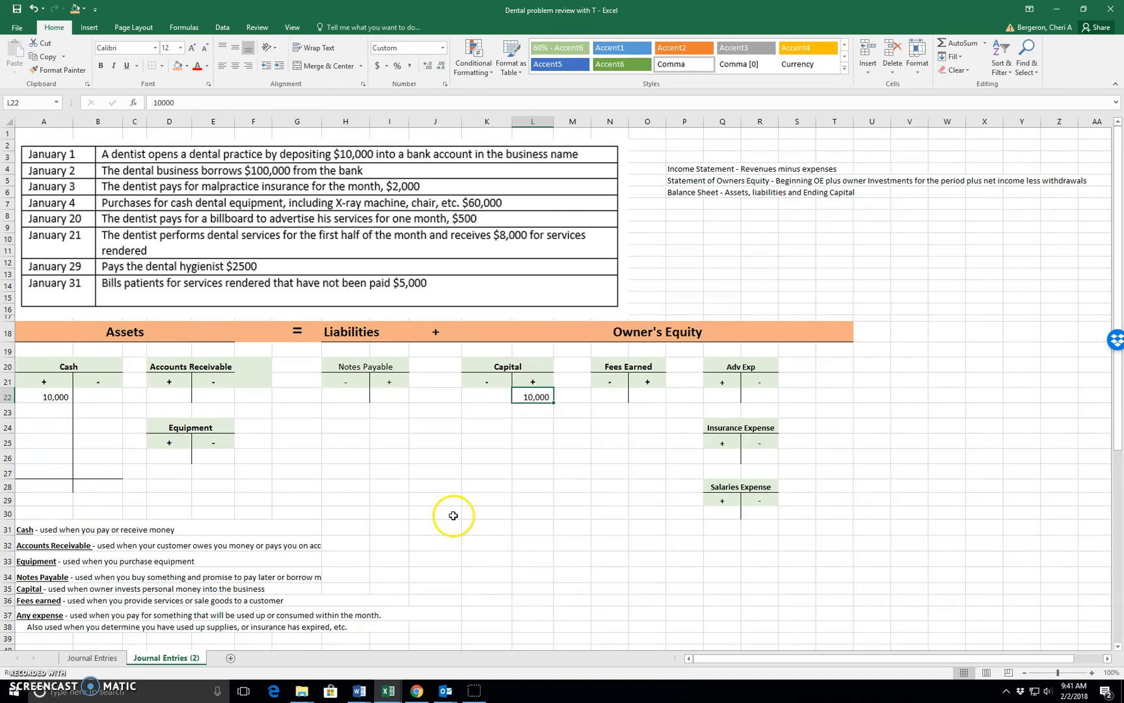
mouse_move(247, 575)
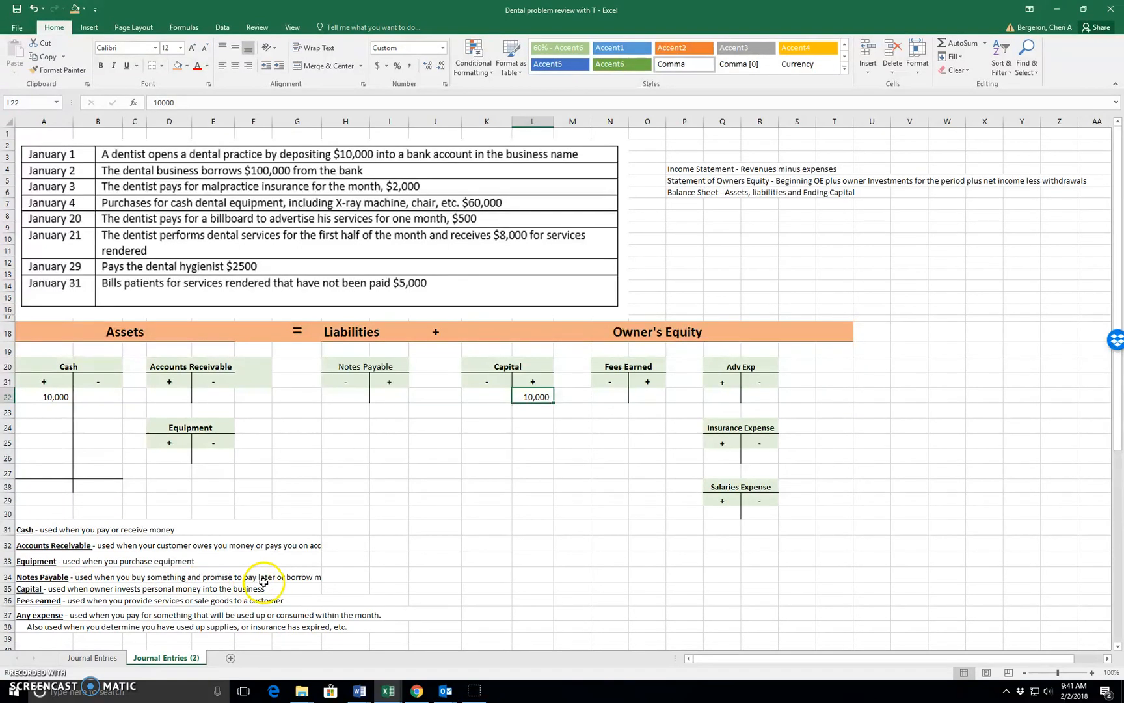
Post the $100,000 bank loan as 100,000 under Notes Payable + and Cash +
left_click(273, 576)
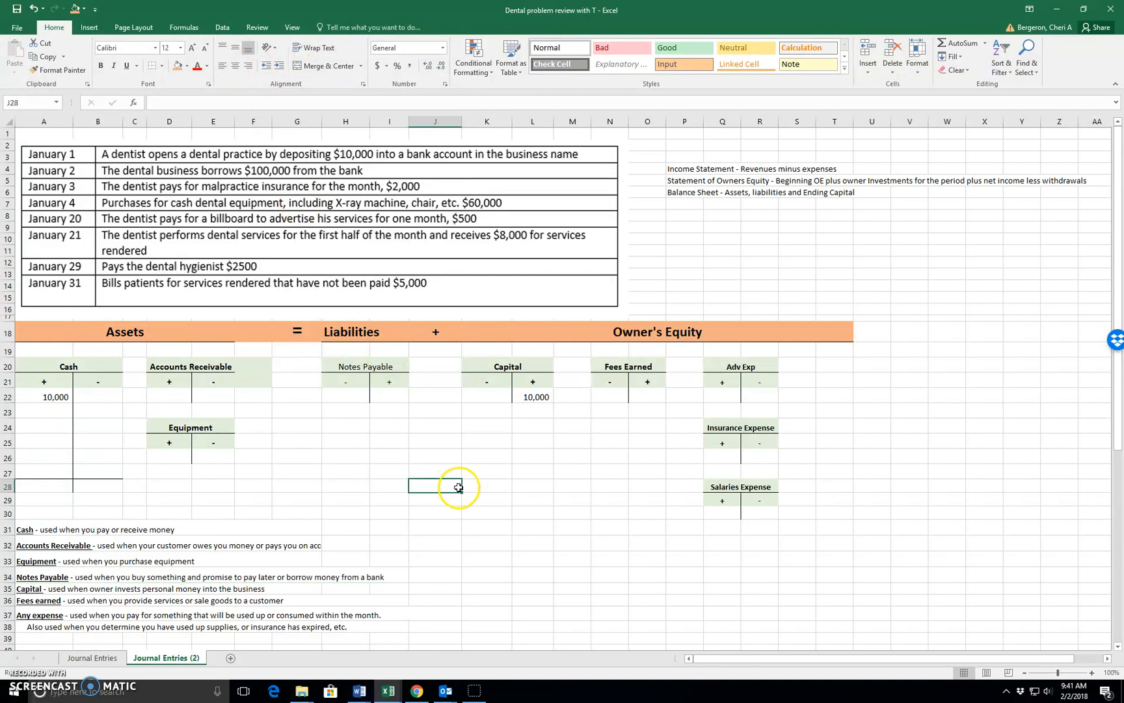
left_click(388, 396)
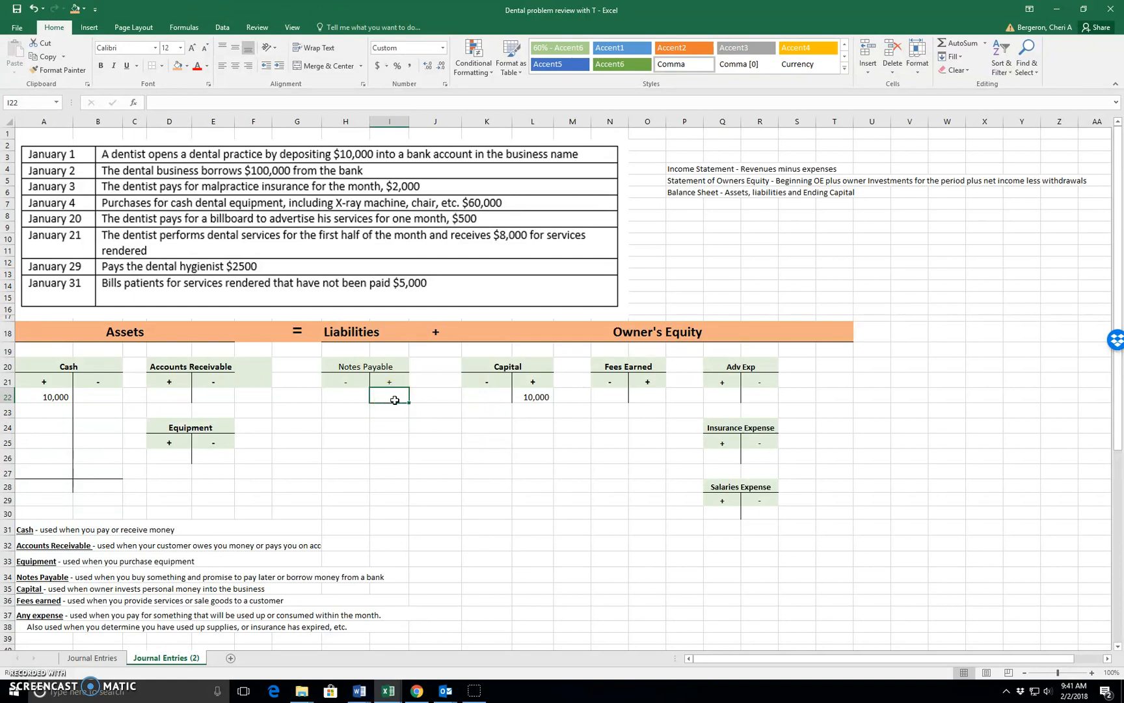
type("100,000")
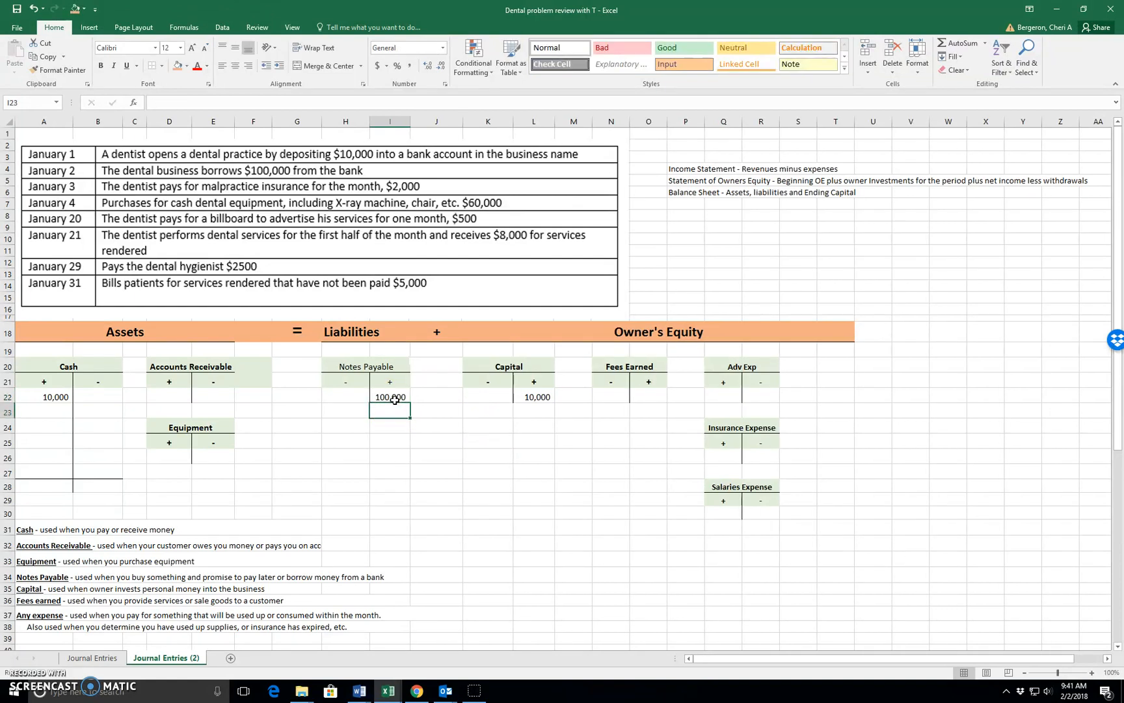
mouse_move(443, 418)
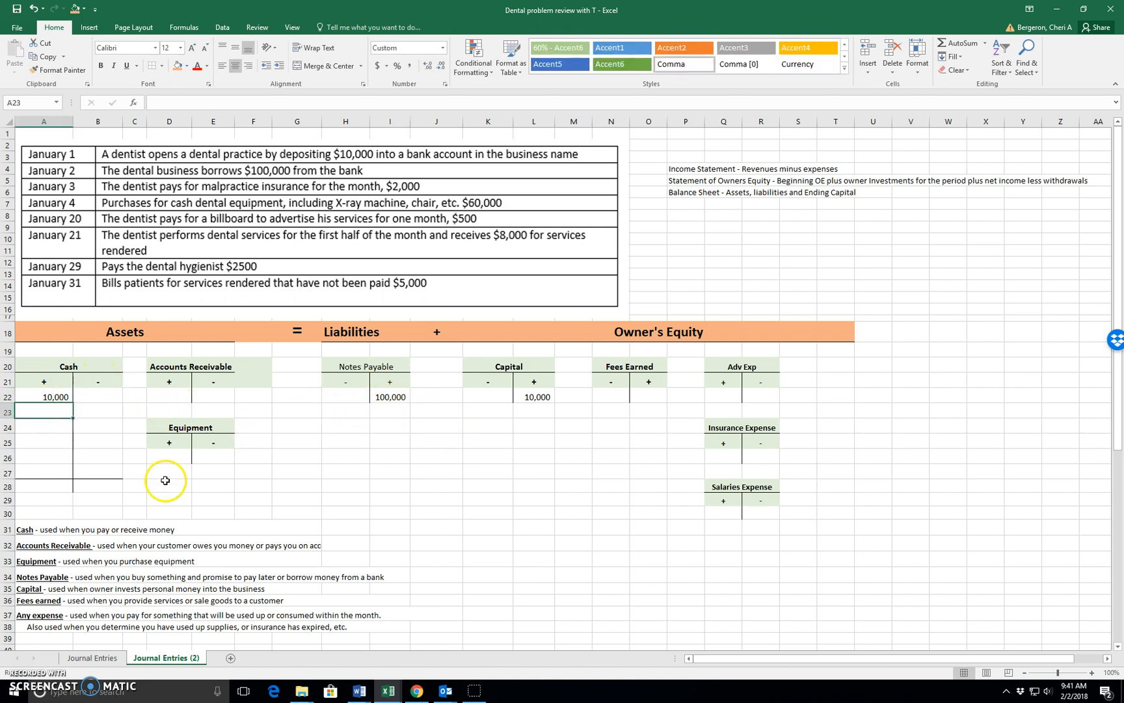
type("100,000")
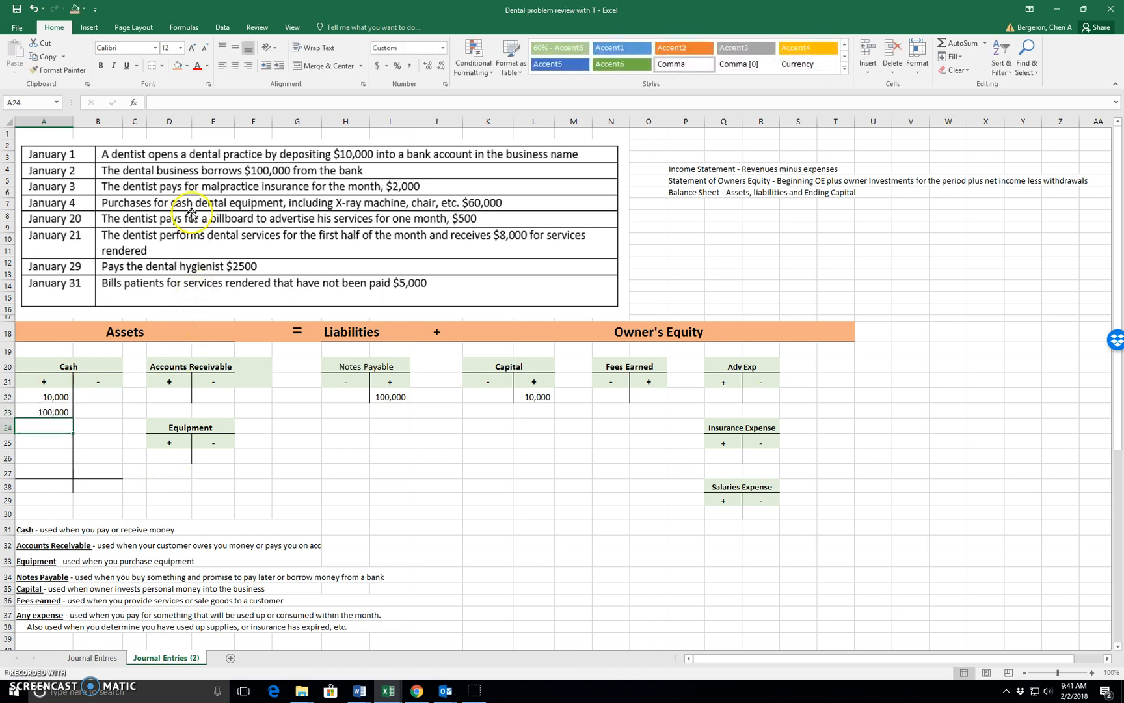
mouse_move(204, 208)
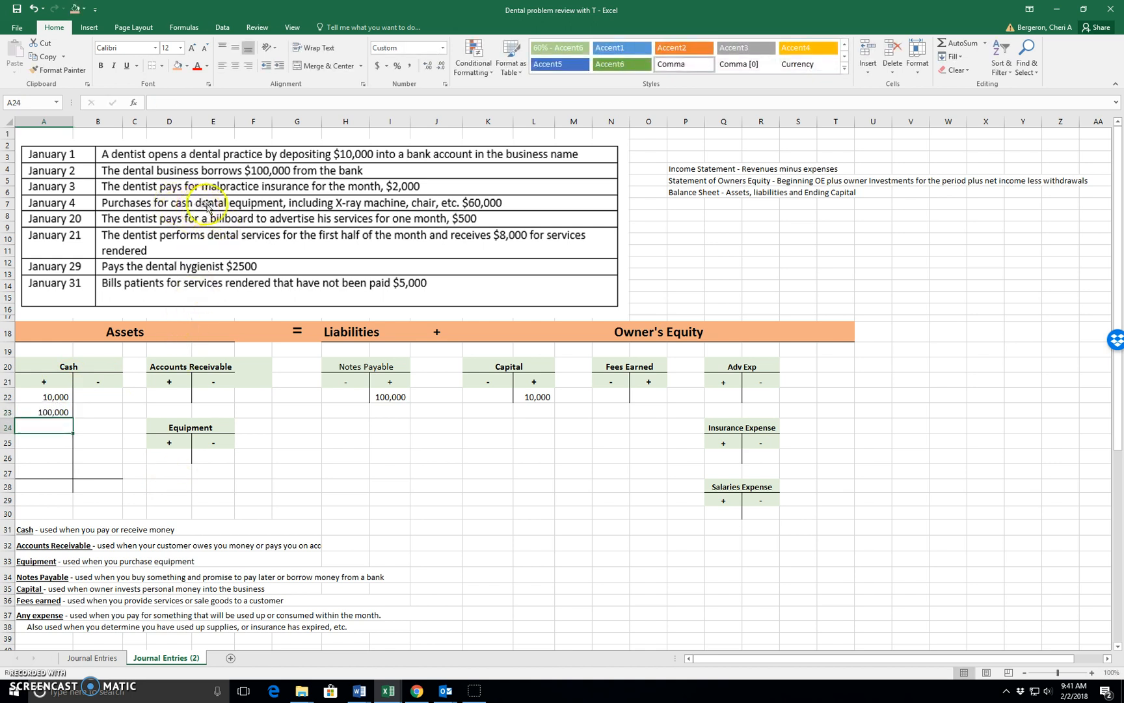
mouse_move(386, 195)
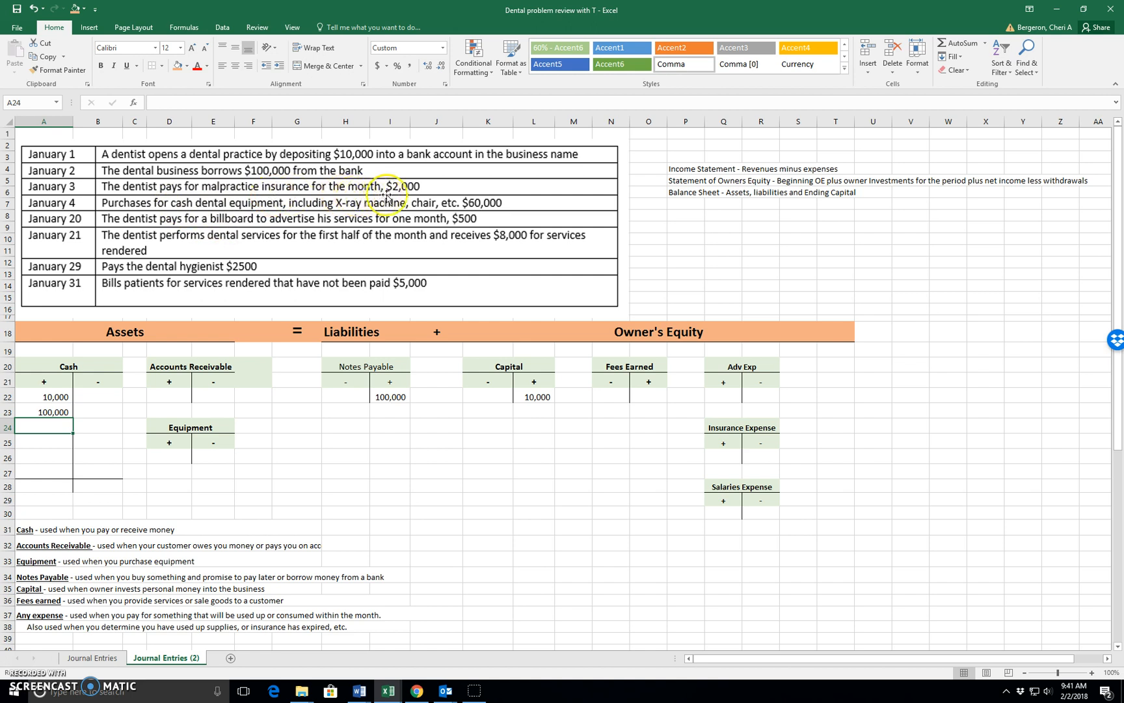
mouse_move(120, 644)
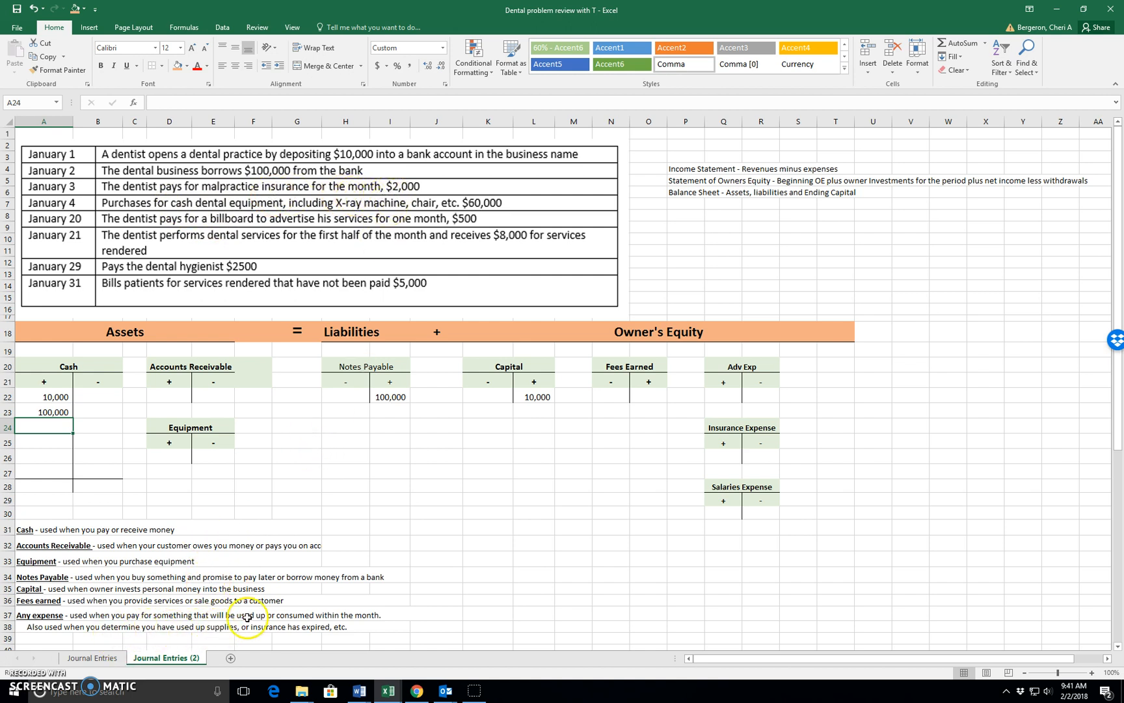
mouse_move(333, 620)
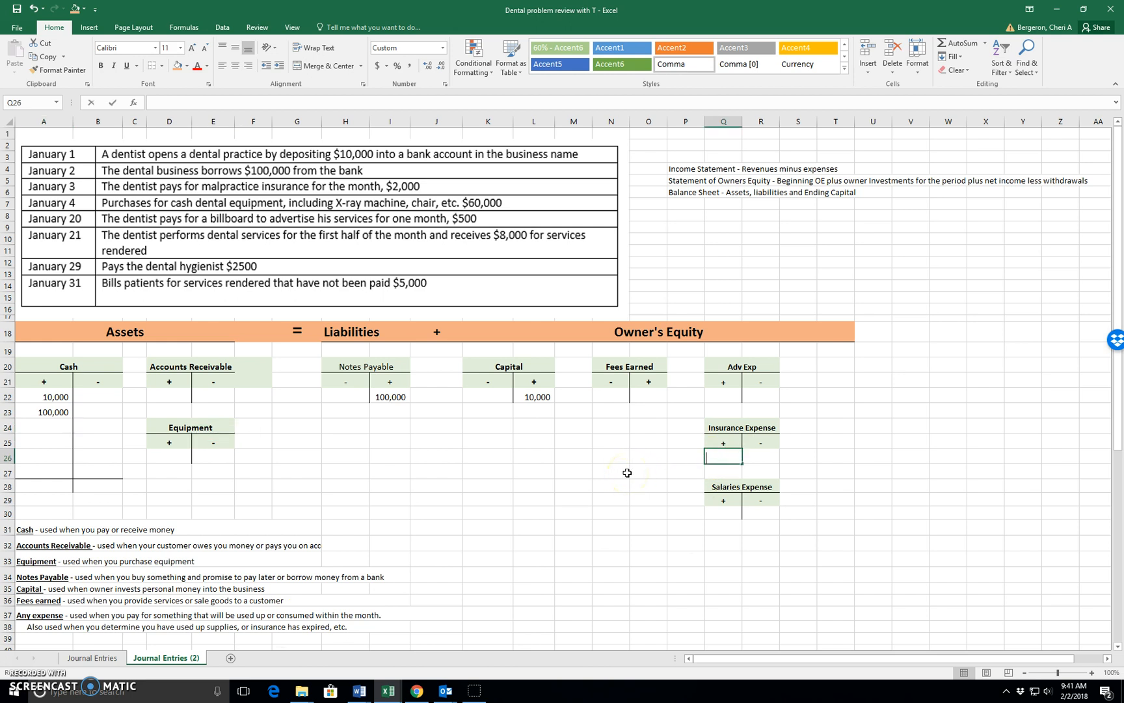
Enter 2,000 in Cash's minus column for the January 3 insurance payment
type("2000")
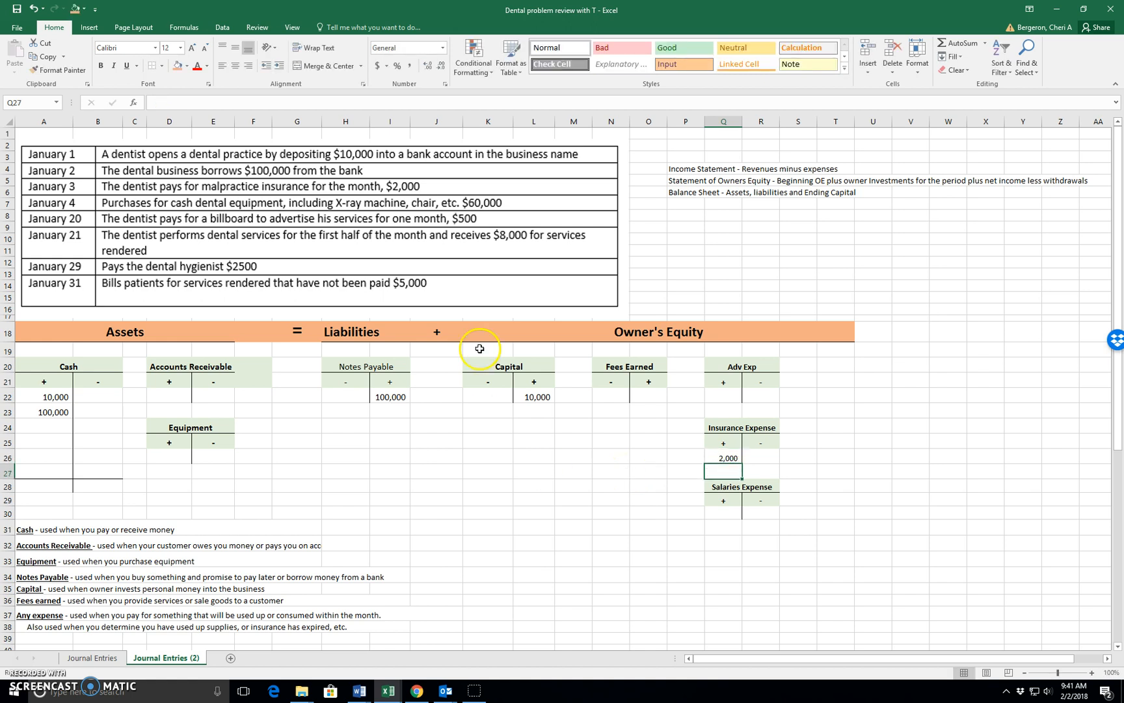
mouse_move(85, 438)
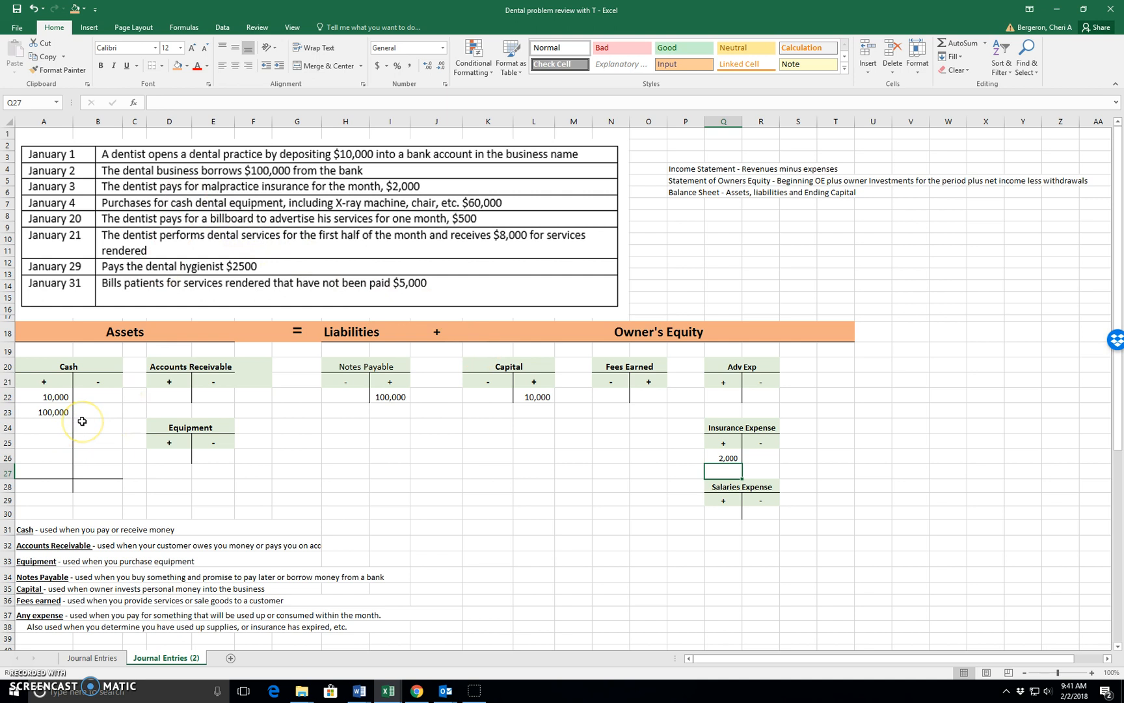
left_click(98, 426)
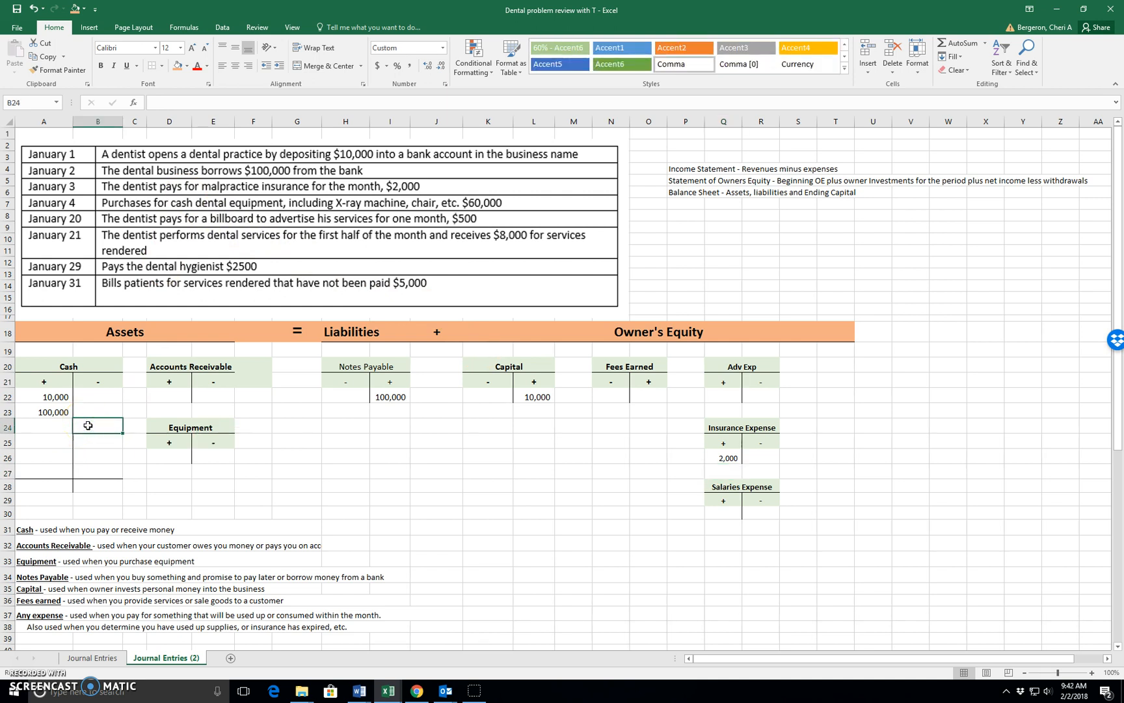
type("200")
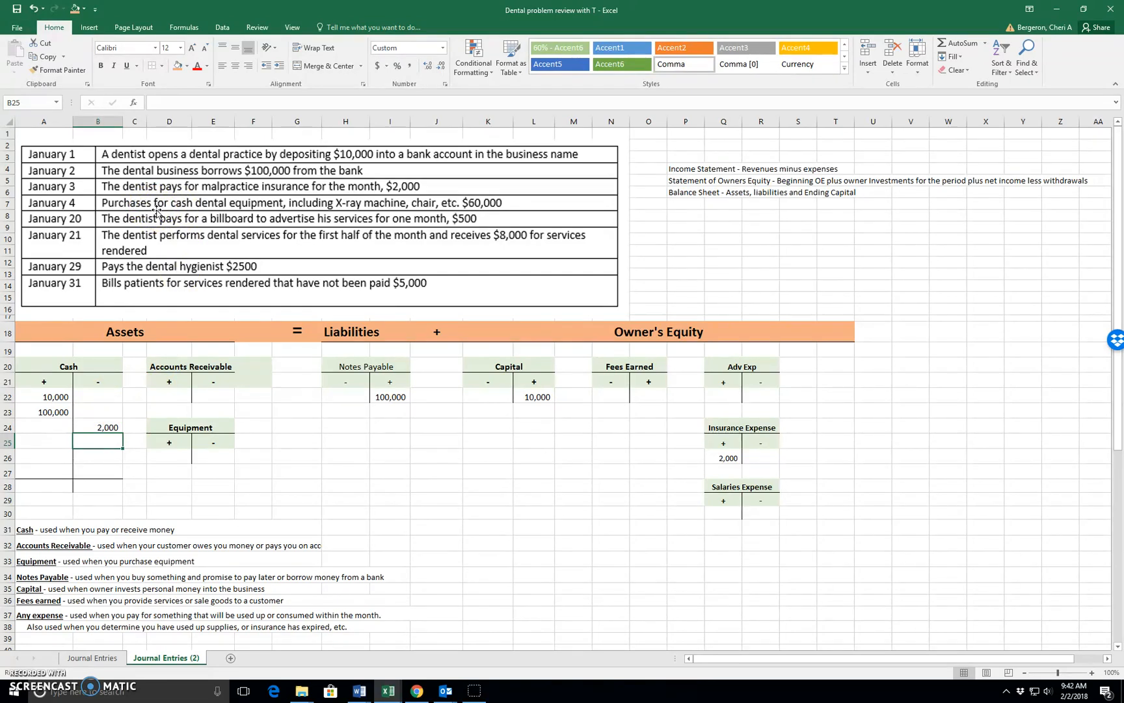
mouse_move(205, 518)
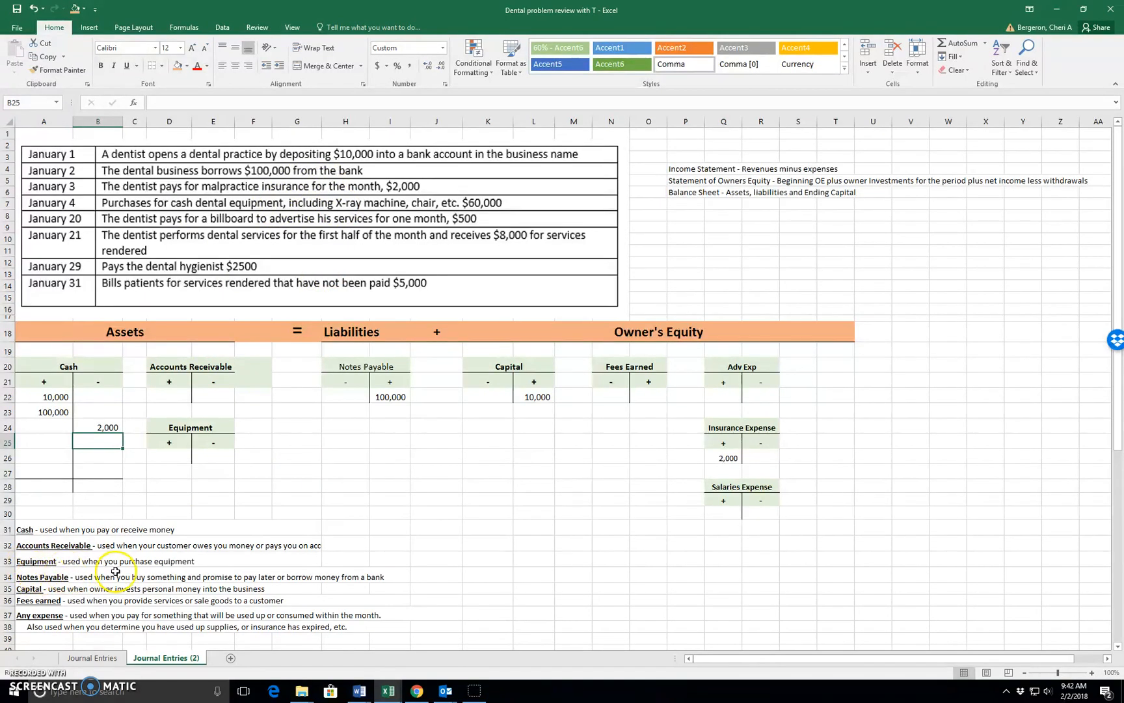
Enter 60,000 under Equipment + and Cash − for the equipment purchase
left_click(345, 512)
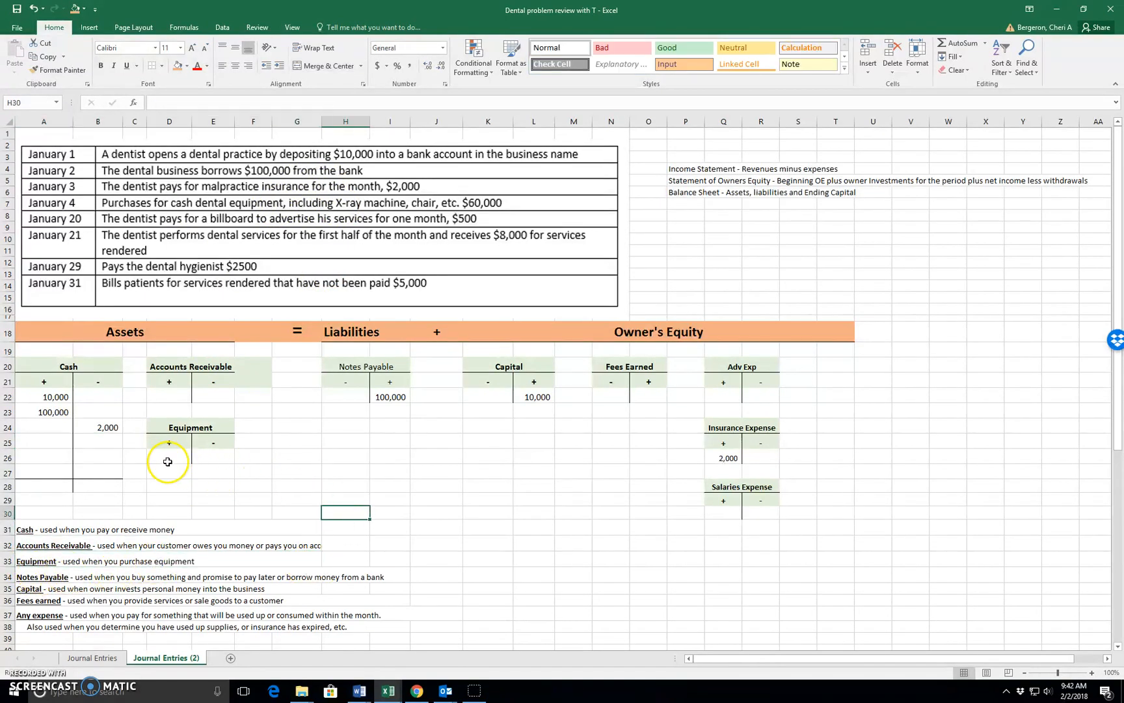
left_click(169, 457)
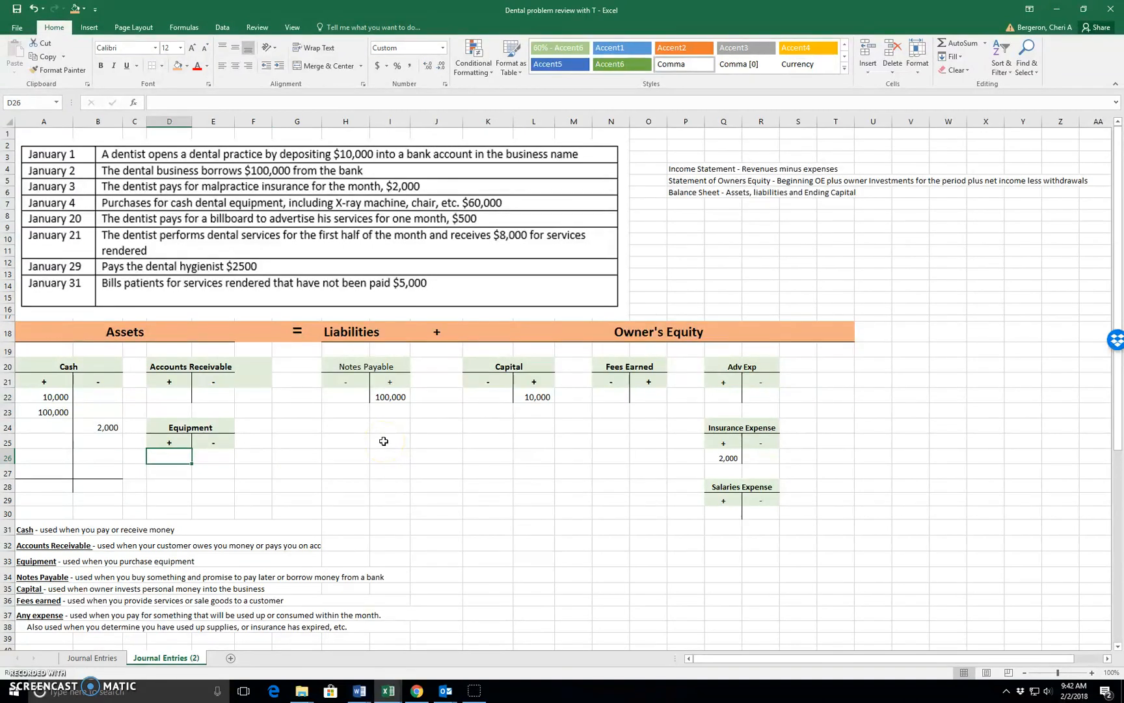
type("6000")
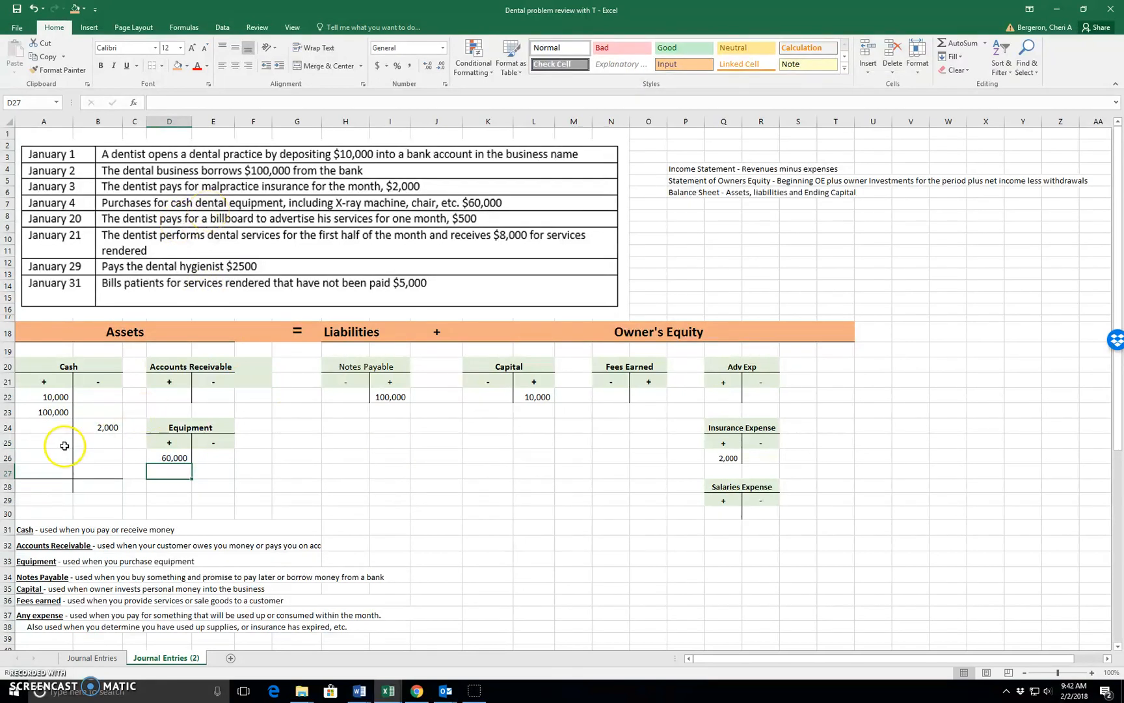
type("6")
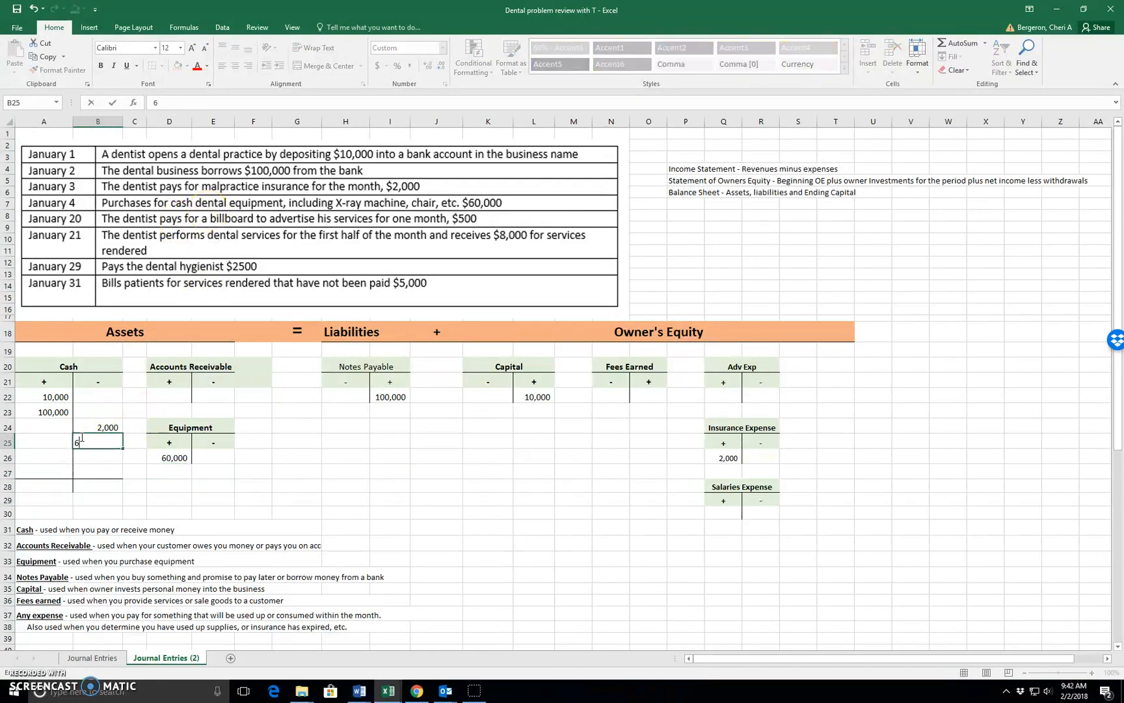
type("600000")
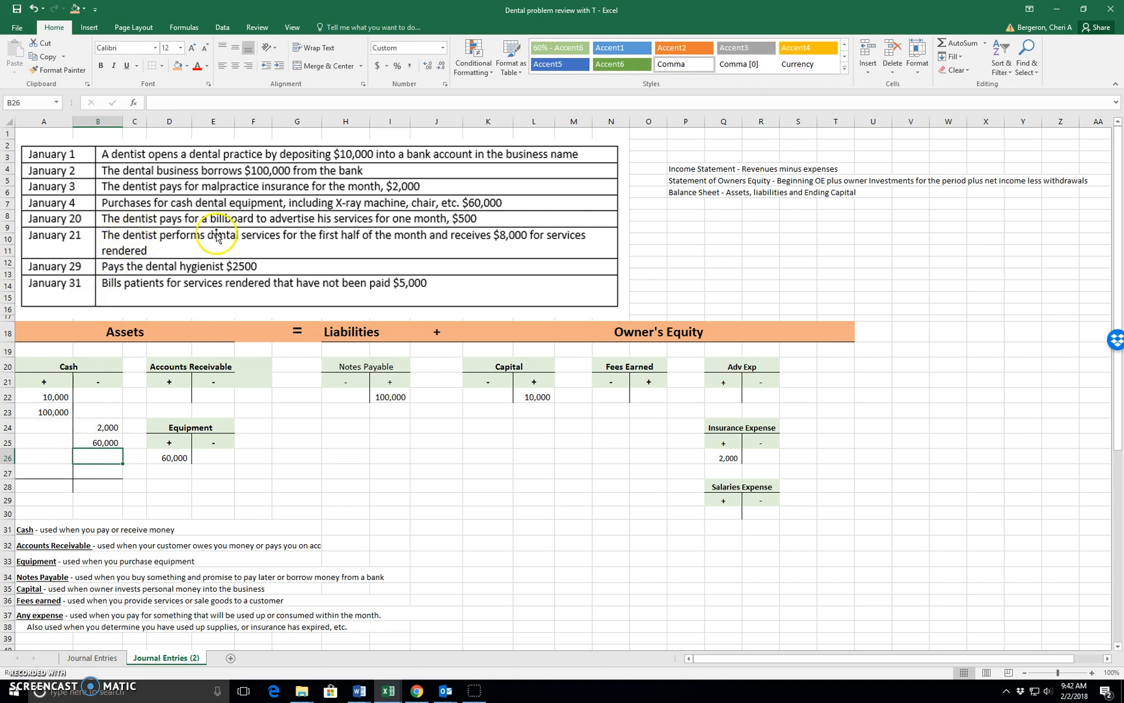
mouse_move(407, 232)
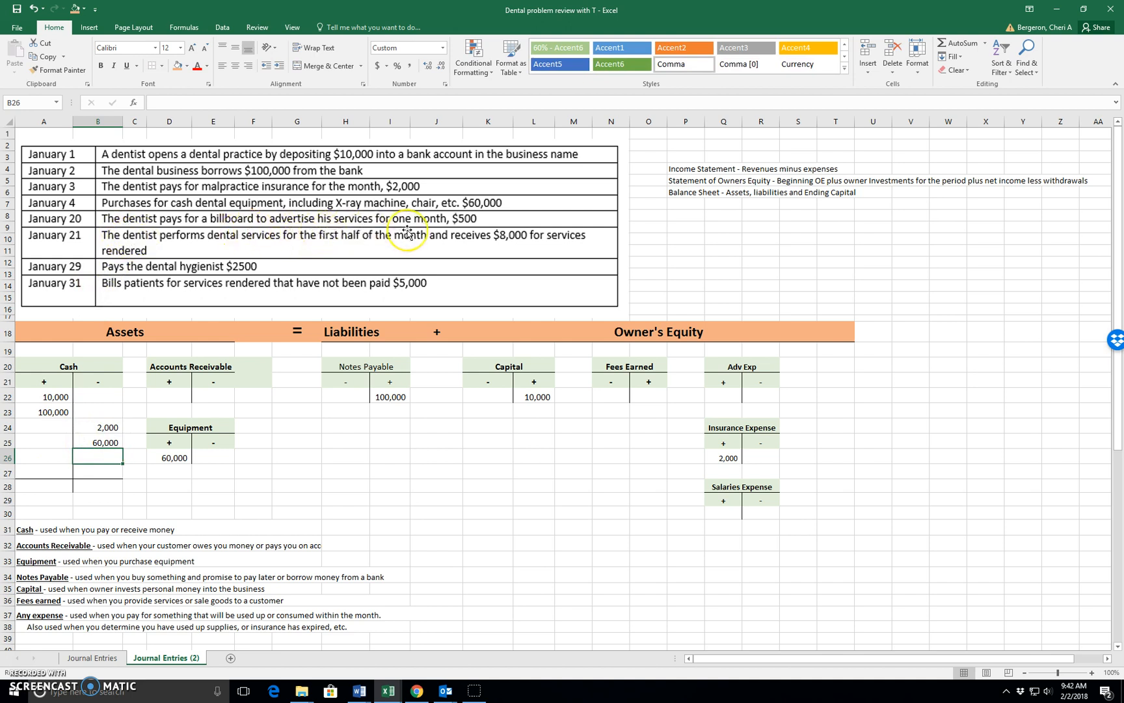
mouse_move(126, 639)
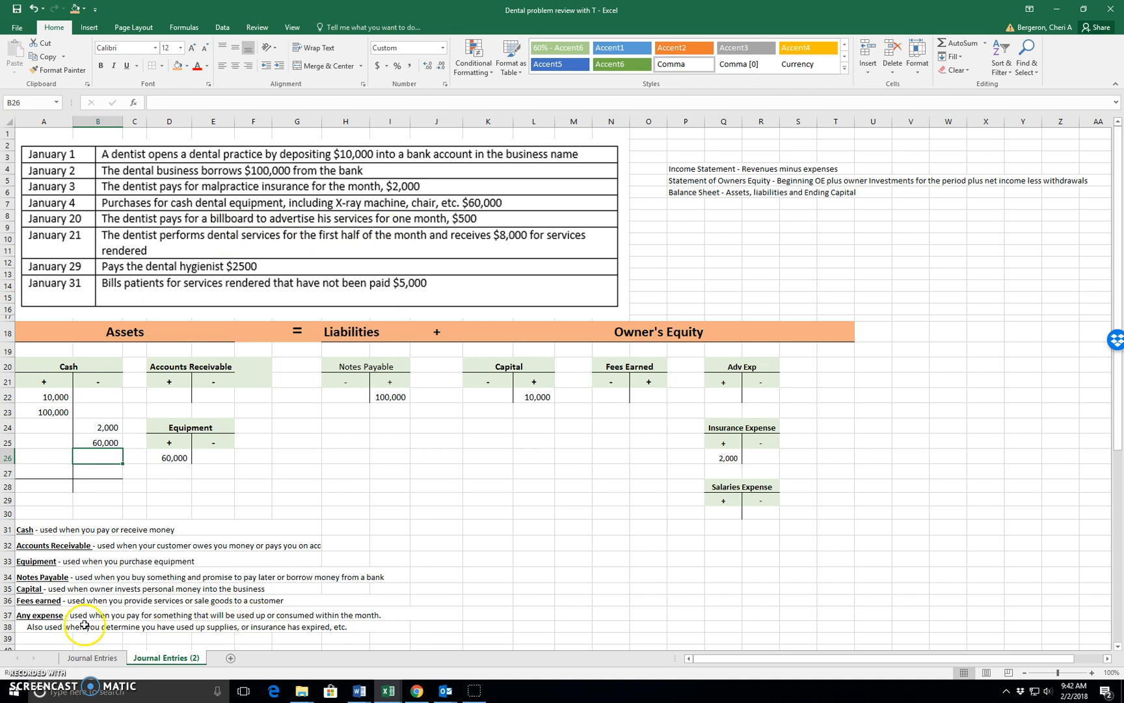
mouse_move(208, 623)
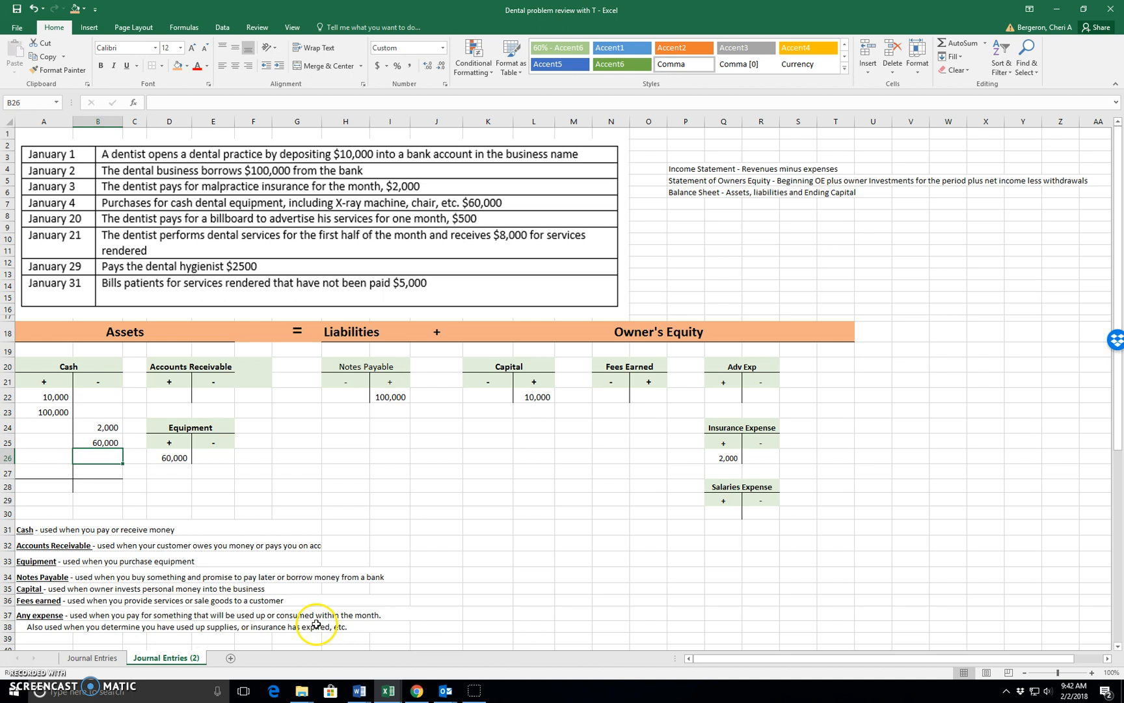
Enter 500 under Adv Exp + and Cash − for the billboard payment
left_click(724, 395)
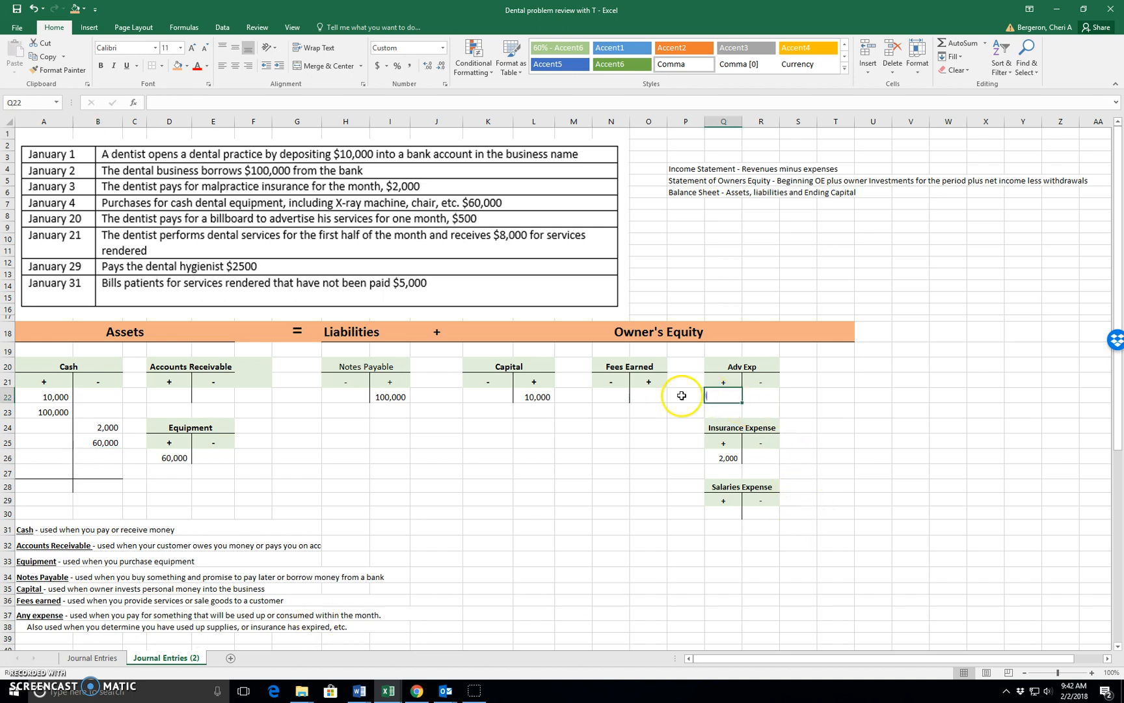
type("500")
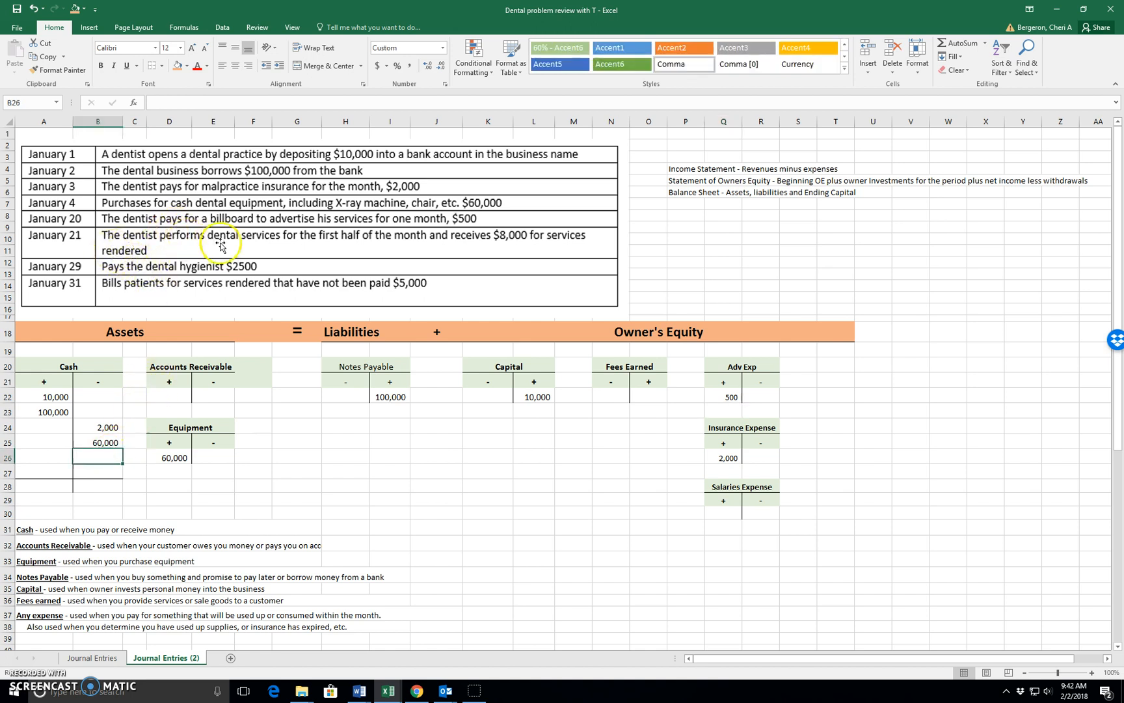
mouse_move(302, 410)
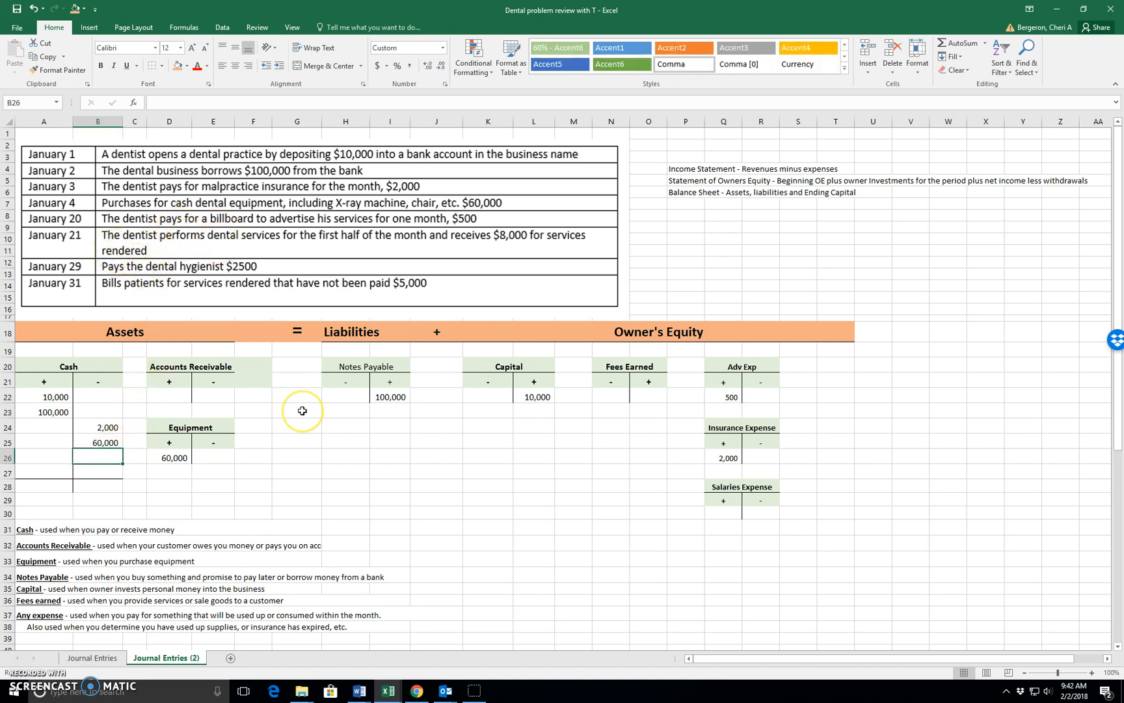
type("500")
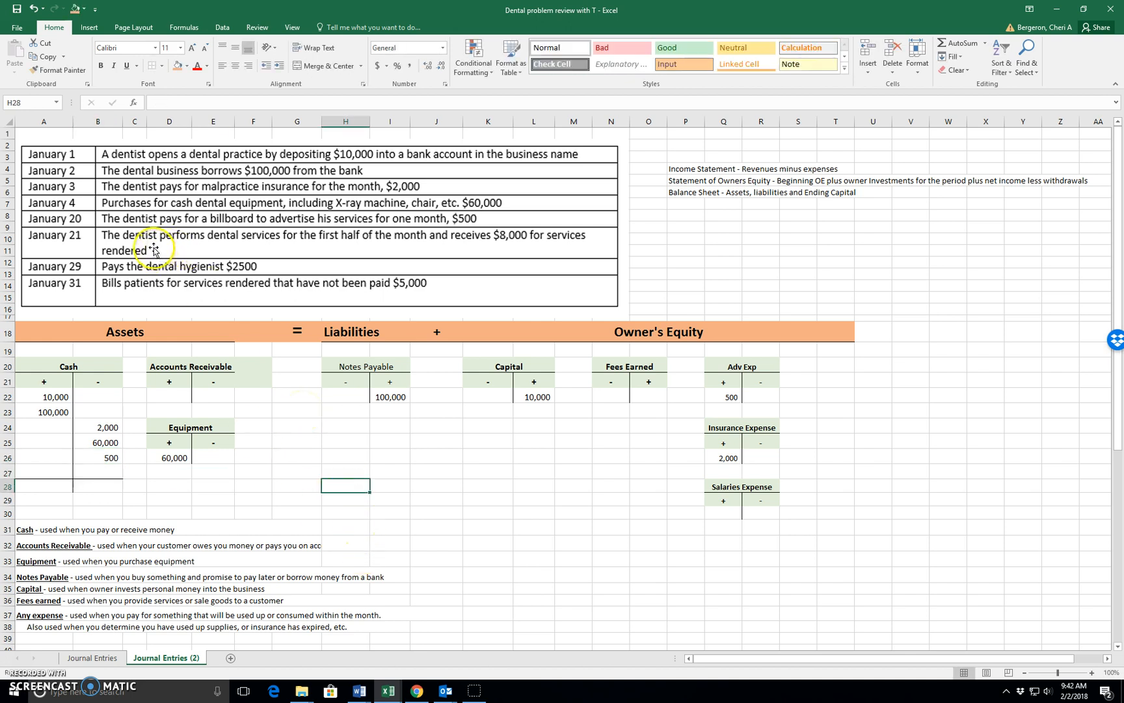
mouse_move(335, 257)
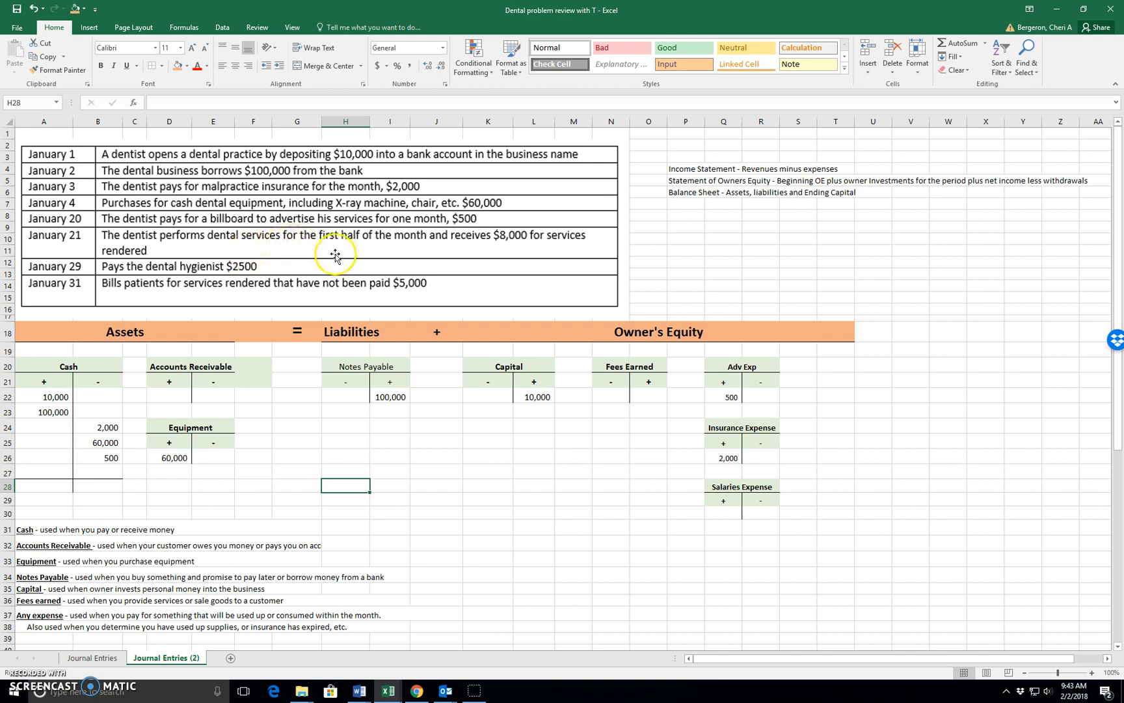
mouse_move(563, 250)
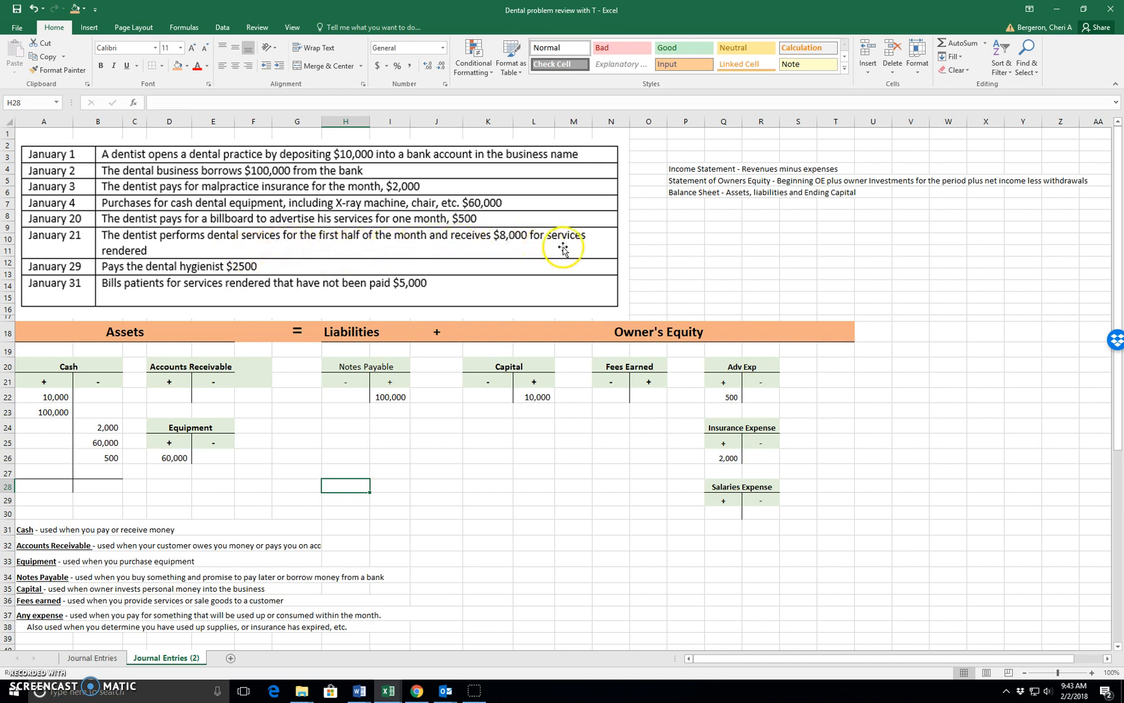
mouse_move(170, 246)
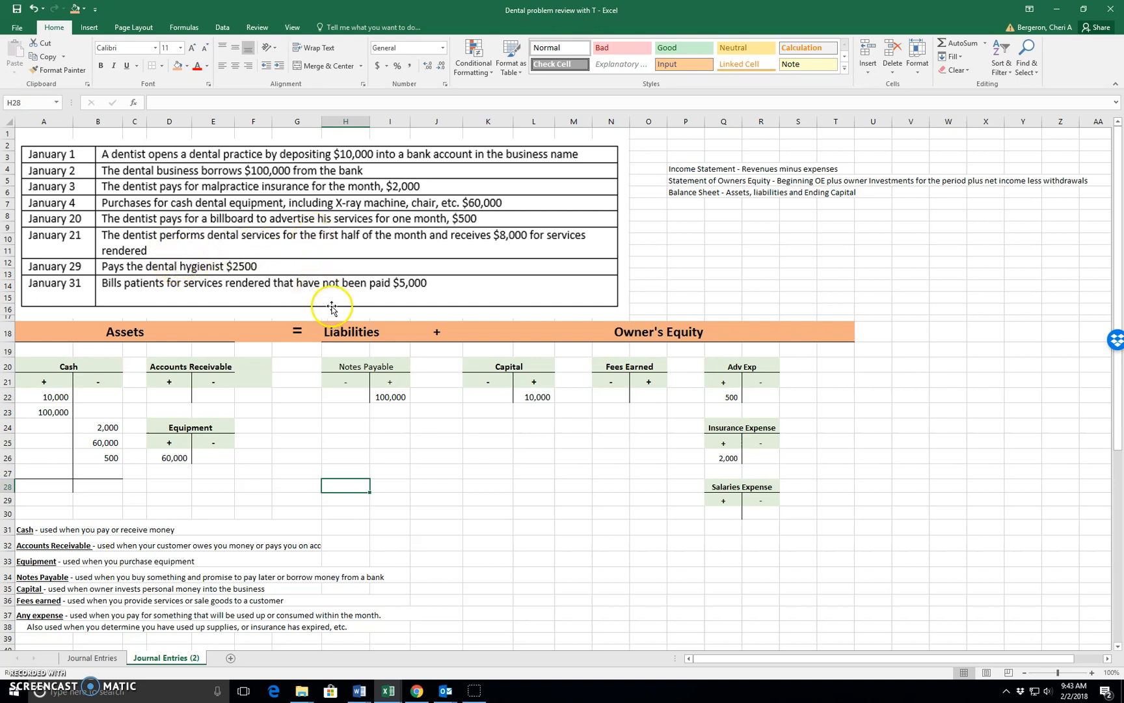
mouse_move(298, 354)
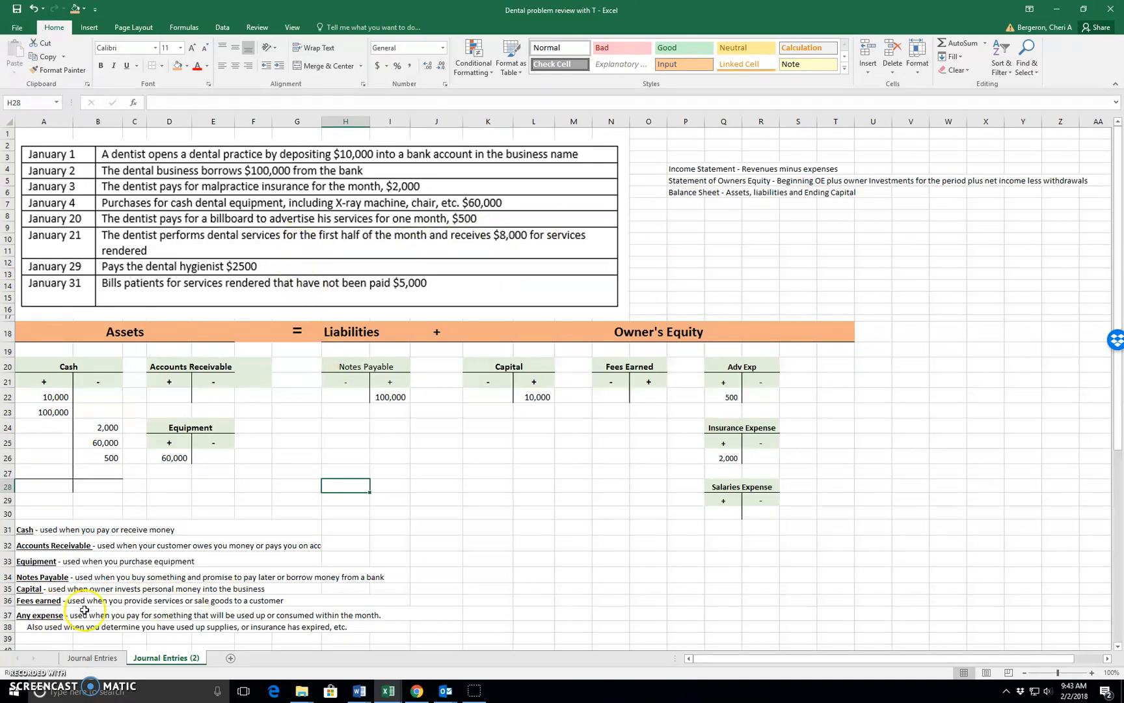
mouse_move(177, 607)
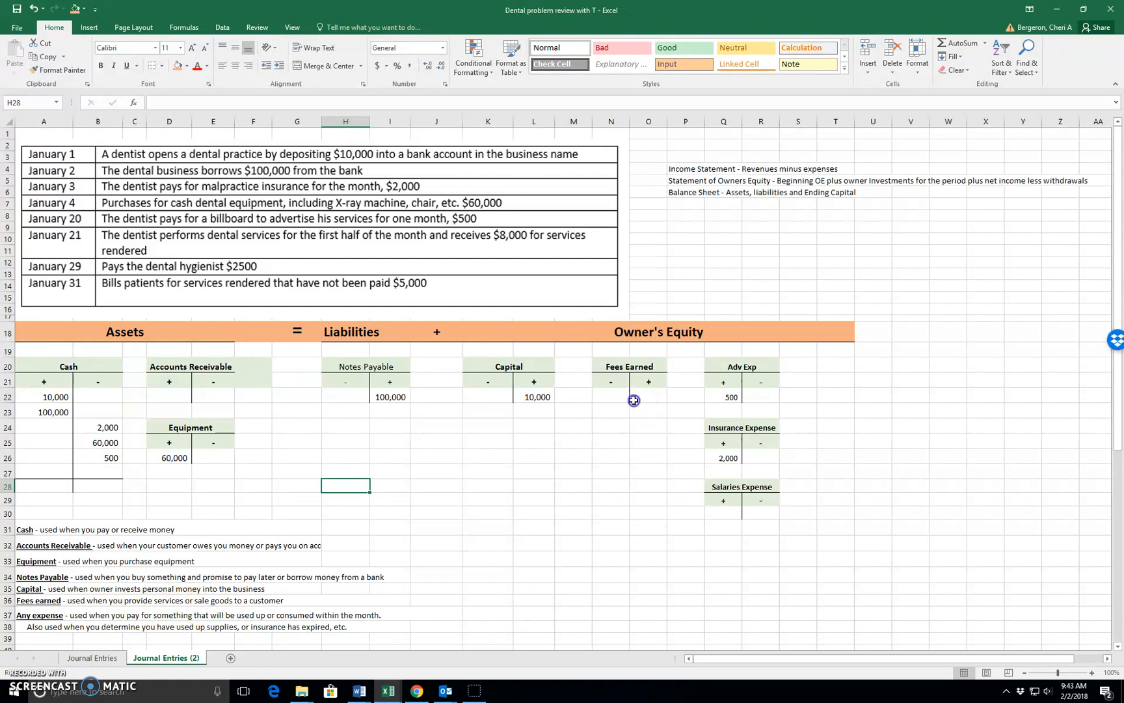
Enter 8,000 under Fees Earned + and Cash + for services received in cash
left_click(647, 396)
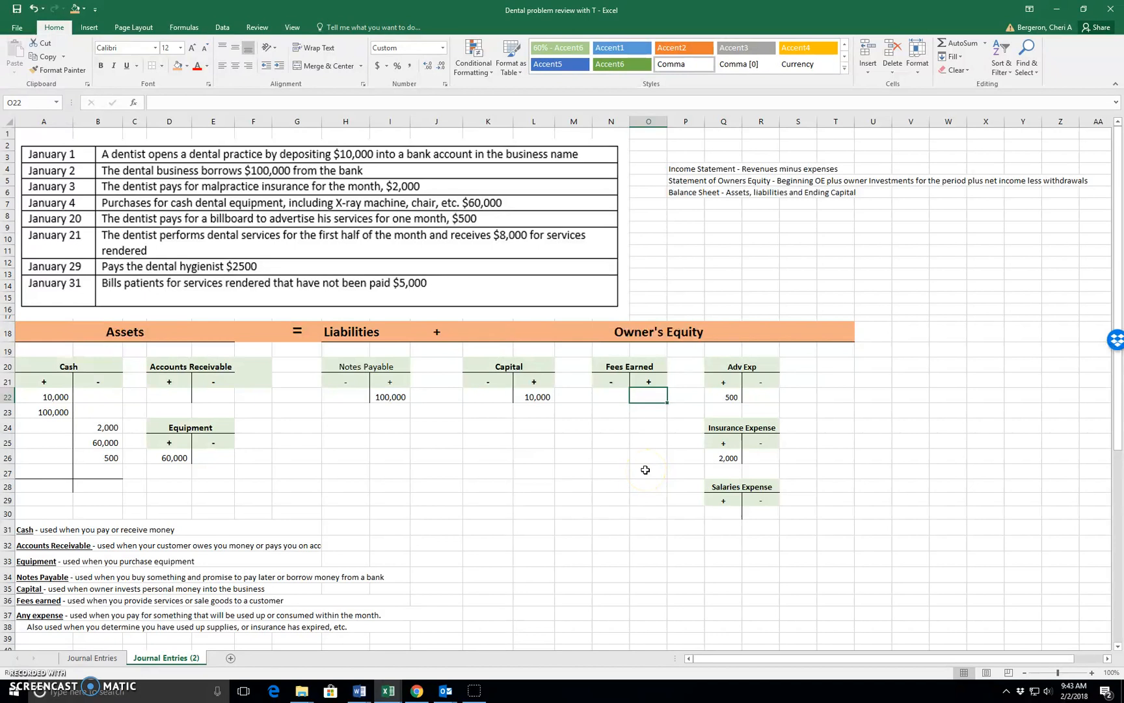
type("8000")
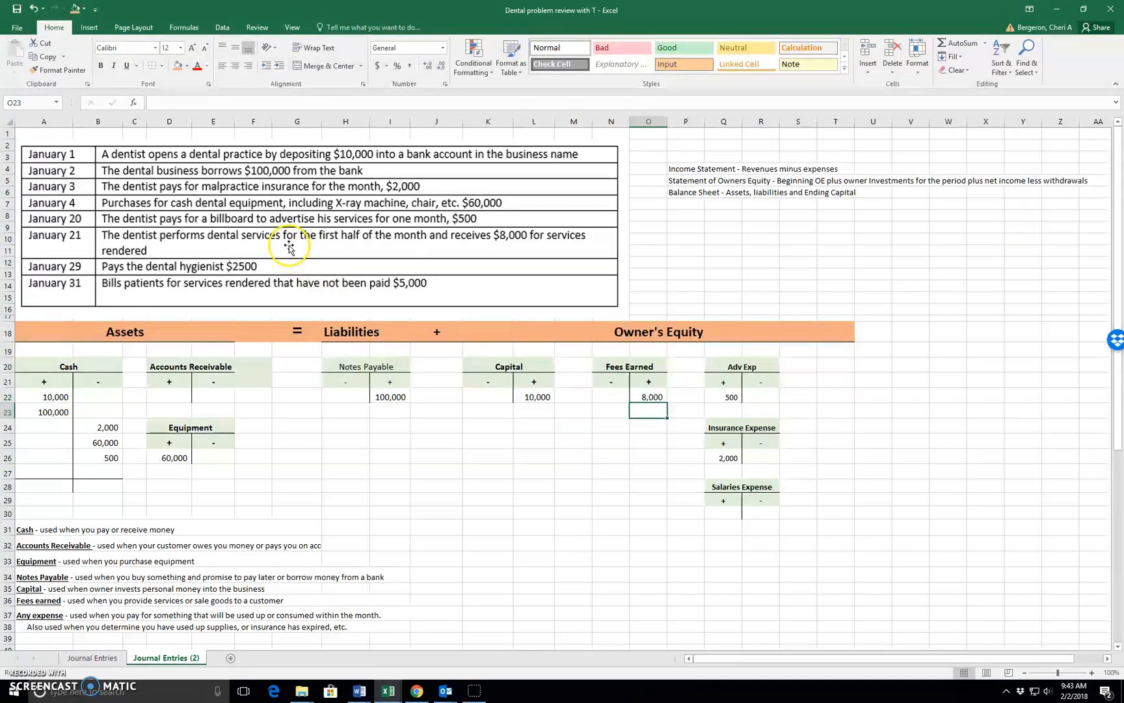
mouse_move(506, 240)
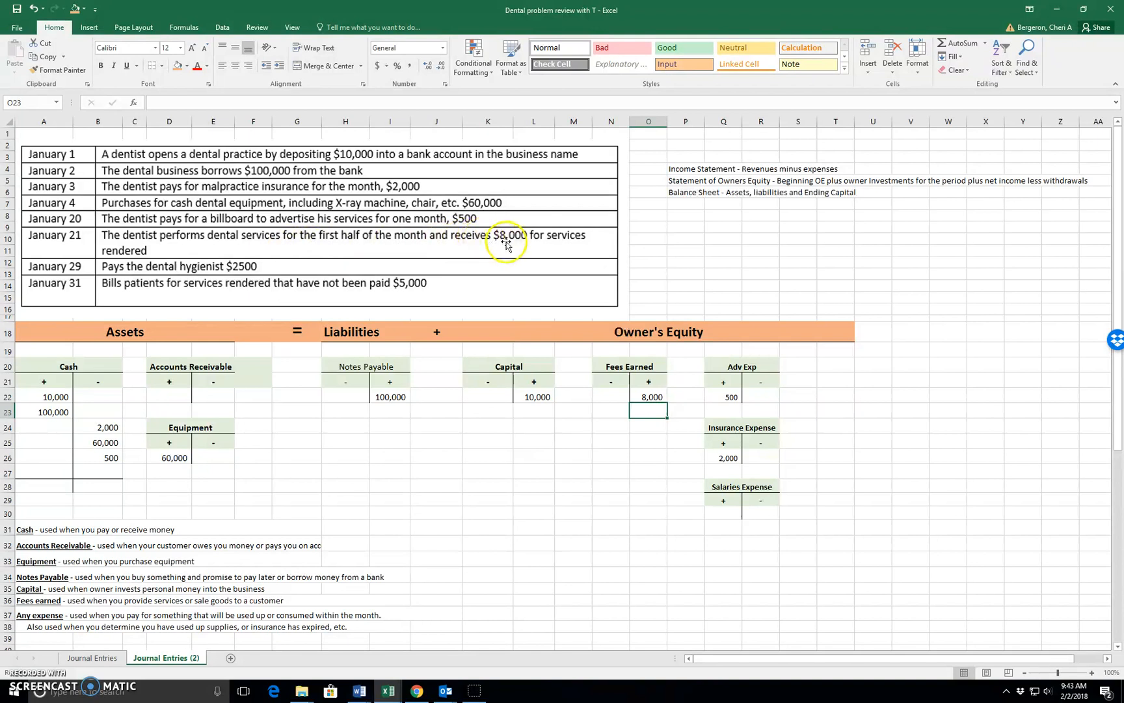
mouse_move(49, 467)
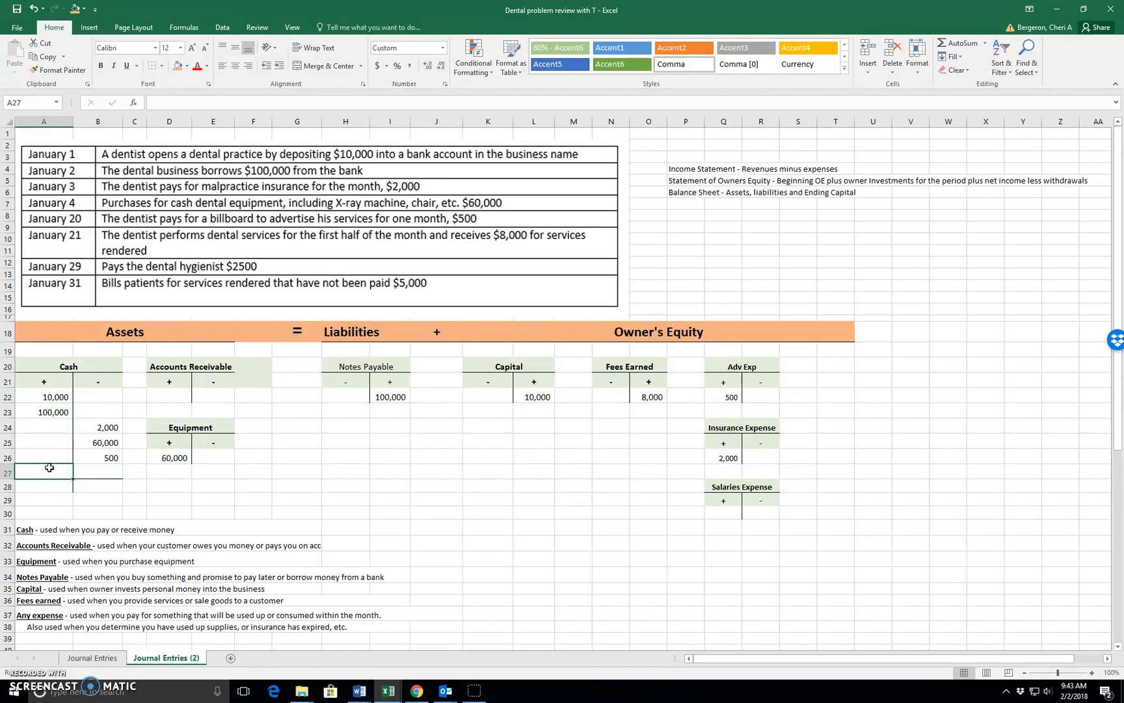
left_click(43, 427)
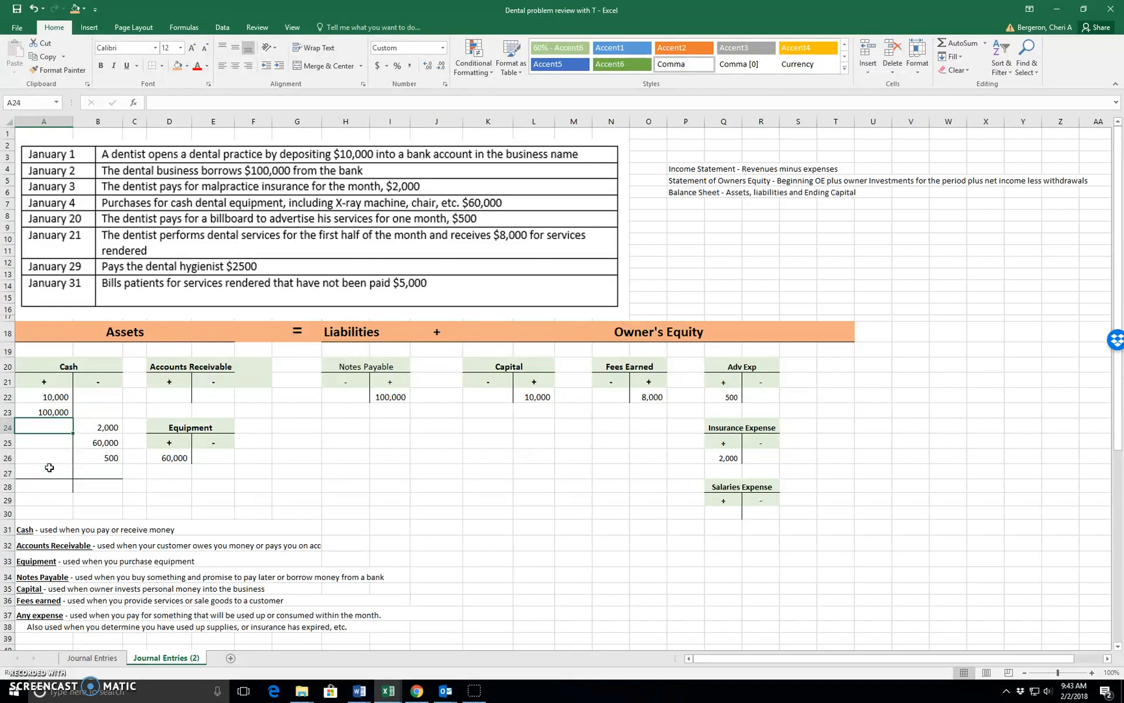
type("8,000")
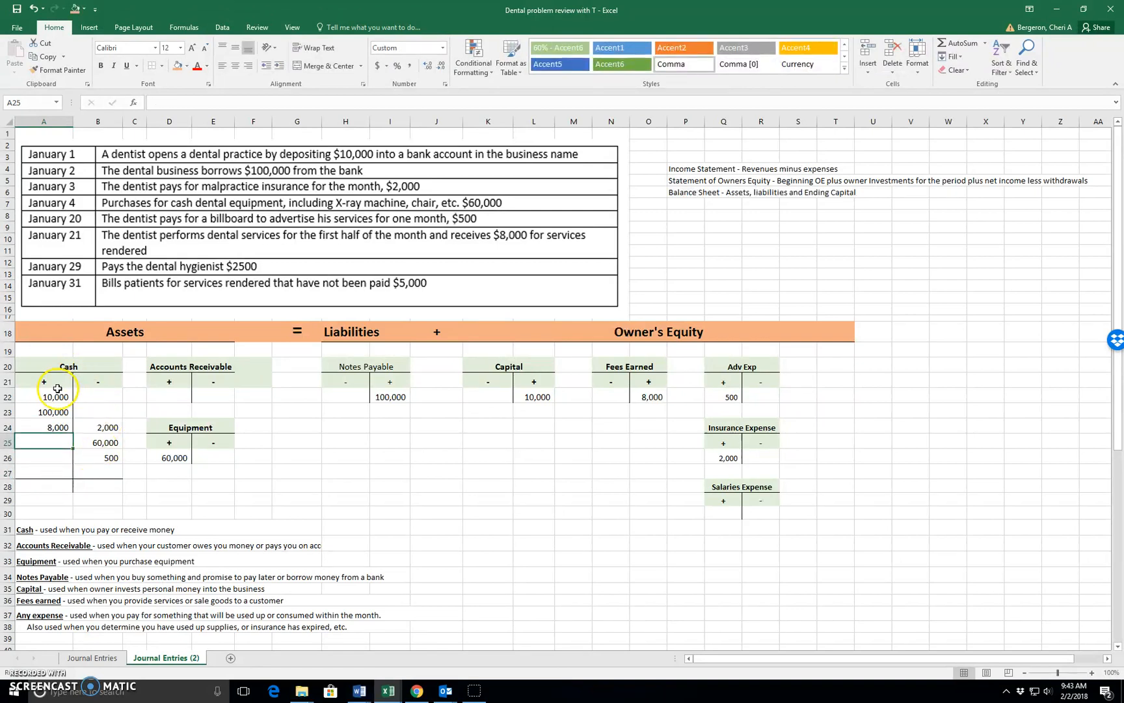
left_click(51, 441)
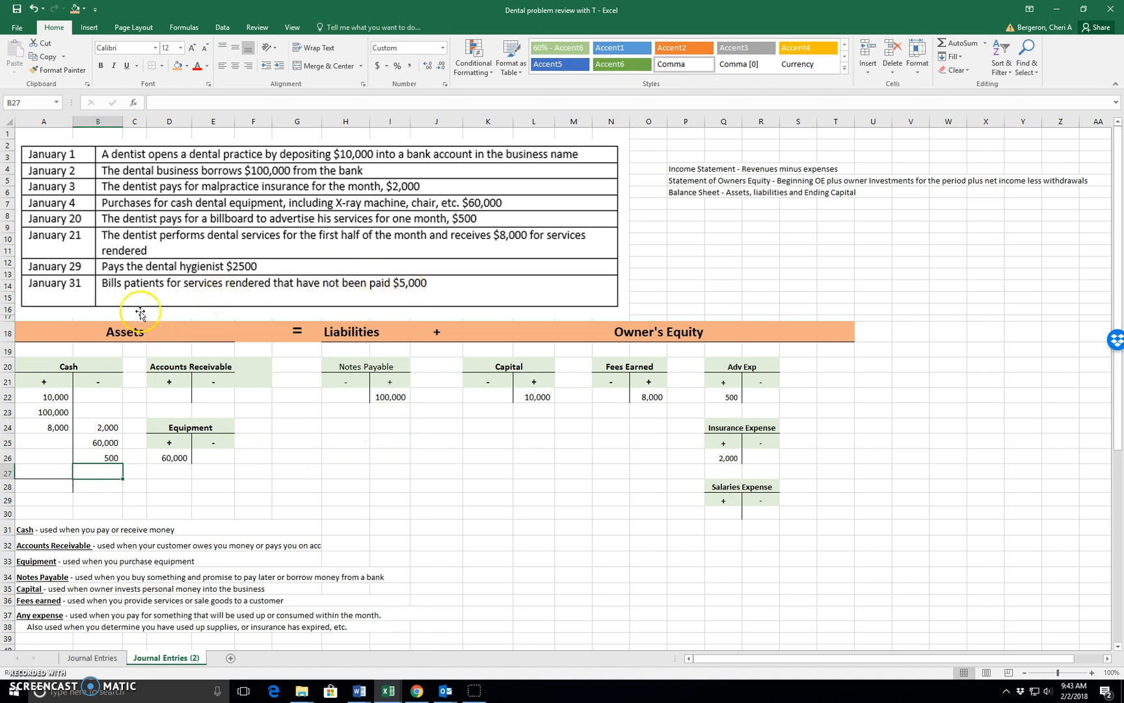
mouse_move(600, 466)
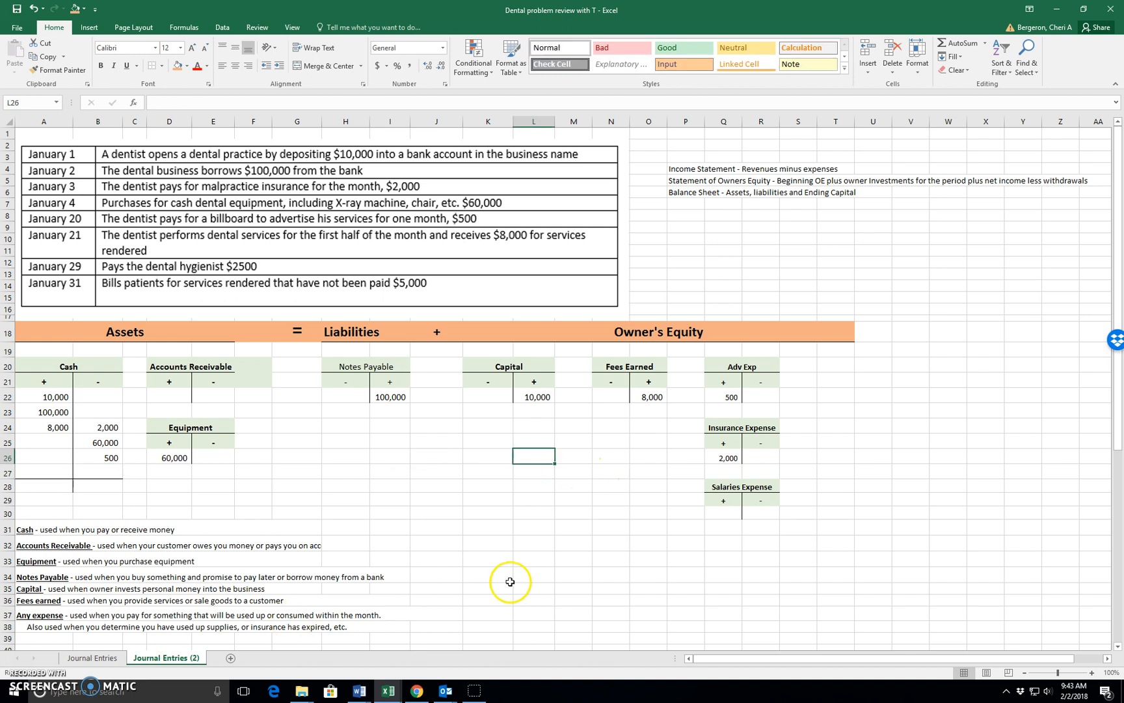
mouse_move(751, 382)
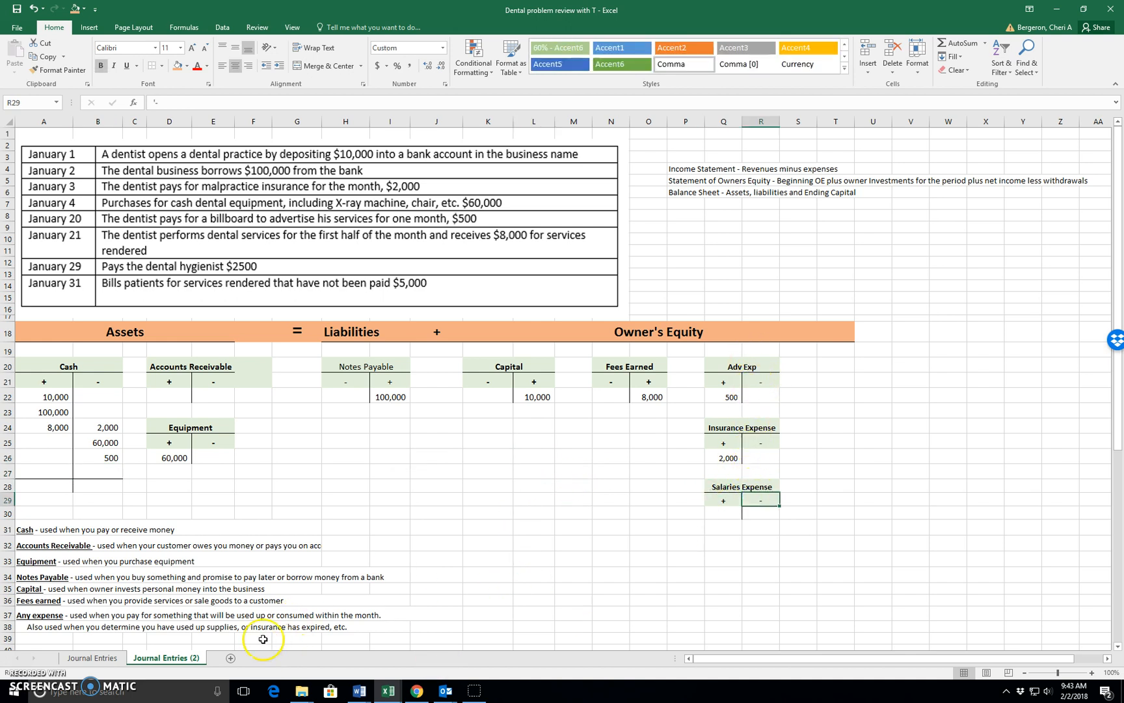
mouse_move(254, 626)
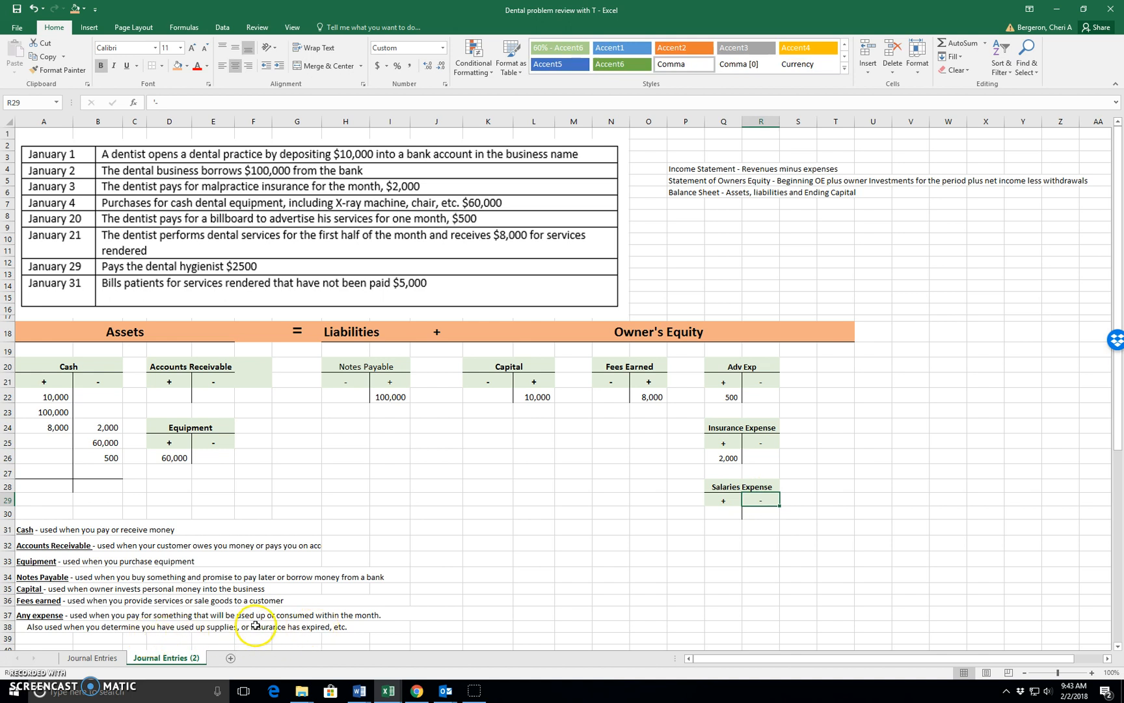
Enter 2,500 under Salaries Expense + and Cash − for the hygienist payment
left_click(723, 513)
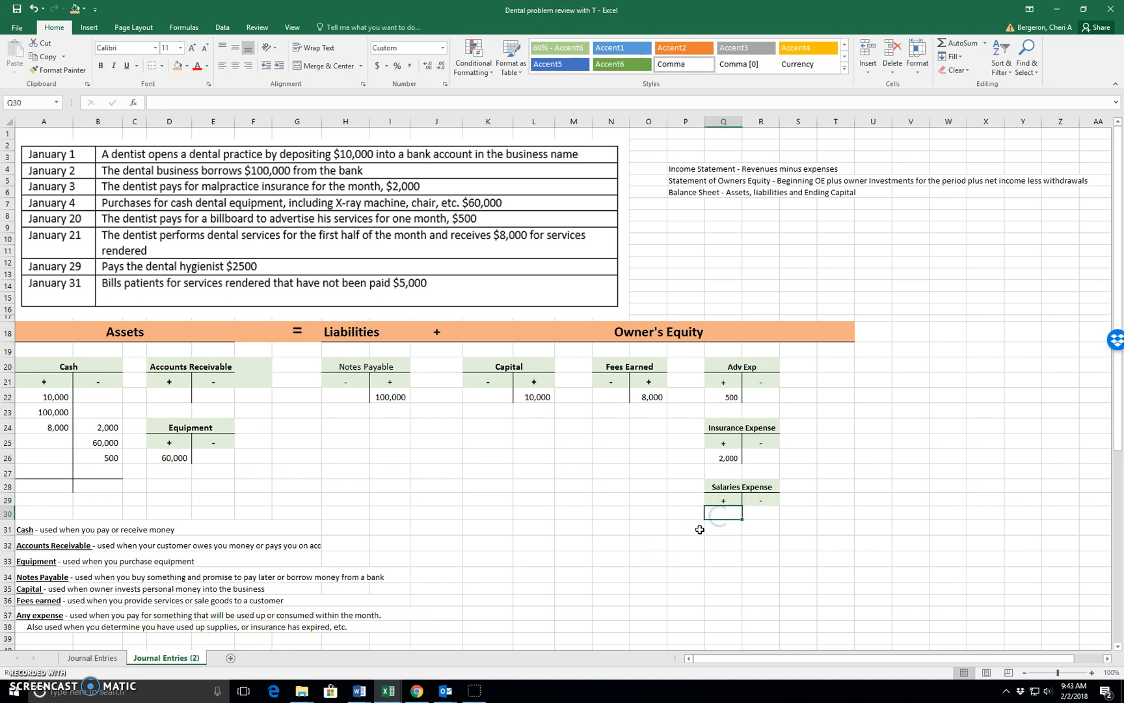
type("2500")
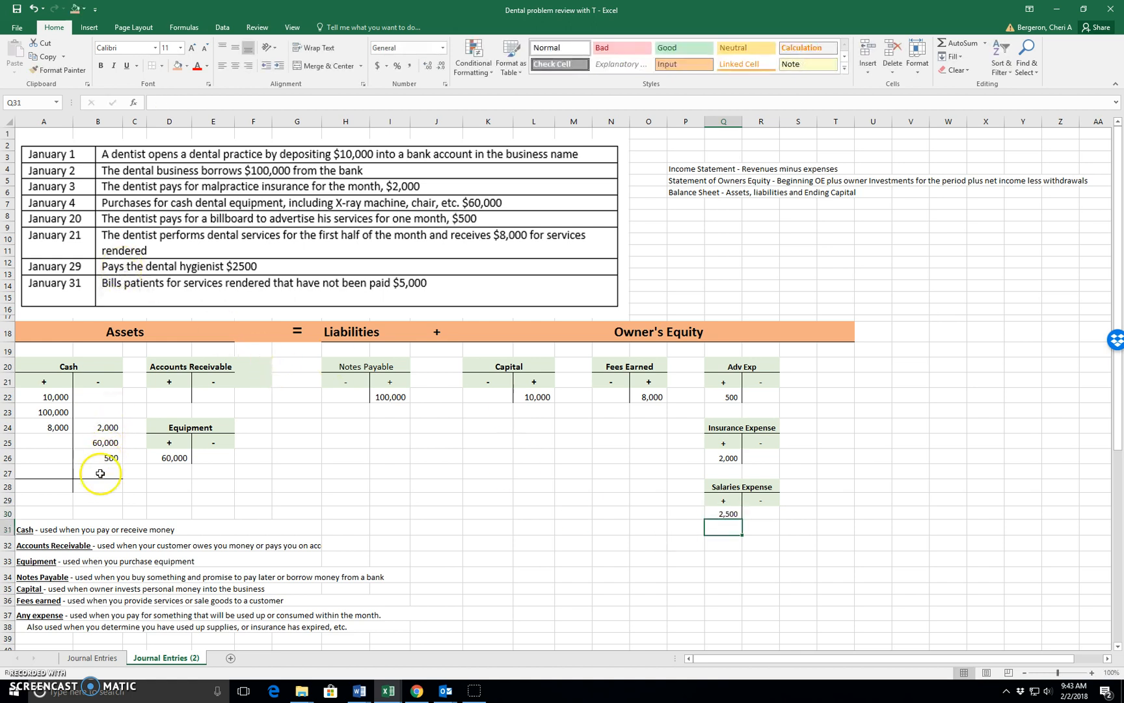
type("250")
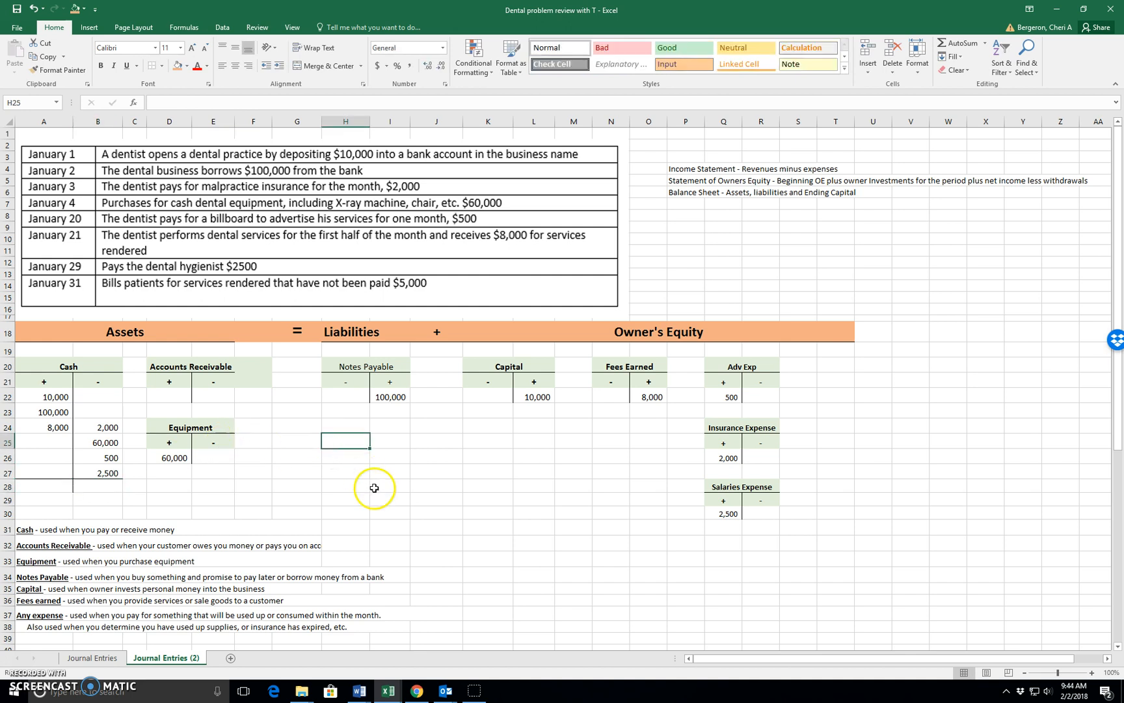
mouse_move(210, 293)
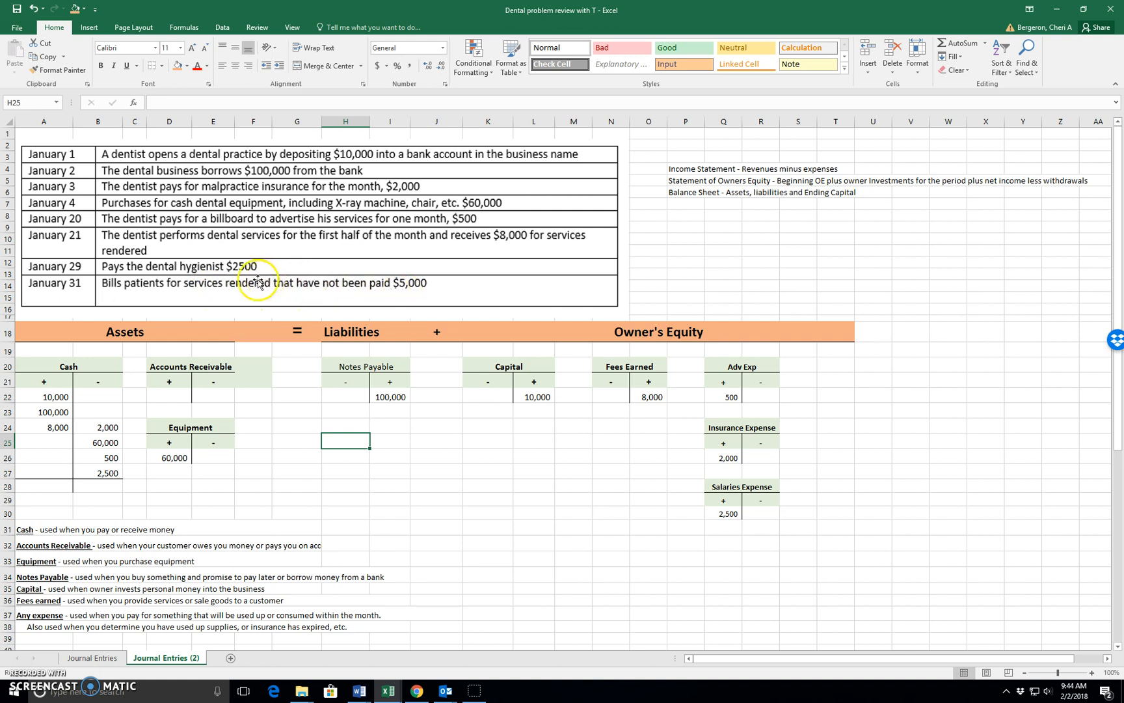
mouse_move(224, 294)
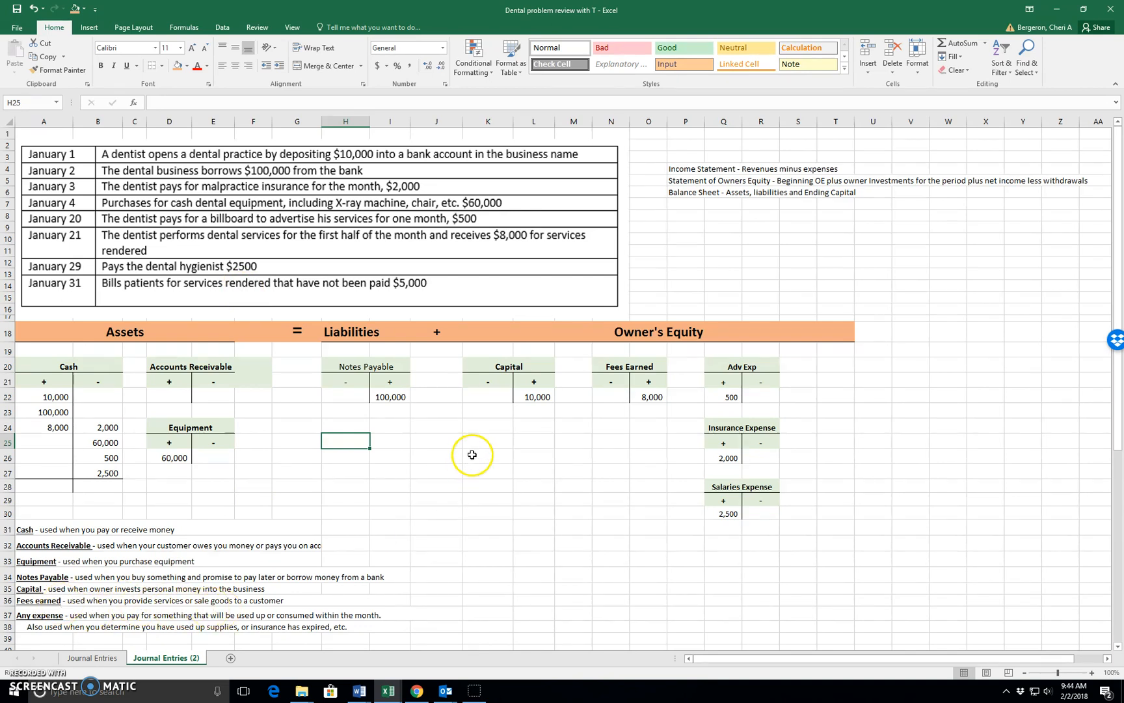
Enter 5,000 under Fees Earned + and Accounts Receivable + for the January 31 billing
left_click(648, 410)
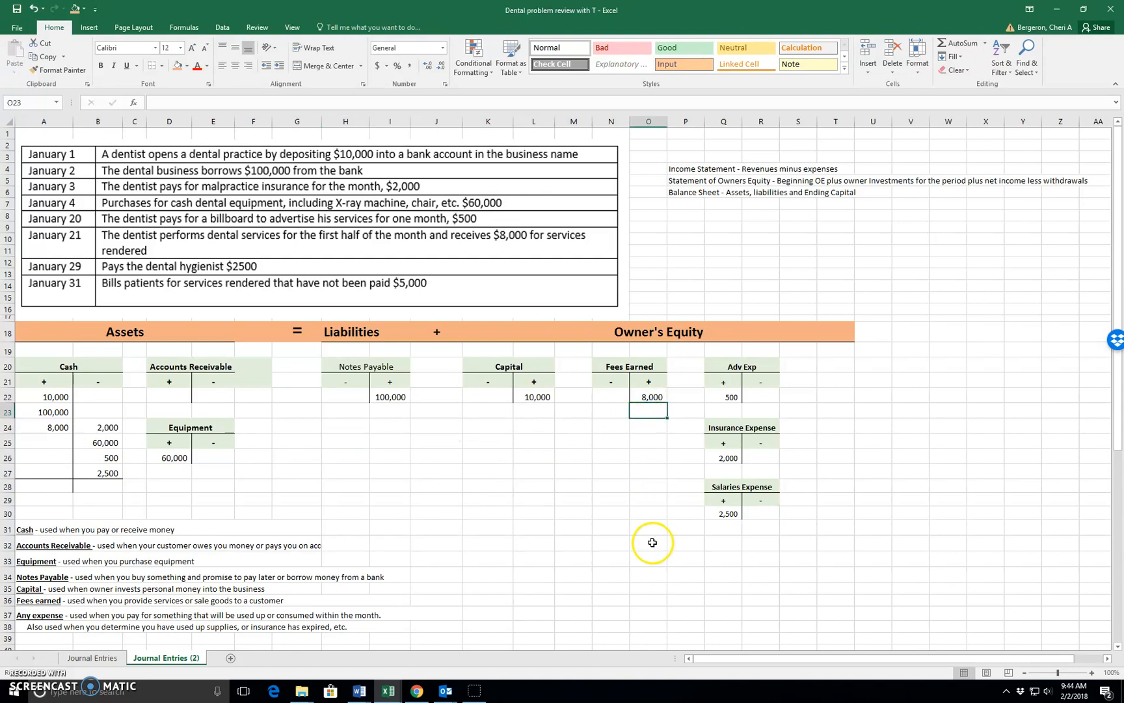
type("5000")
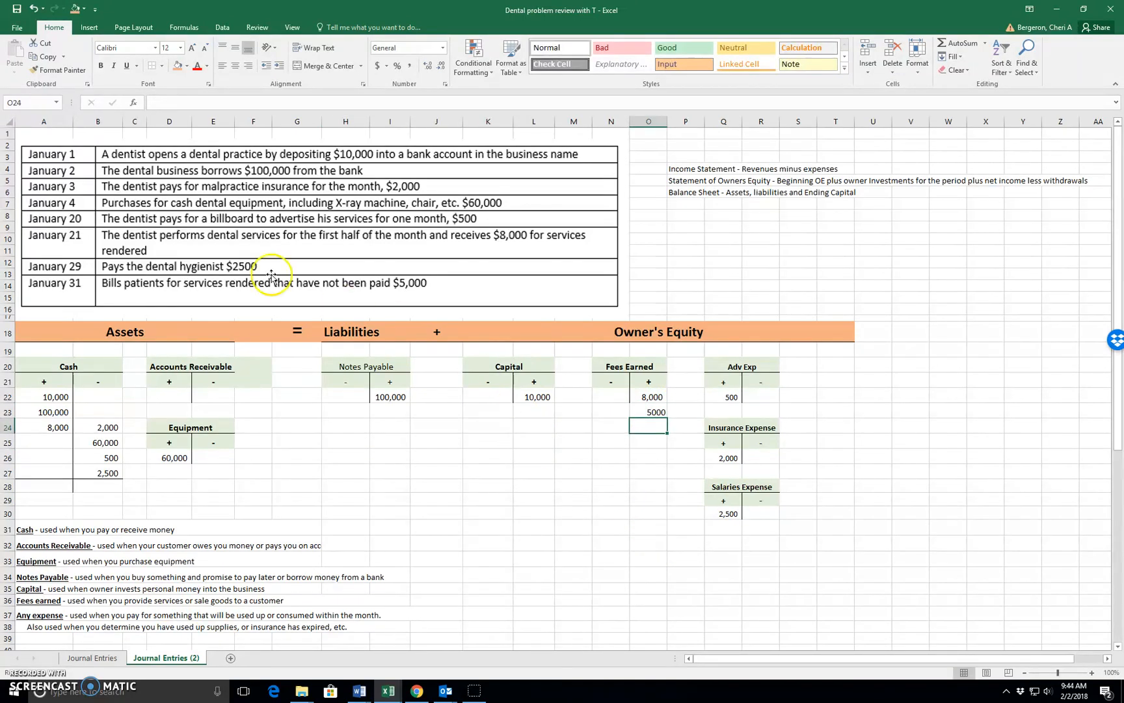
mouse_move(344, 294)
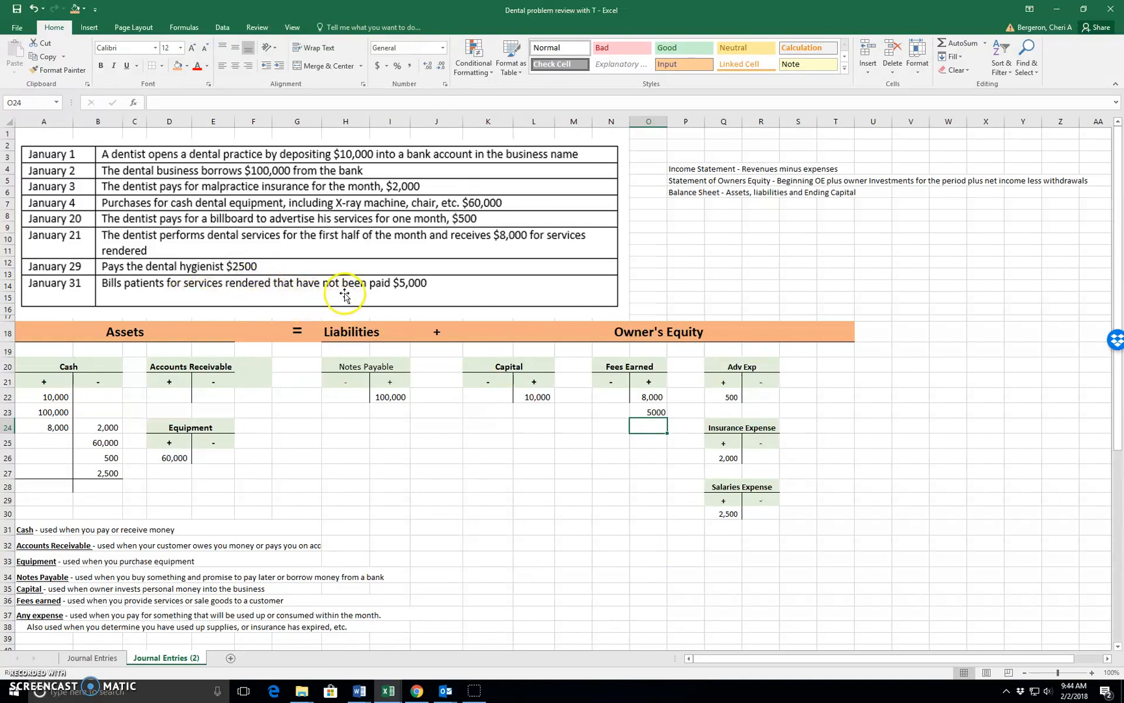
mouse_move(394, 352)
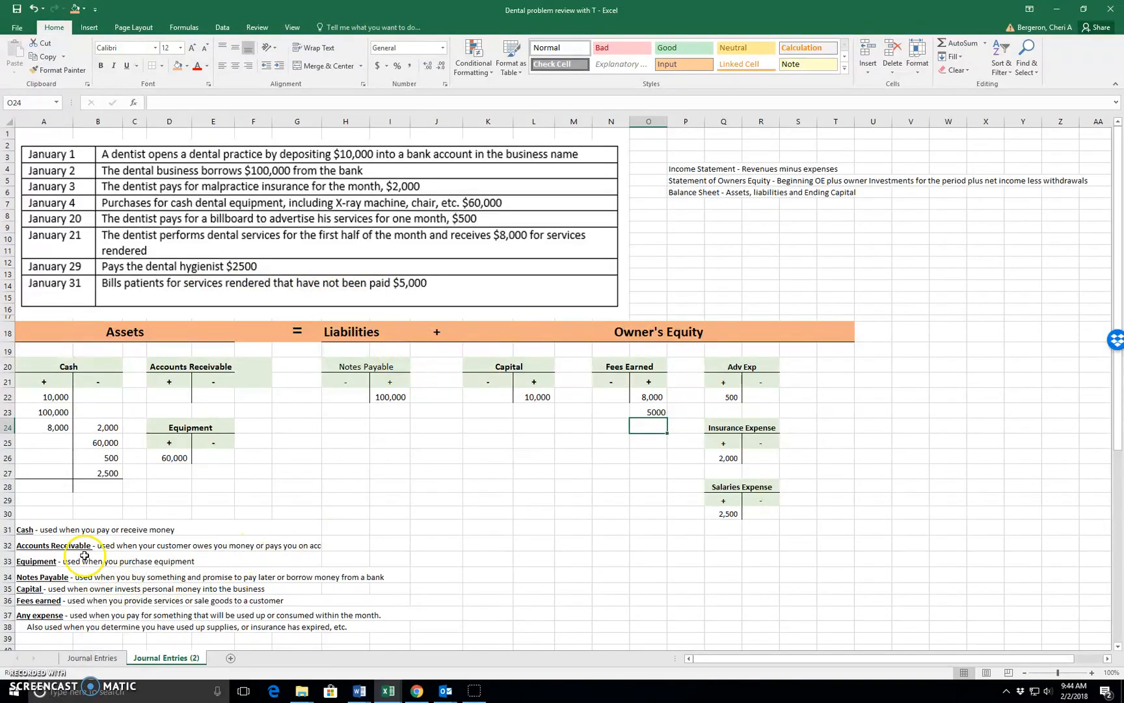
mouse_move(103, 549)
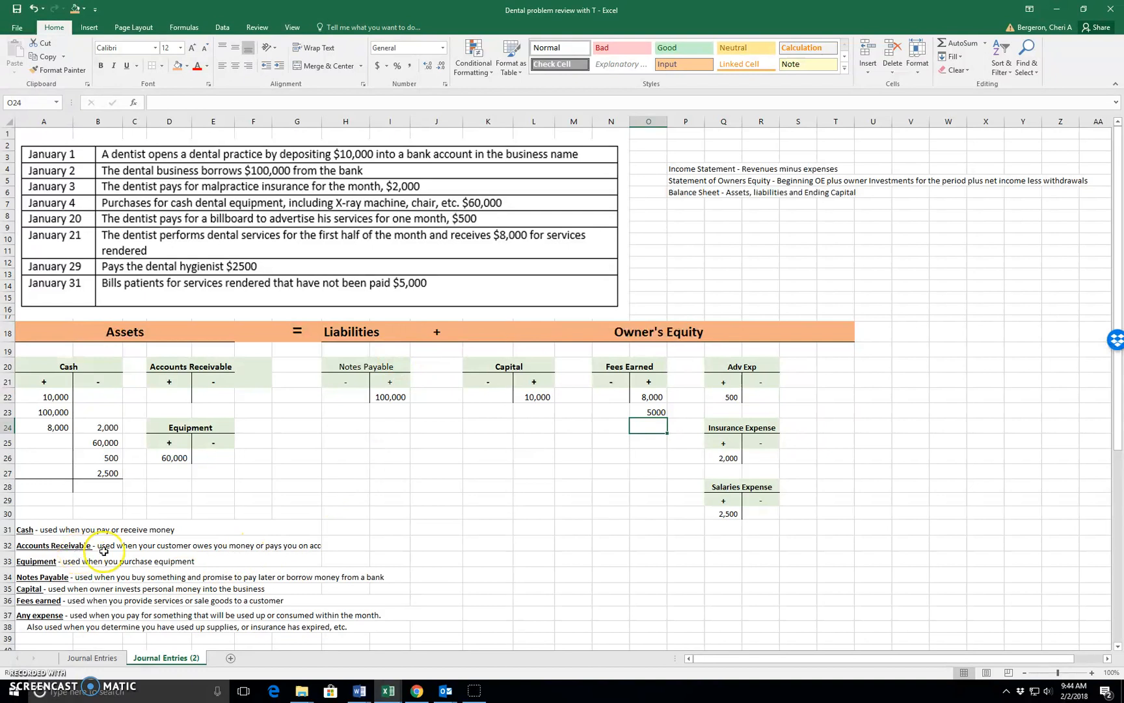
mouse_move(204, 553)
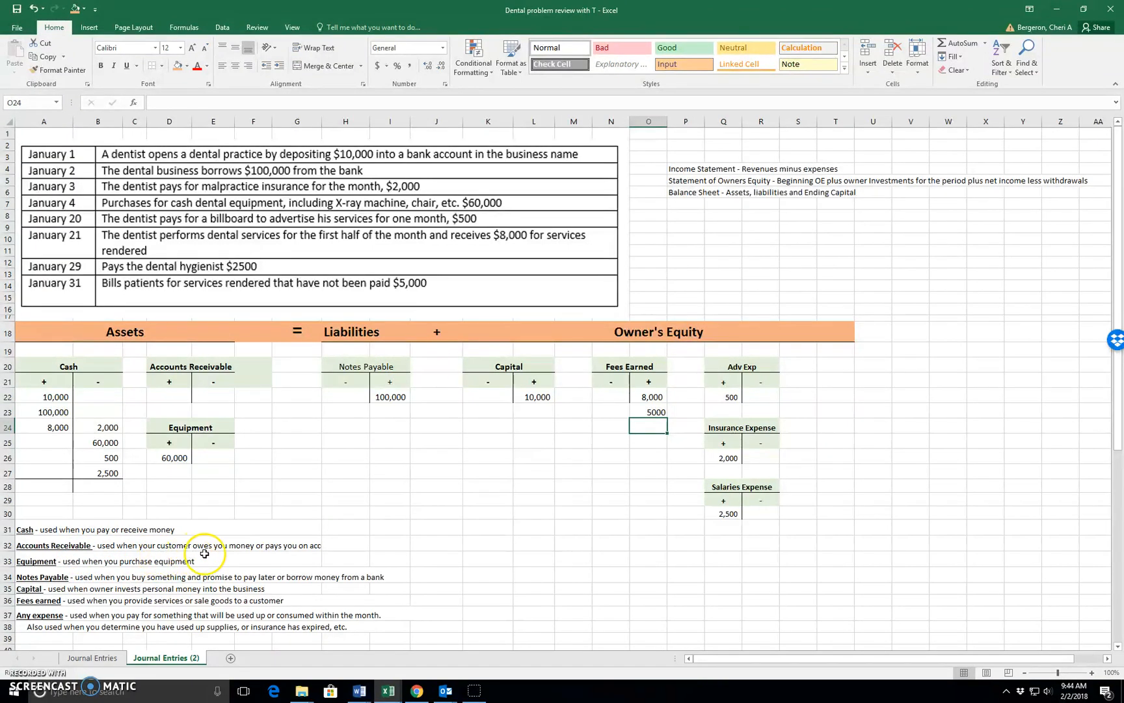
mouse_move(287, 555)
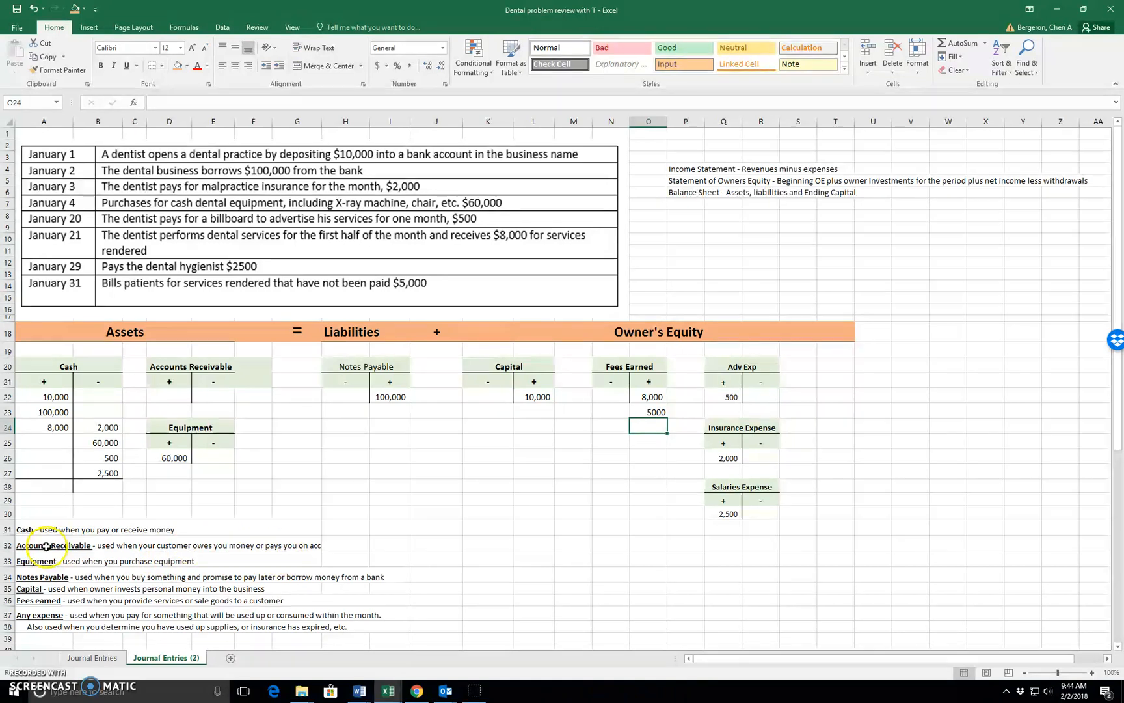
left_click(54, 545)
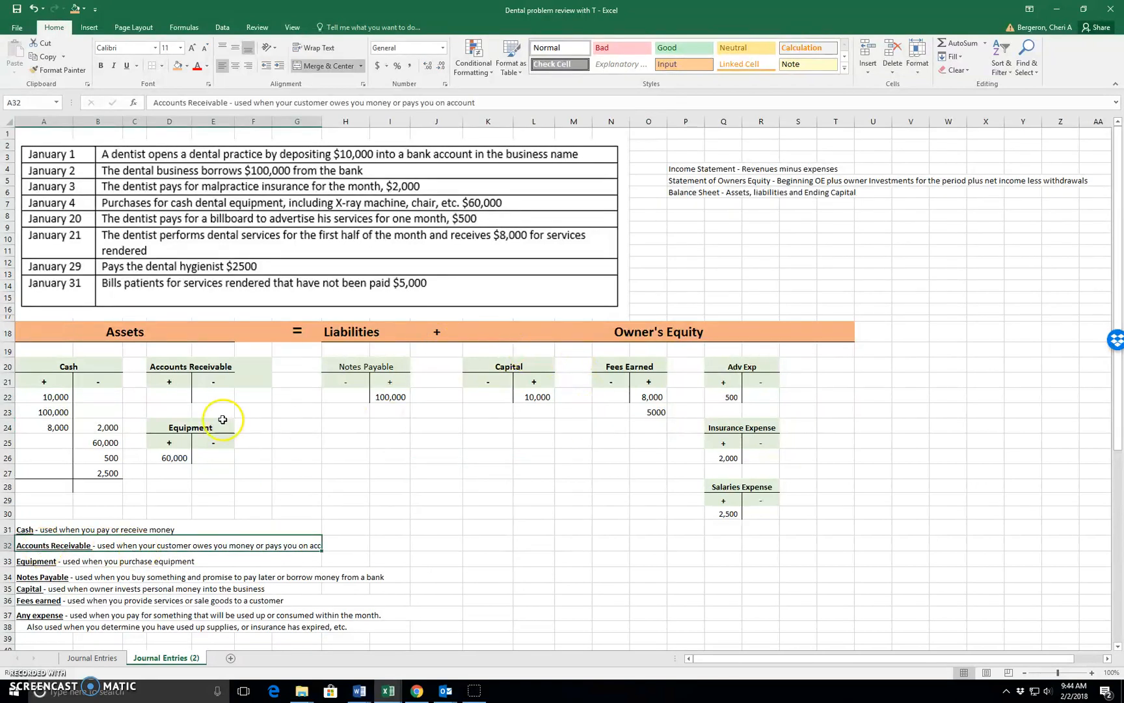
left_click(169, 396)
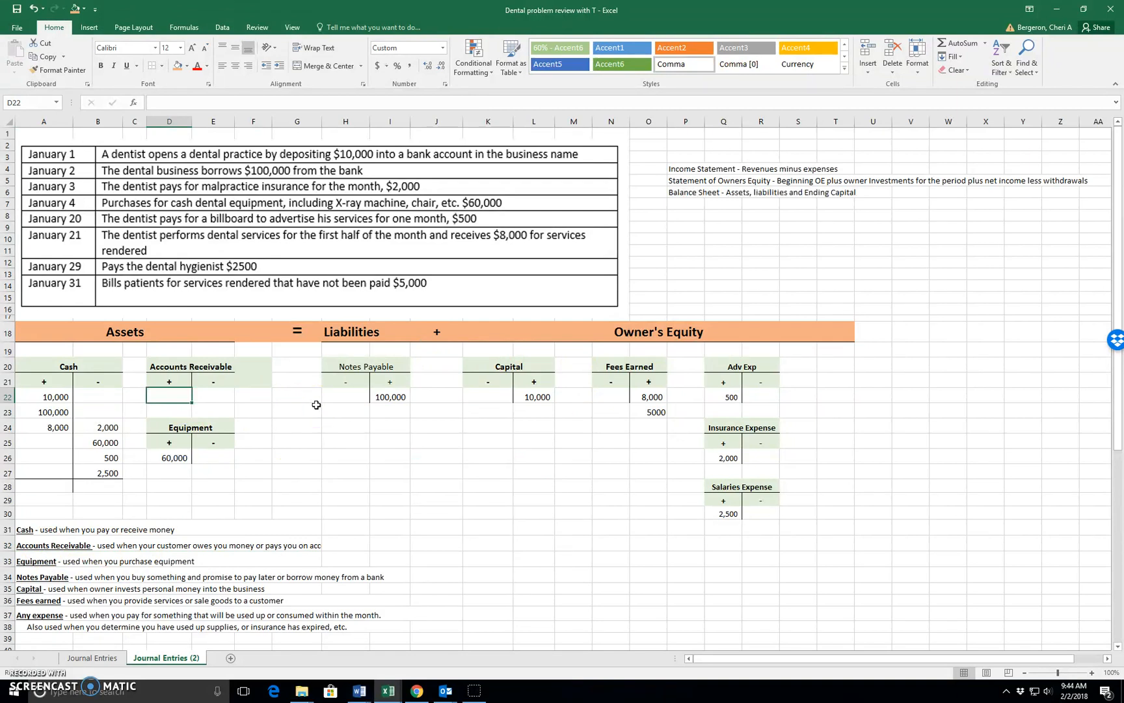
type("5000")
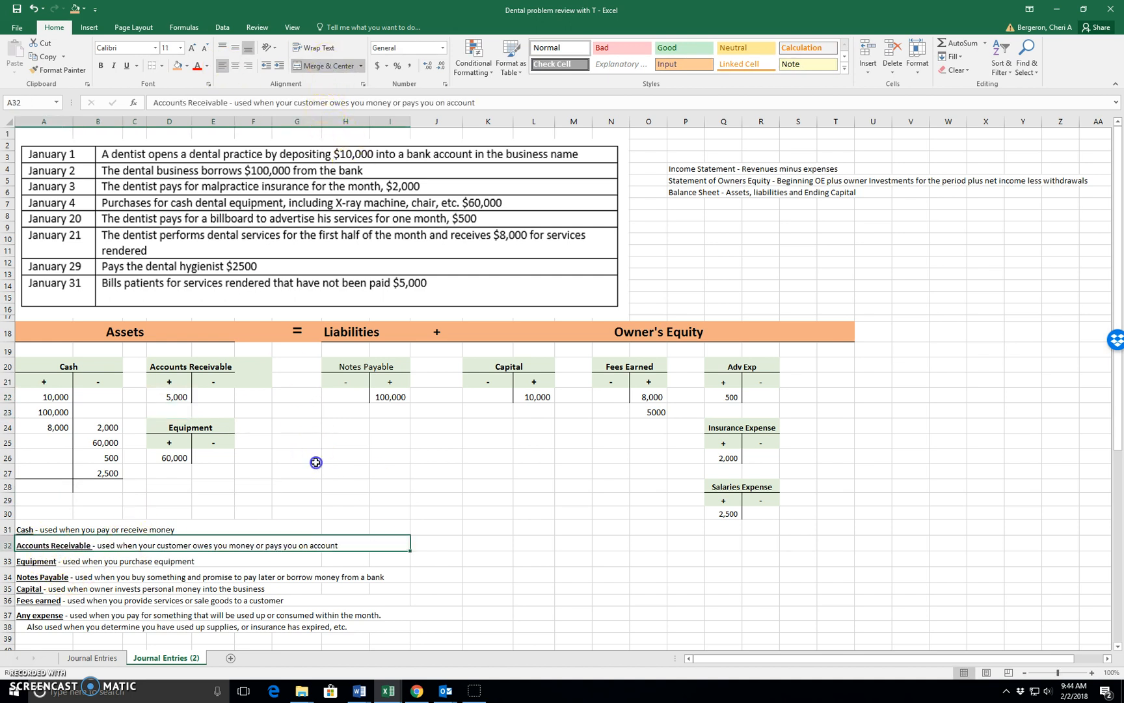
left_click(296, 456)
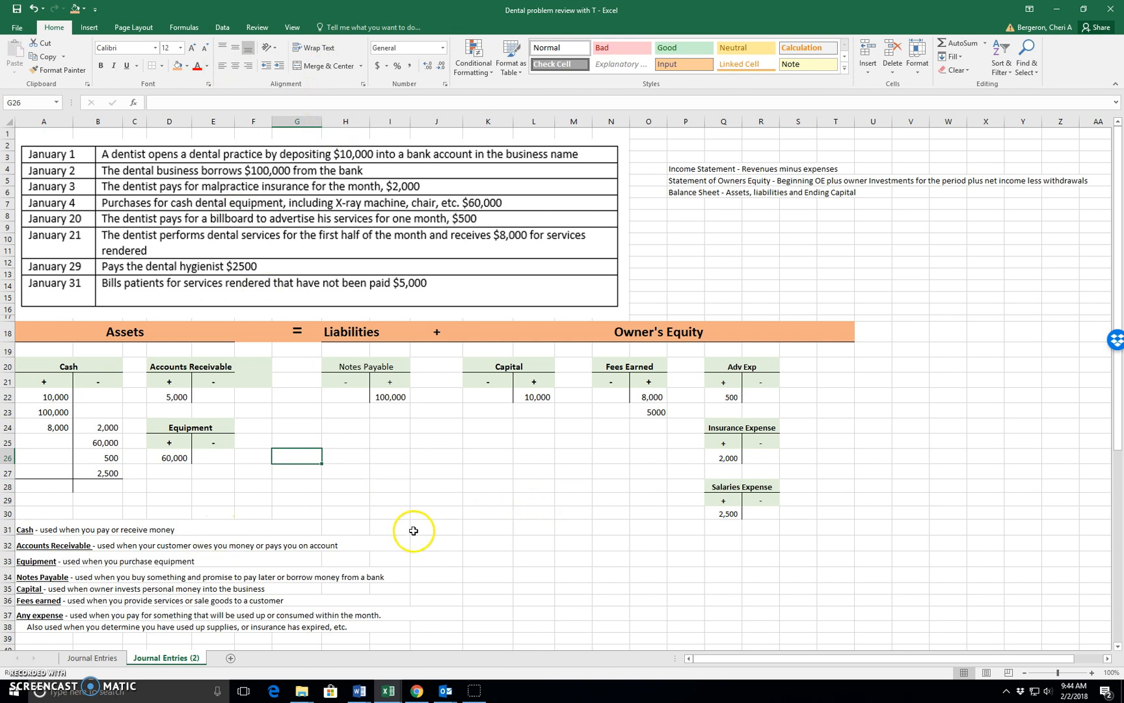
mouse_move(282, 513)
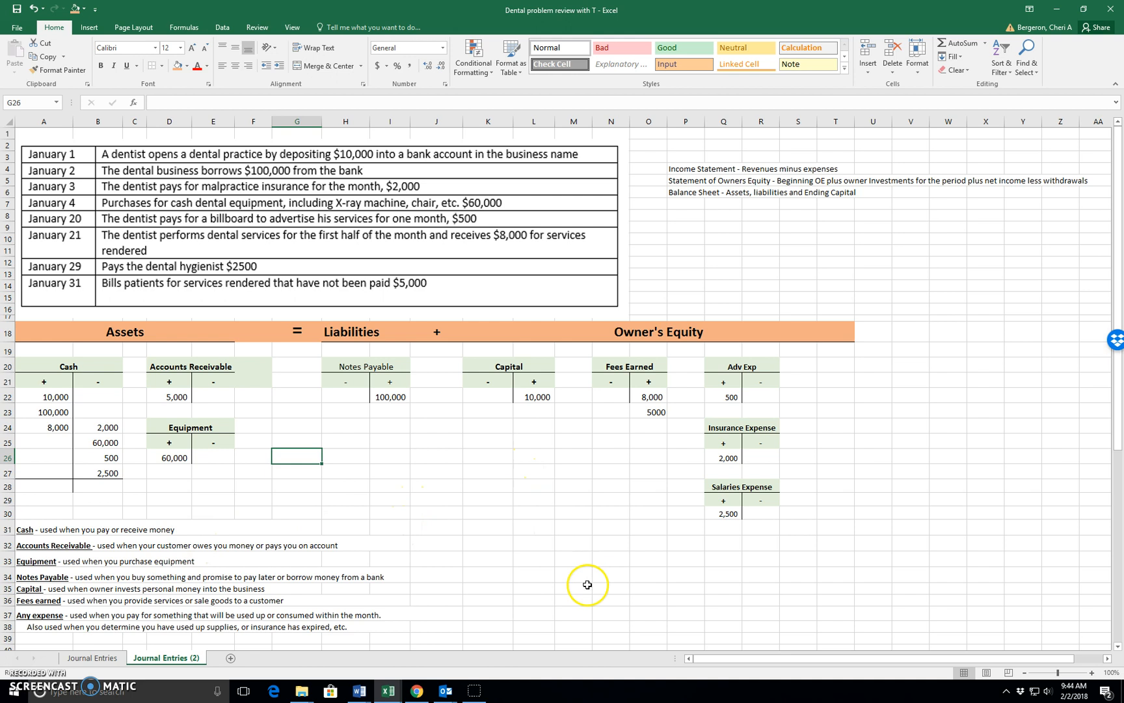
mouse_move(541, 535)
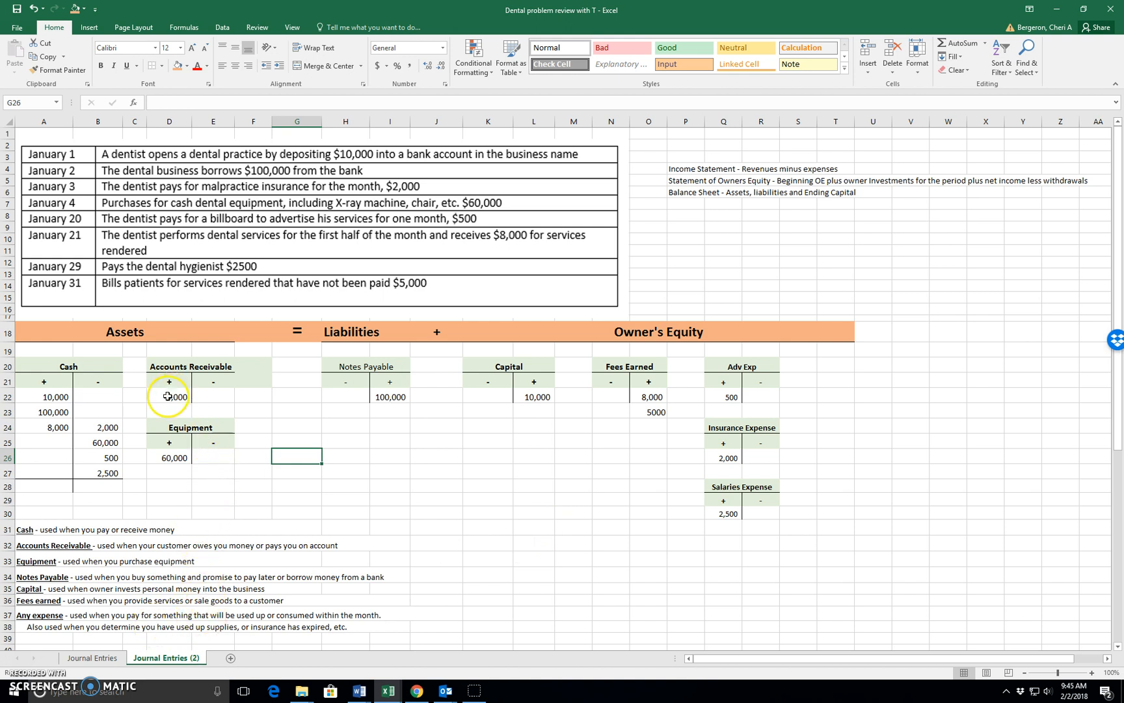
left_click(648, 412)
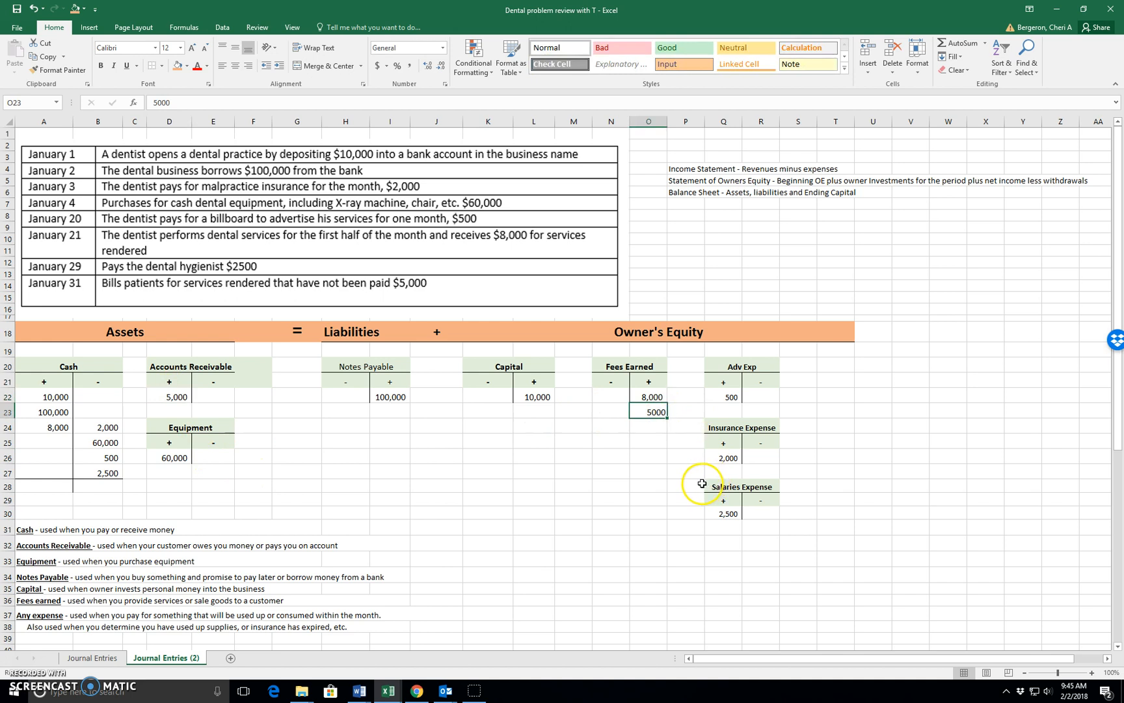
mouse_move(701, 482)
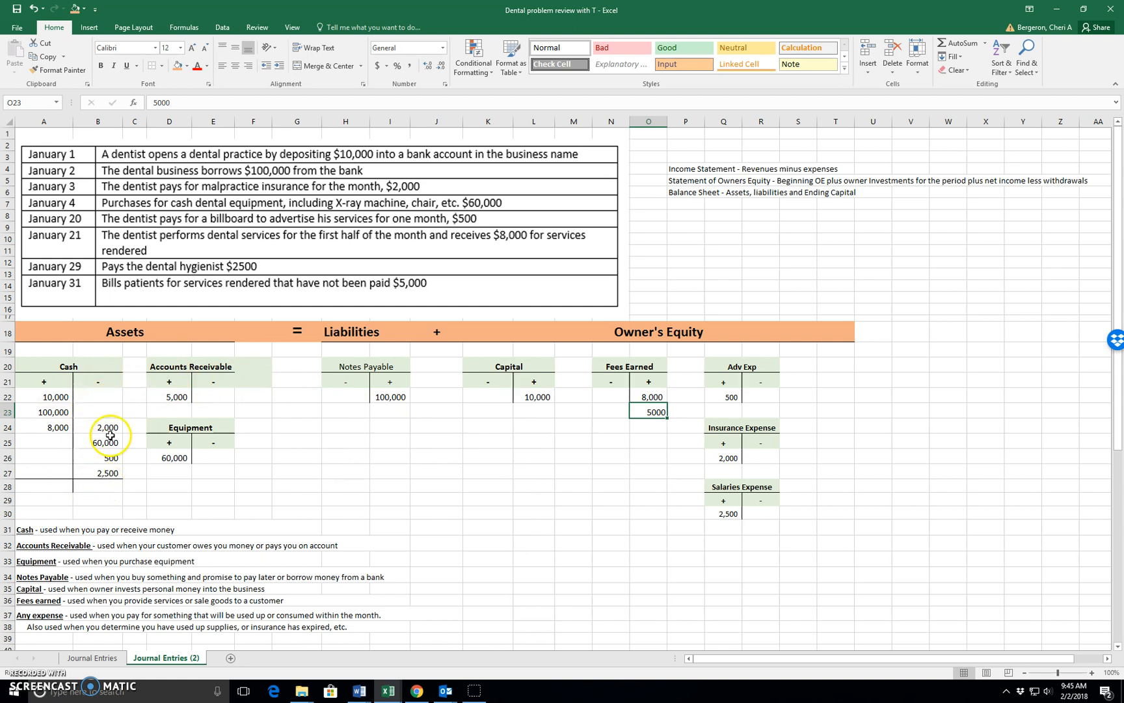
mouse_move(396, 457)
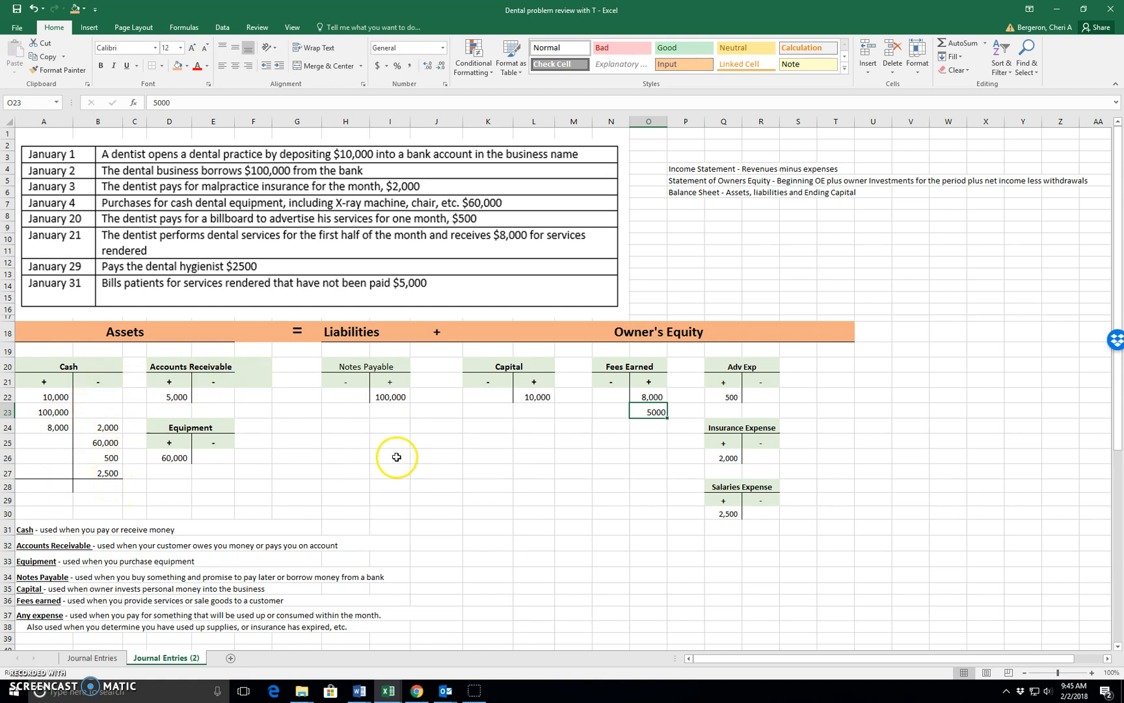
mouse_move(397, 402)
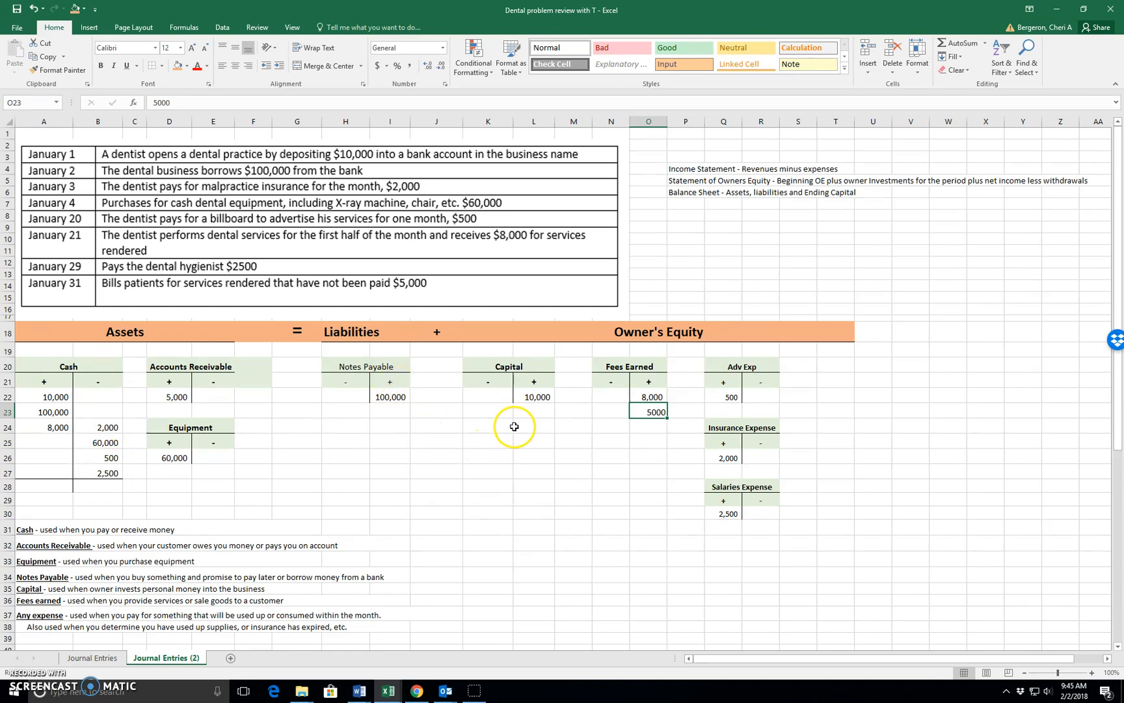
left_click(534, 396)
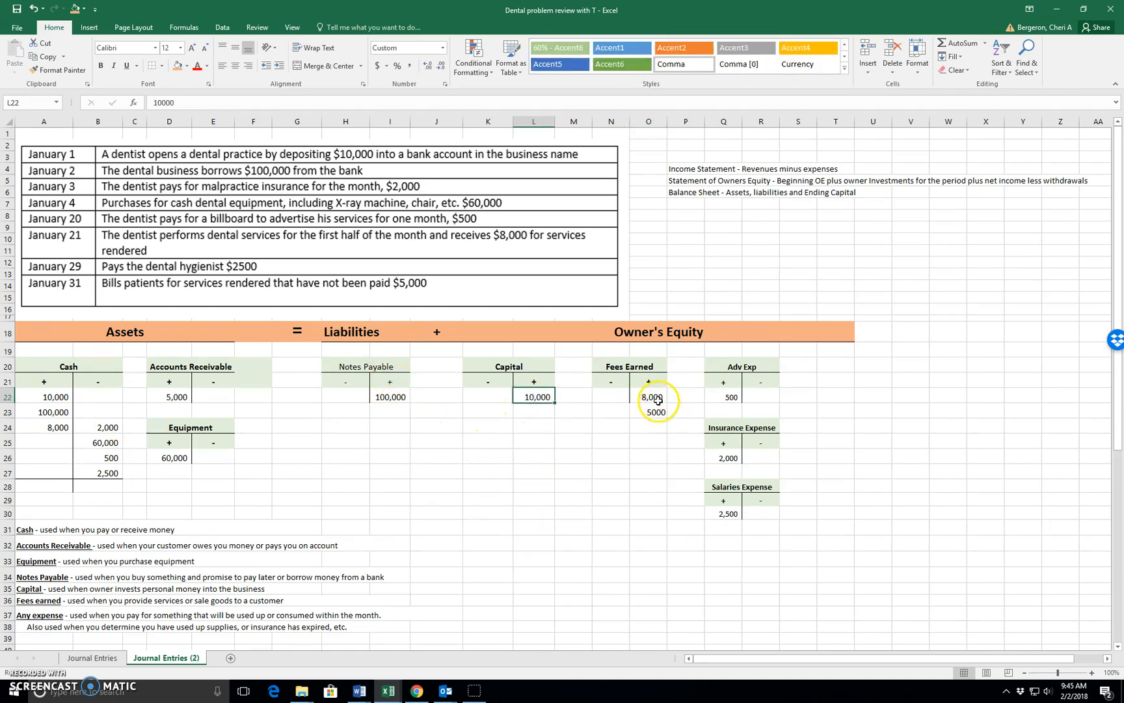
left_click(648, 396)
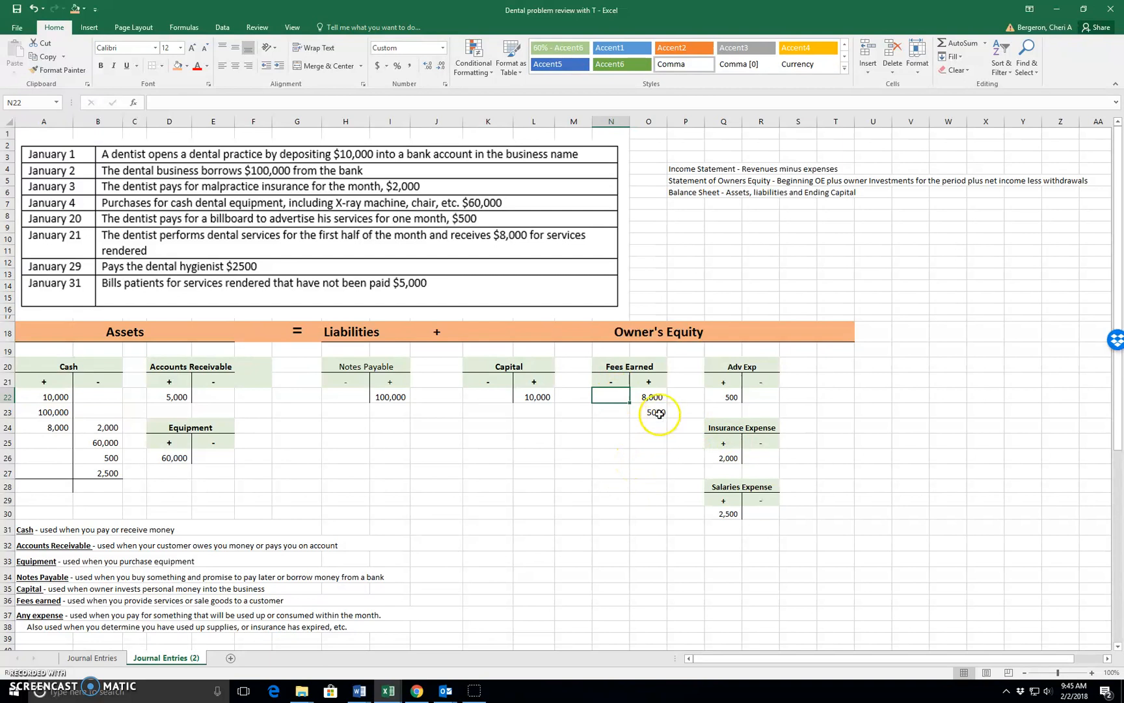
left_click_drag(648, 397, 648, 535)
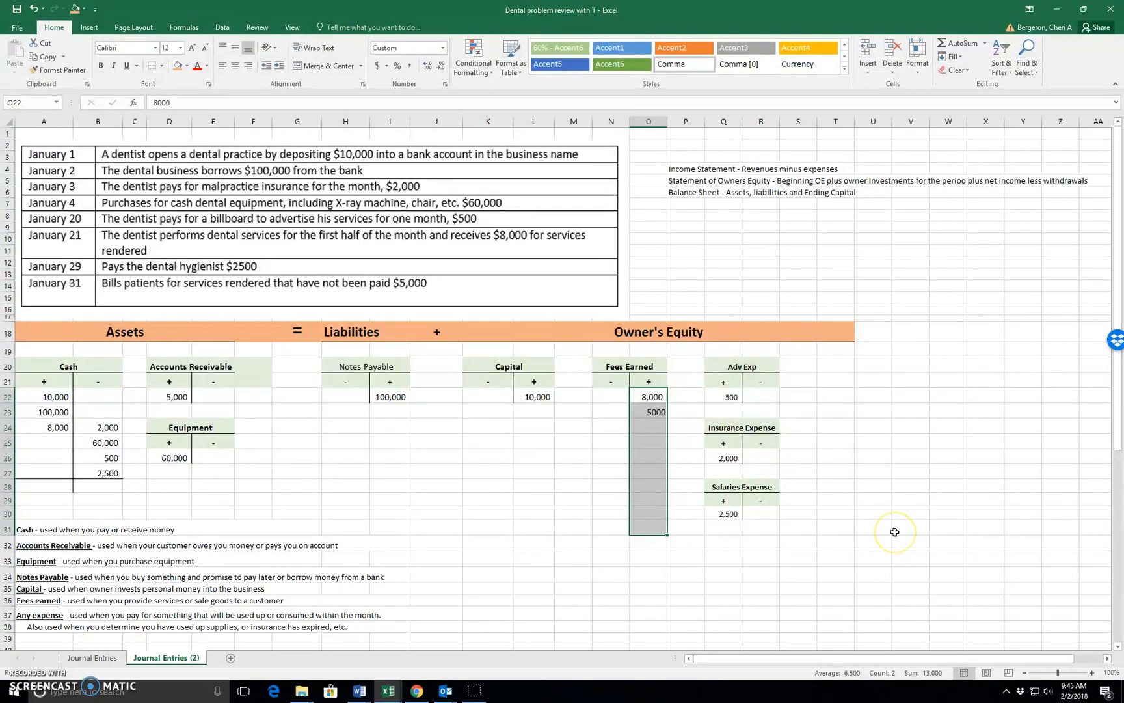
left_click(723, 398)
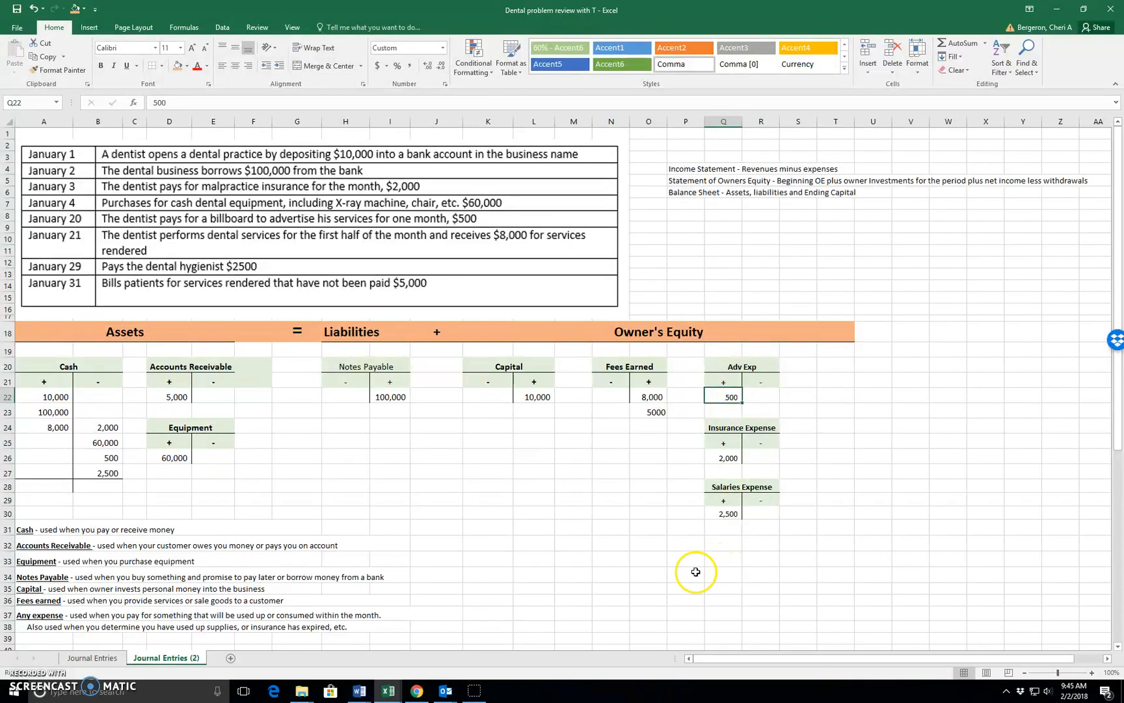
mouse_move(353, 464)
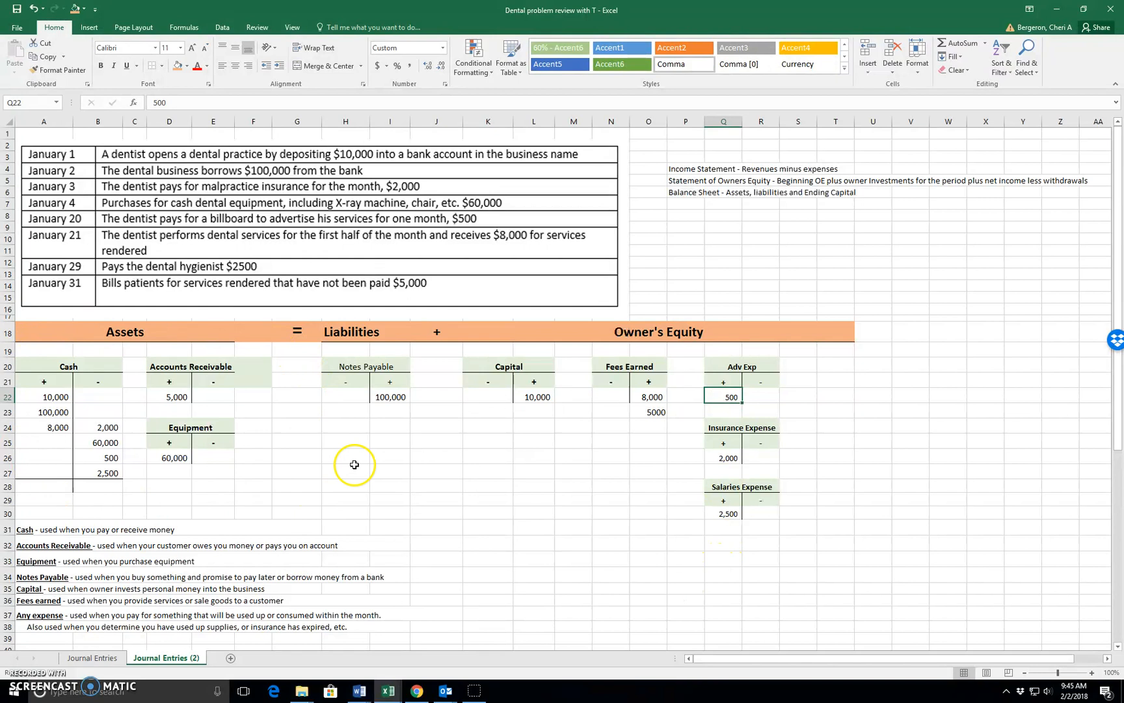
mouse_move(43, 412)
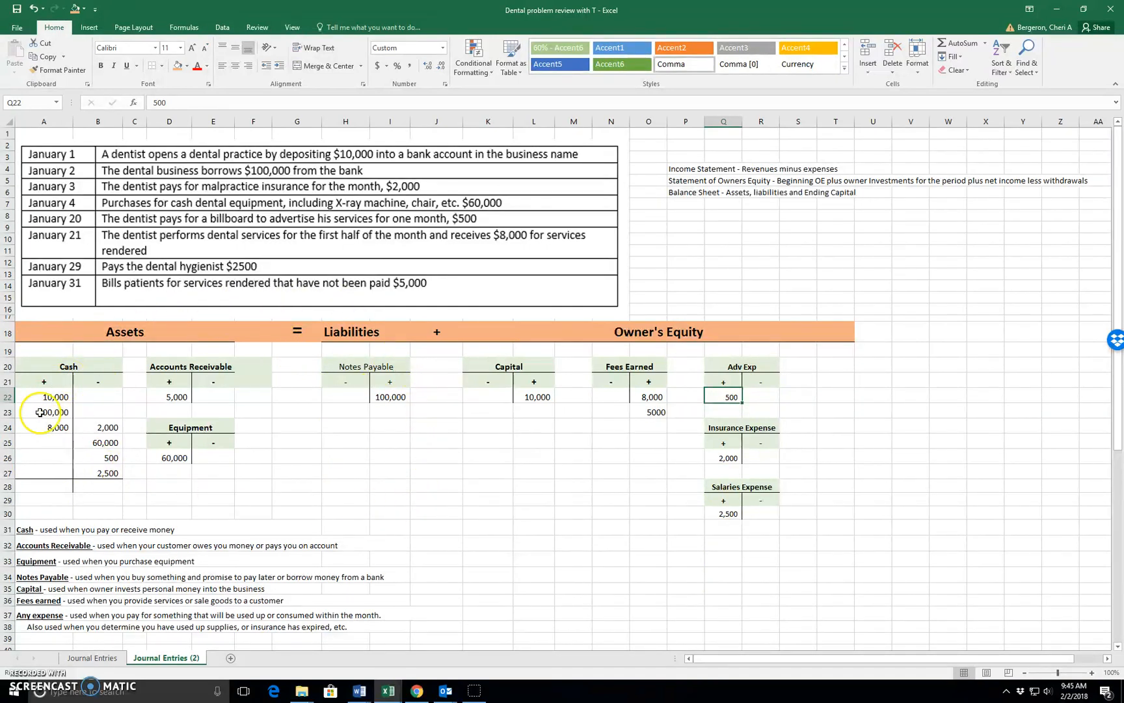
mouse_move(88, 438)
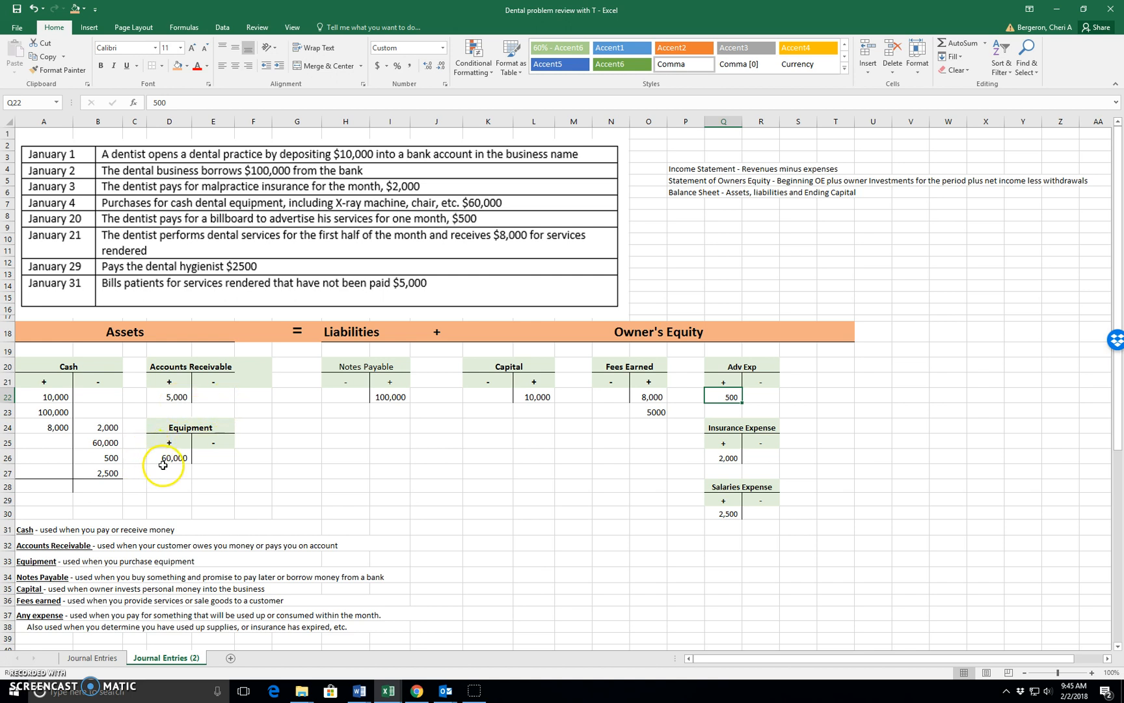
mouse_move(204, 458)
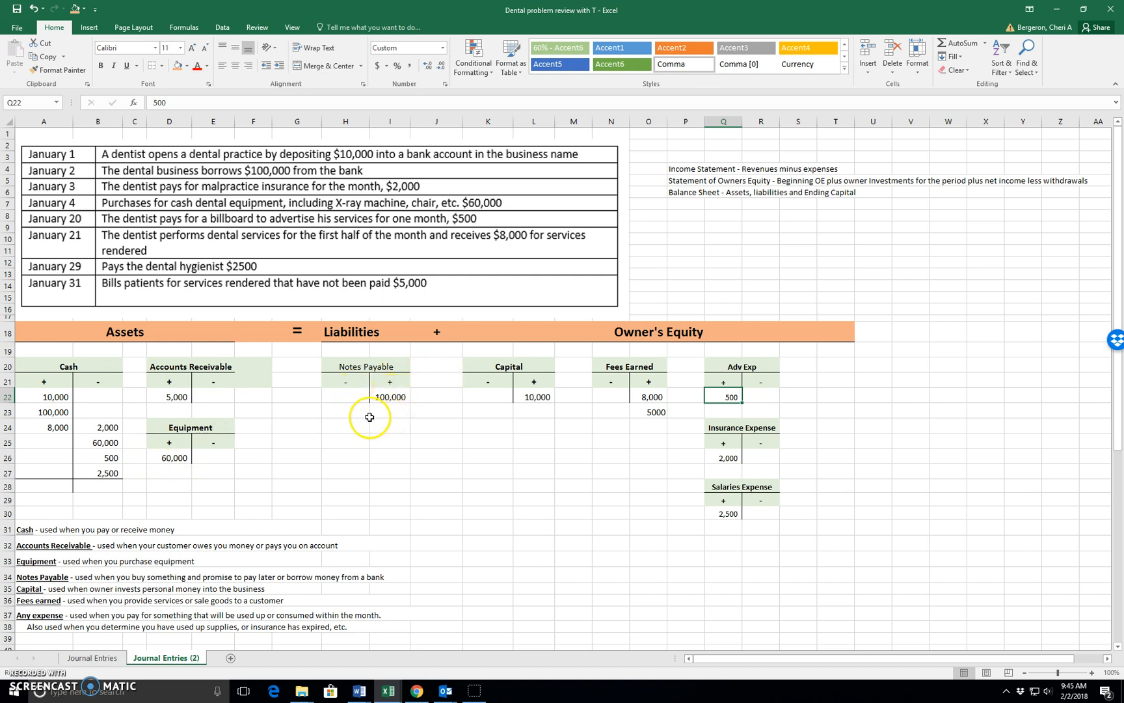
mouse_move(396, 352)
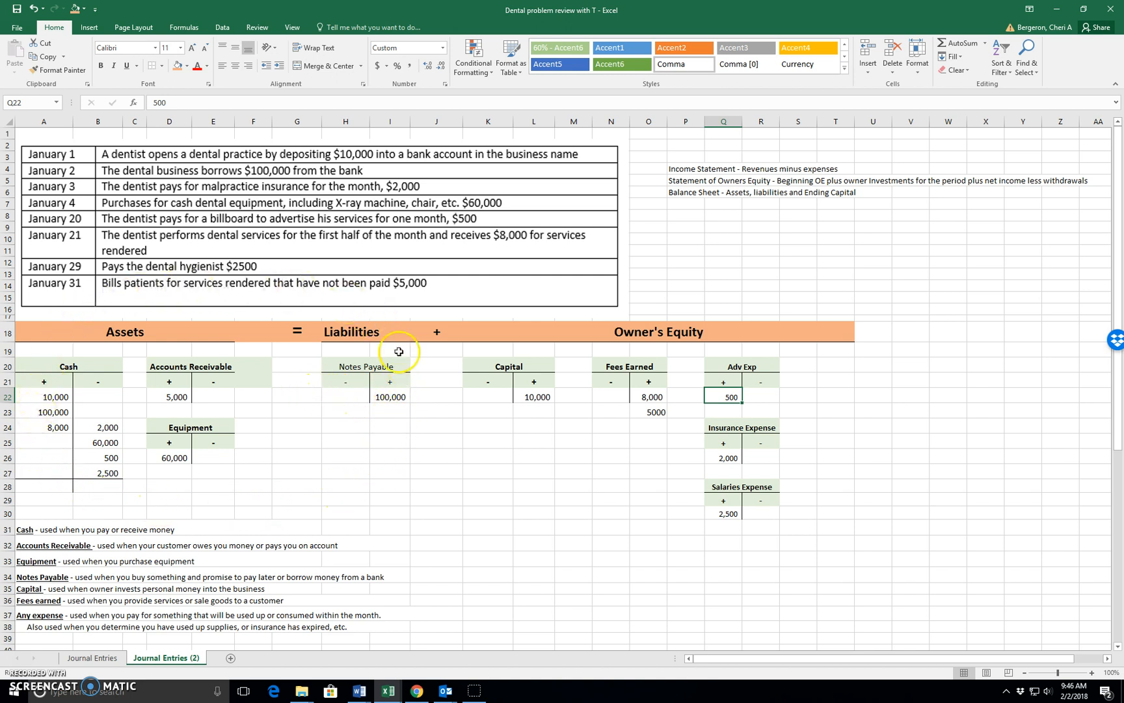
mouse_move(735, 521)
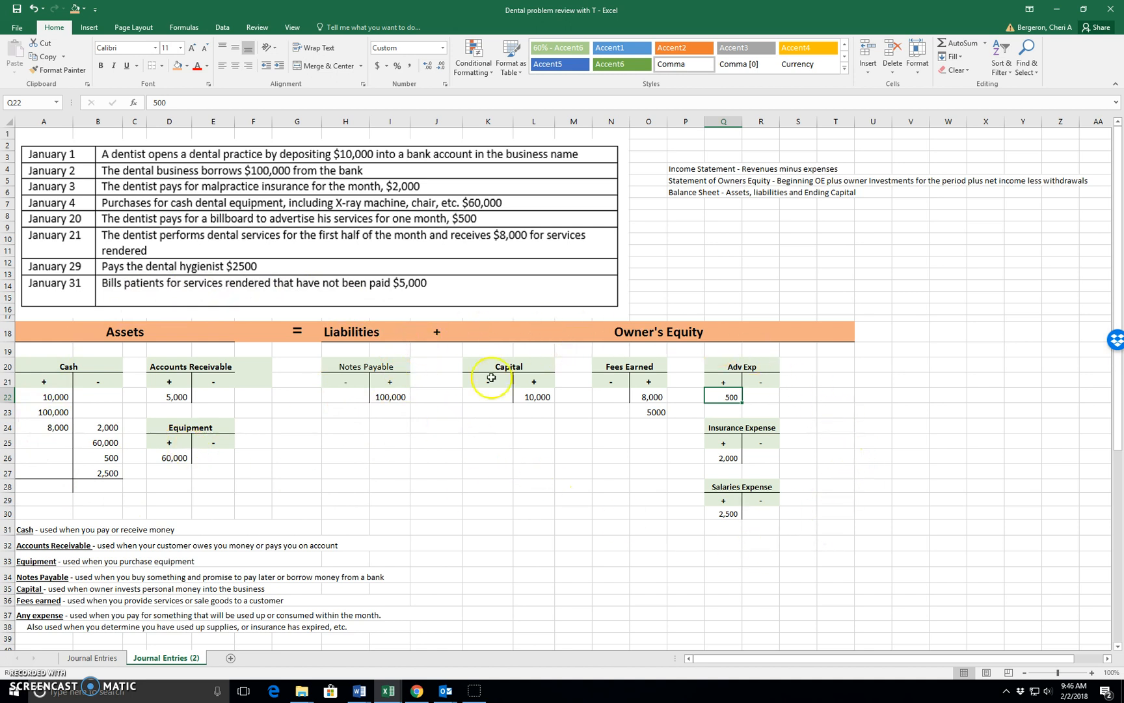
mouse_move(493, 493)
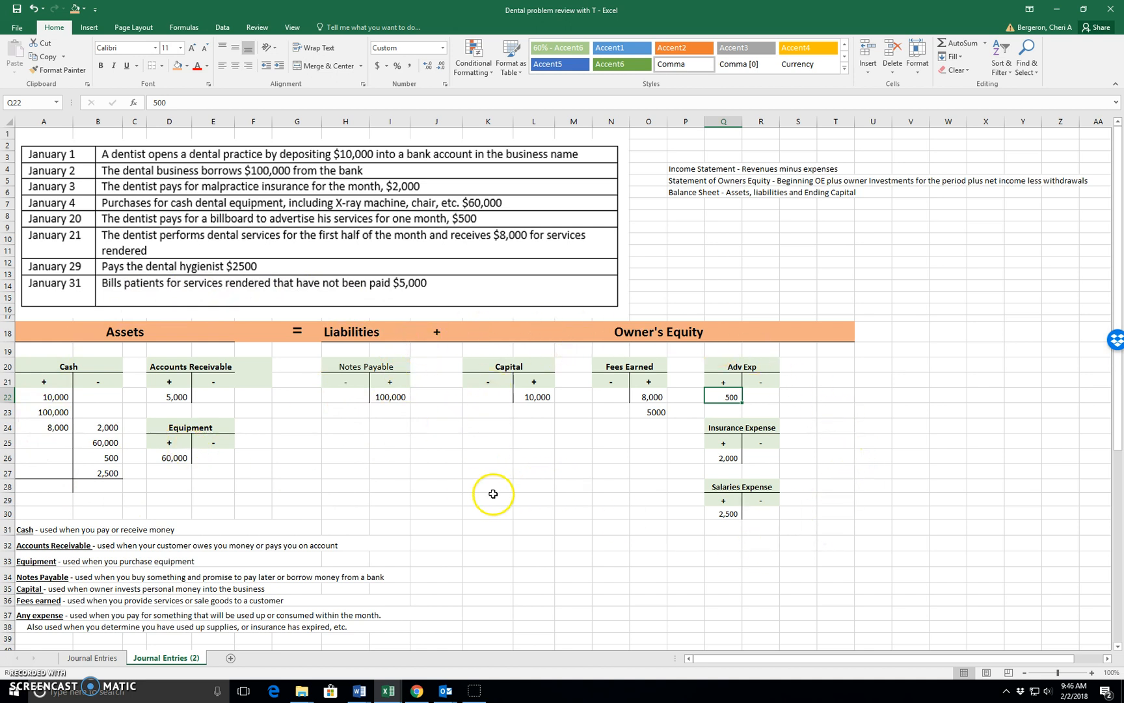
mouse_move(568, 452)
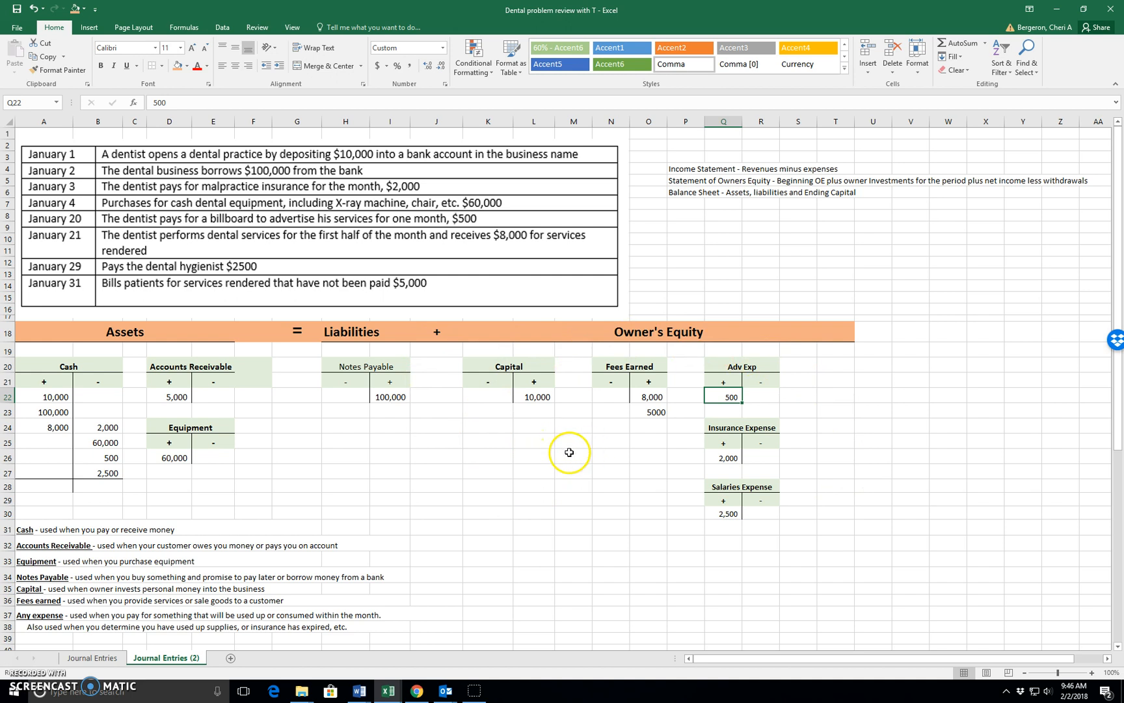
mouse_move(610, 459)
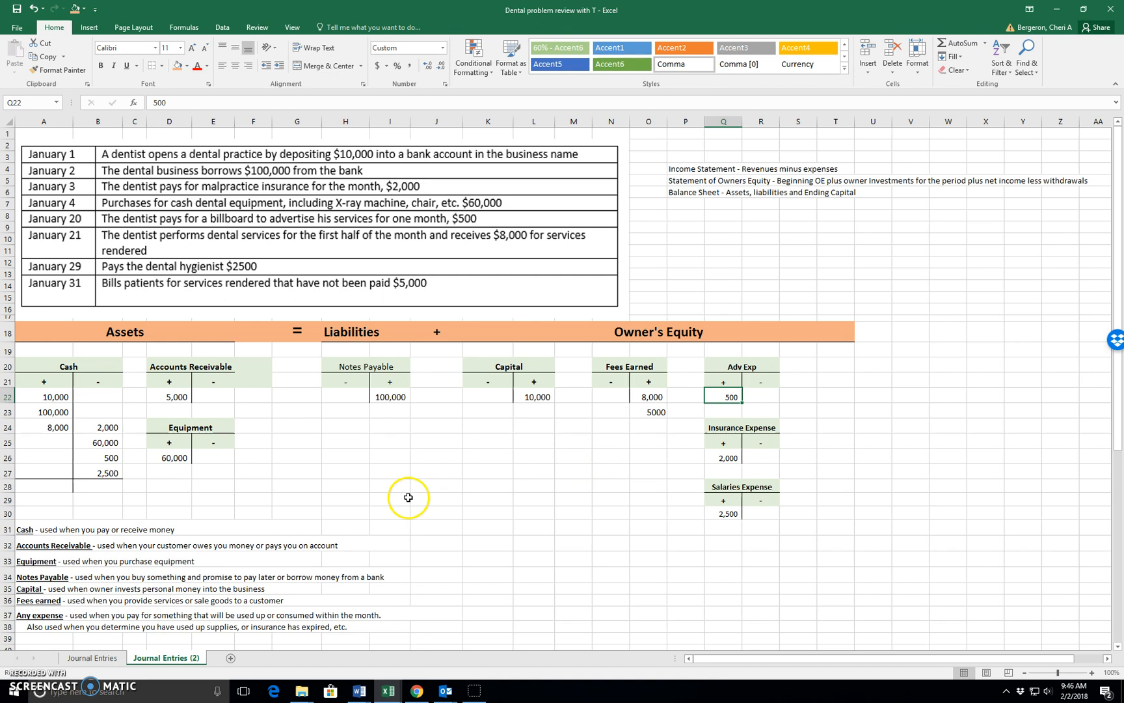
mouse_move(551, 251)
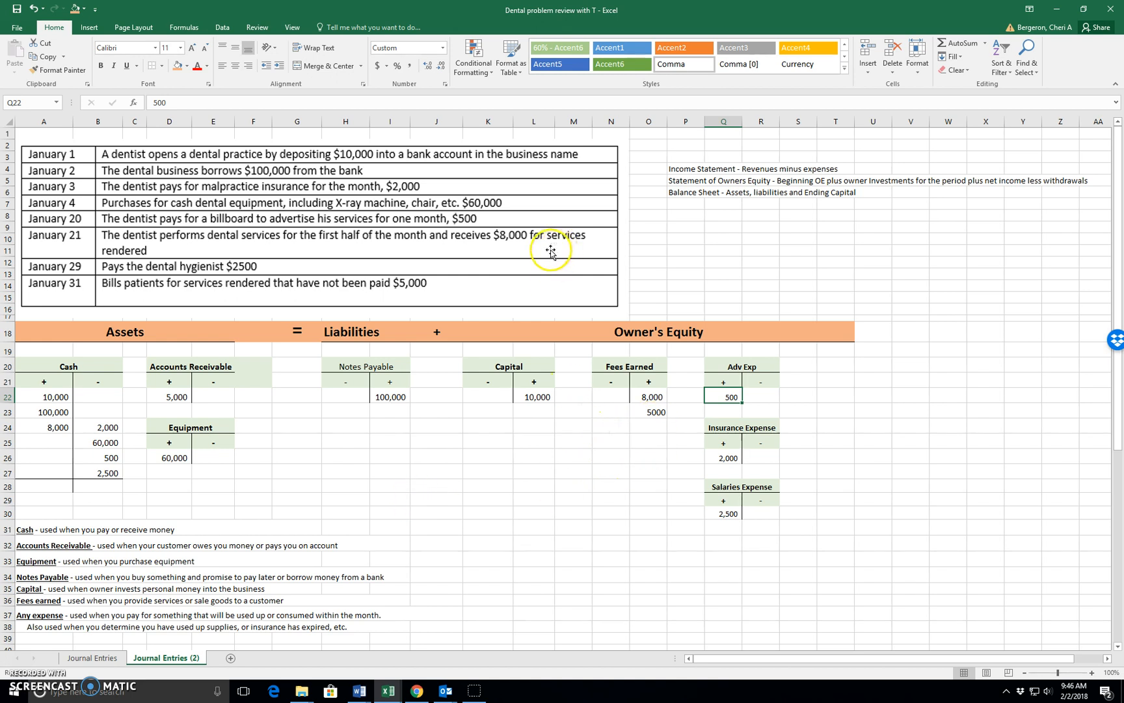
mouse_move(694, 194)
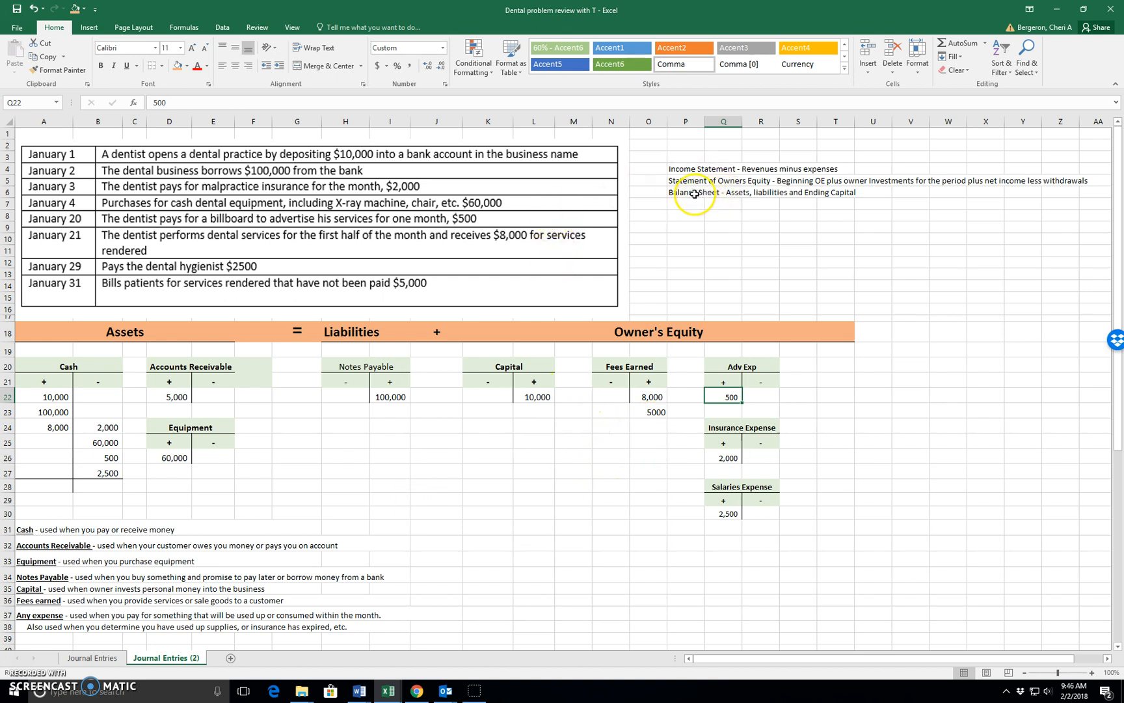
mouse_move(731, 172)
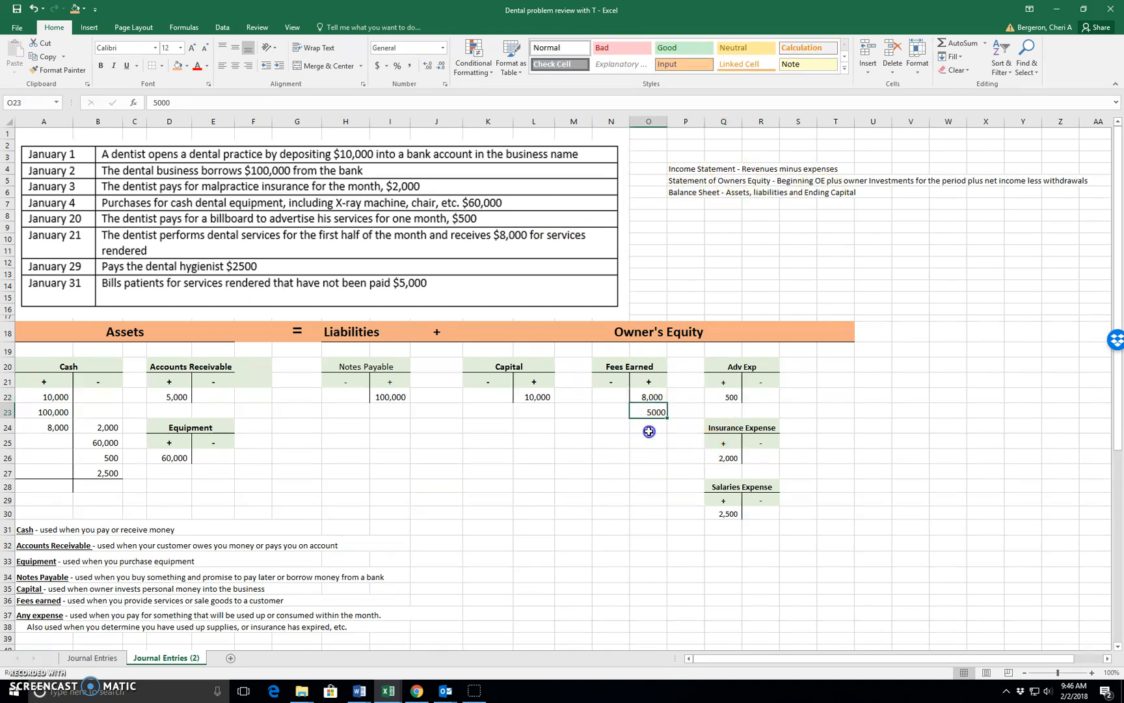
left_click(649, 396)
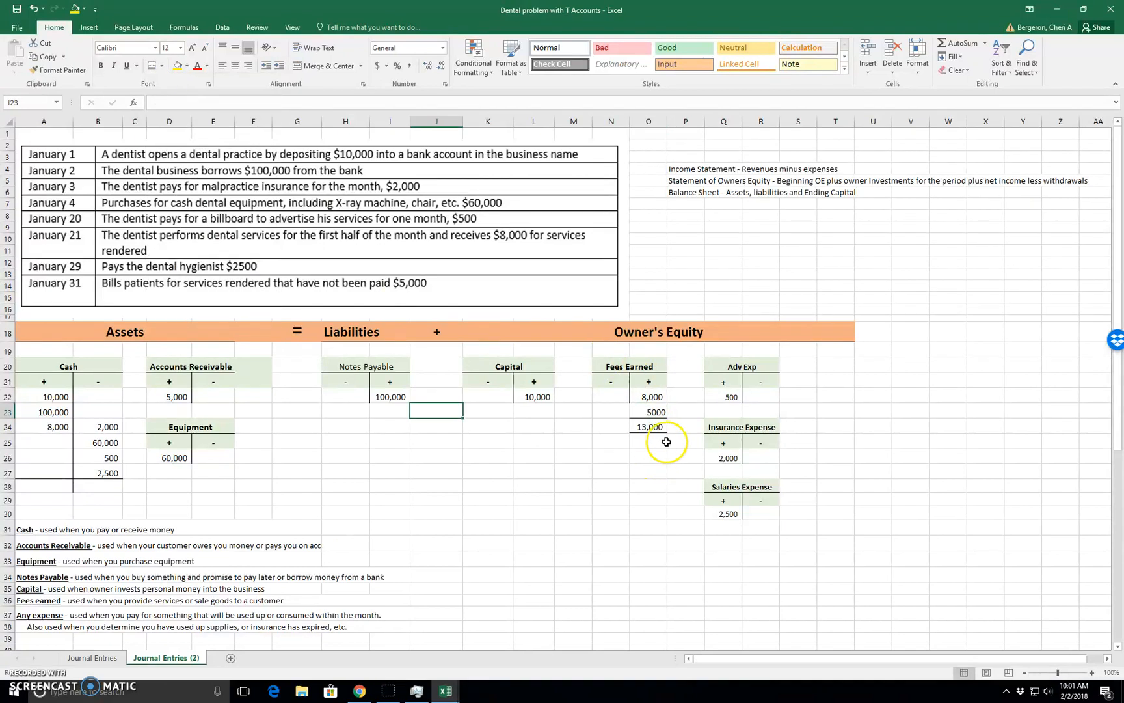
Enter the 13,000 Fees Earned total and a formula giving 8,000 net income
left_click(647, 457)
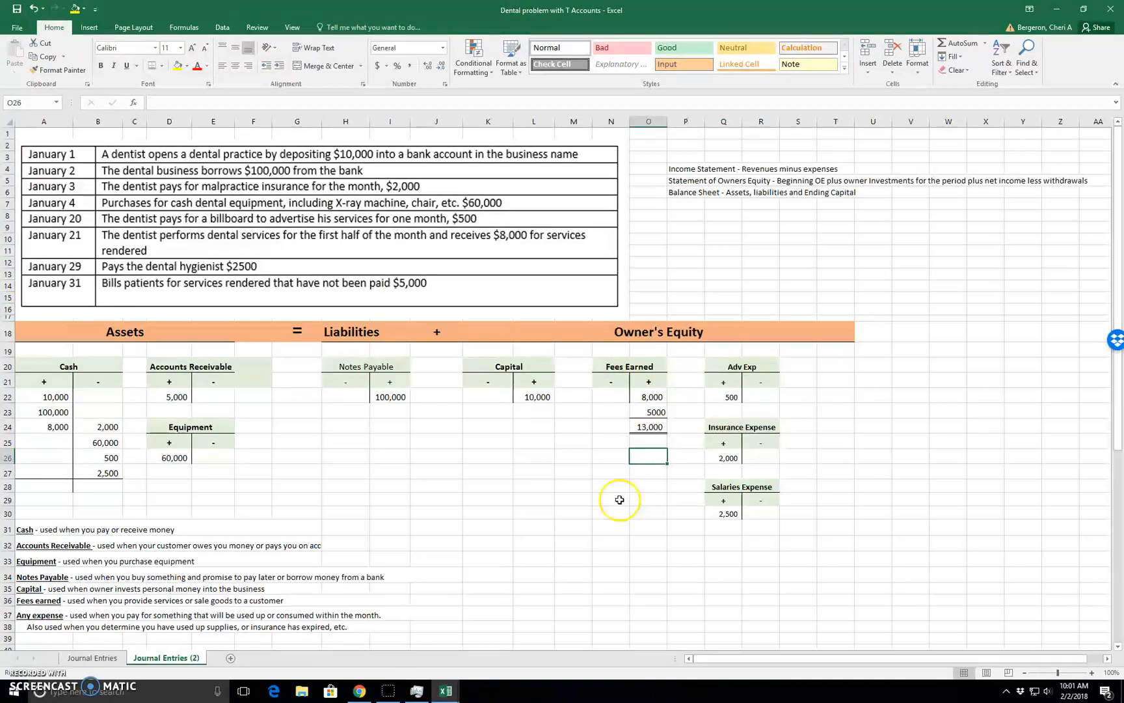
type("13")
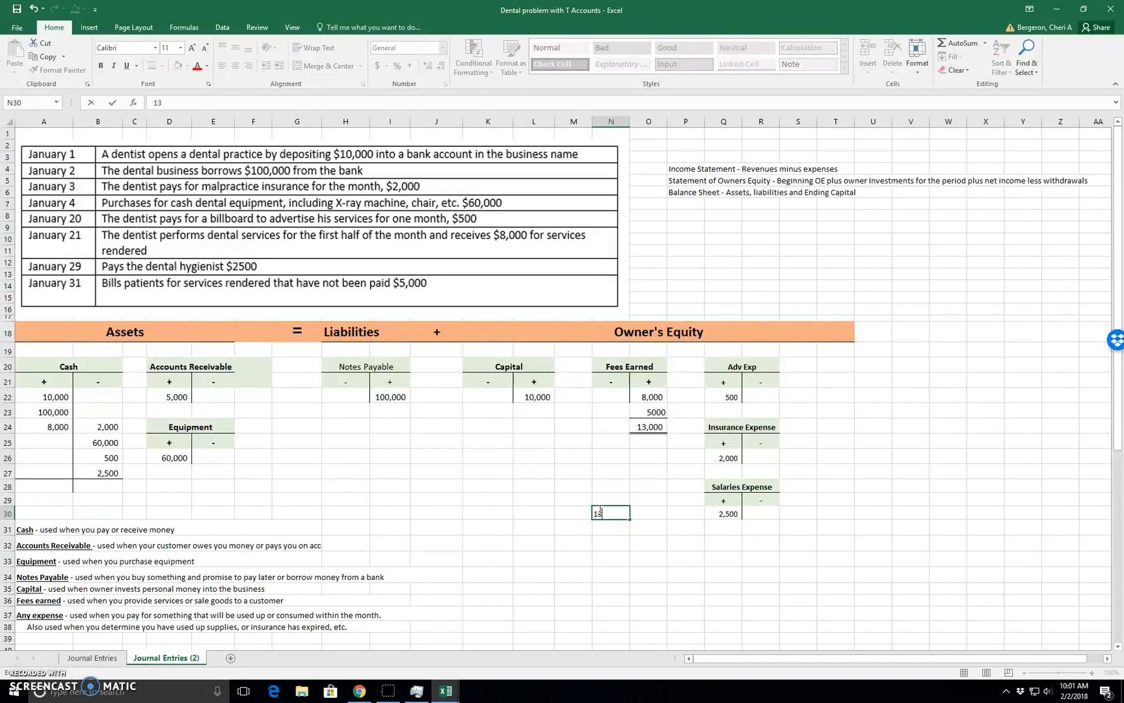
key("enter")
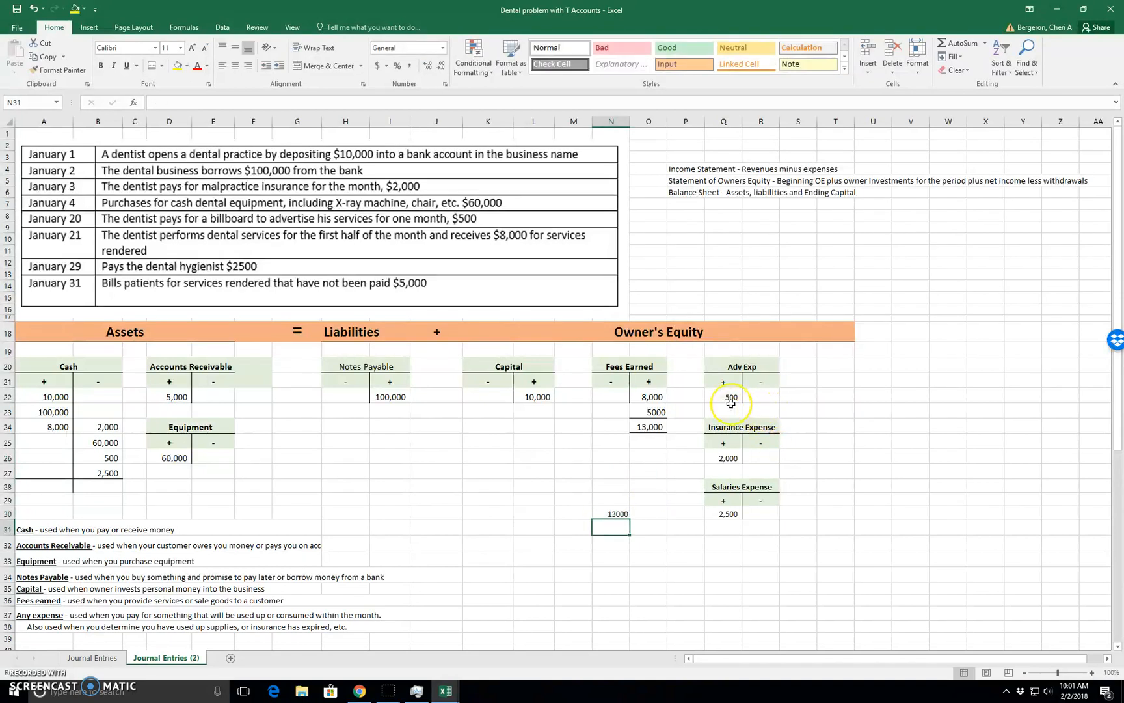
mouse_move(659, 561)
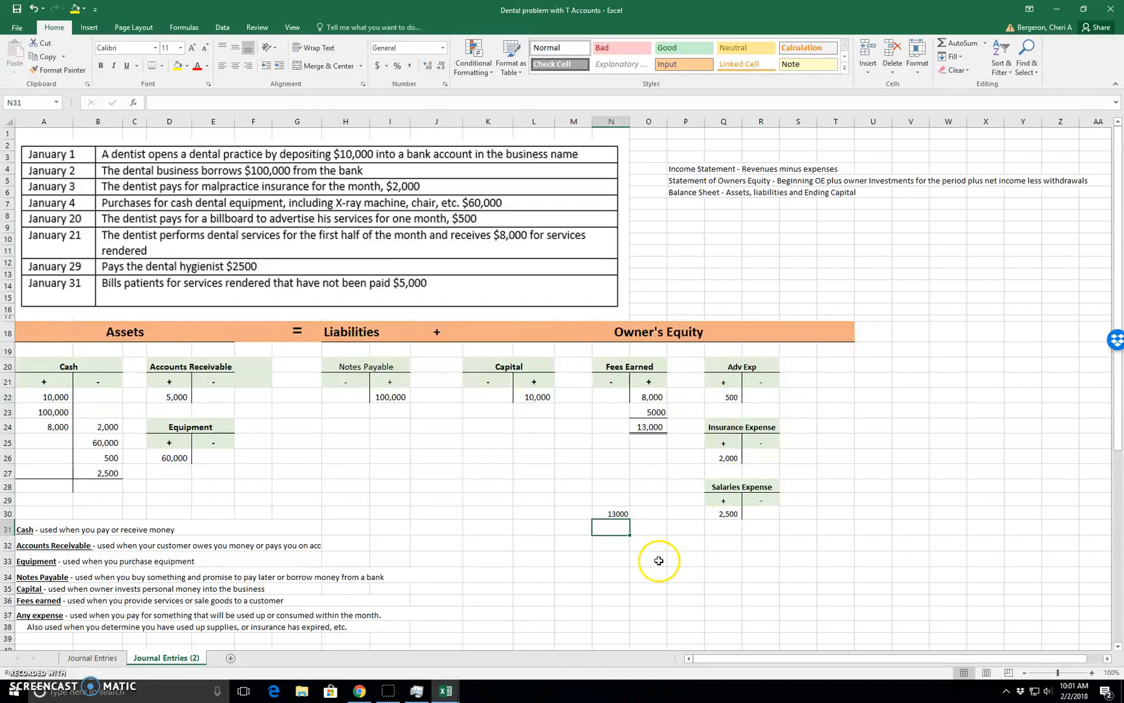
type("=")
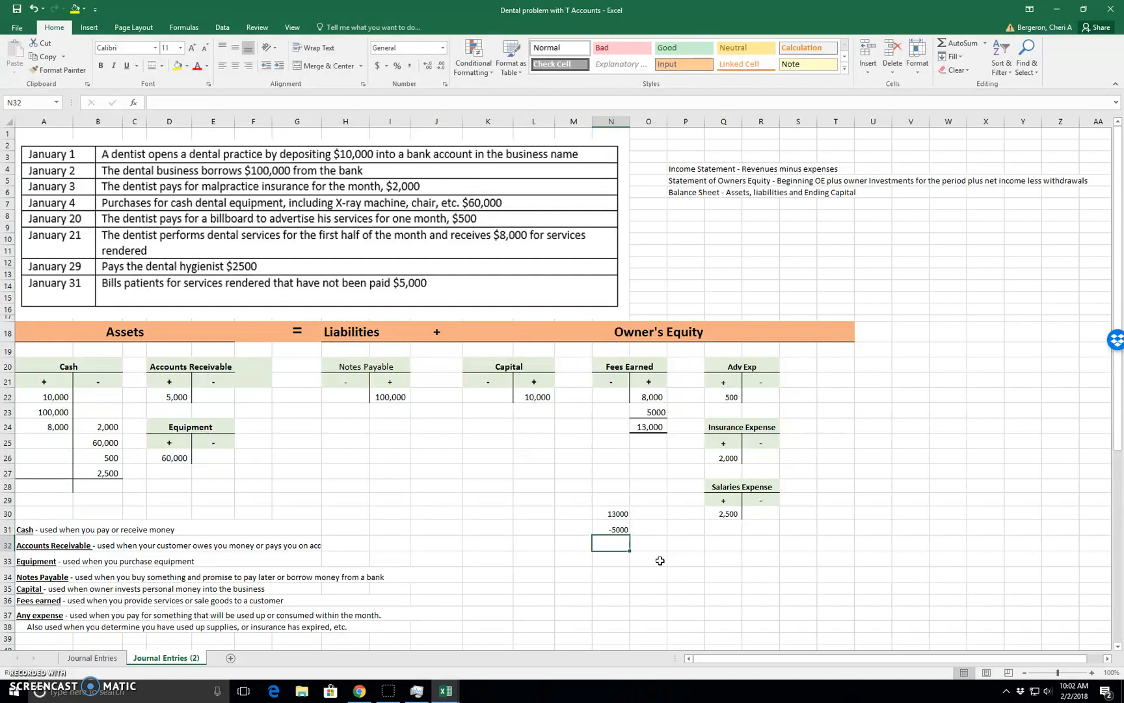
type("8000")
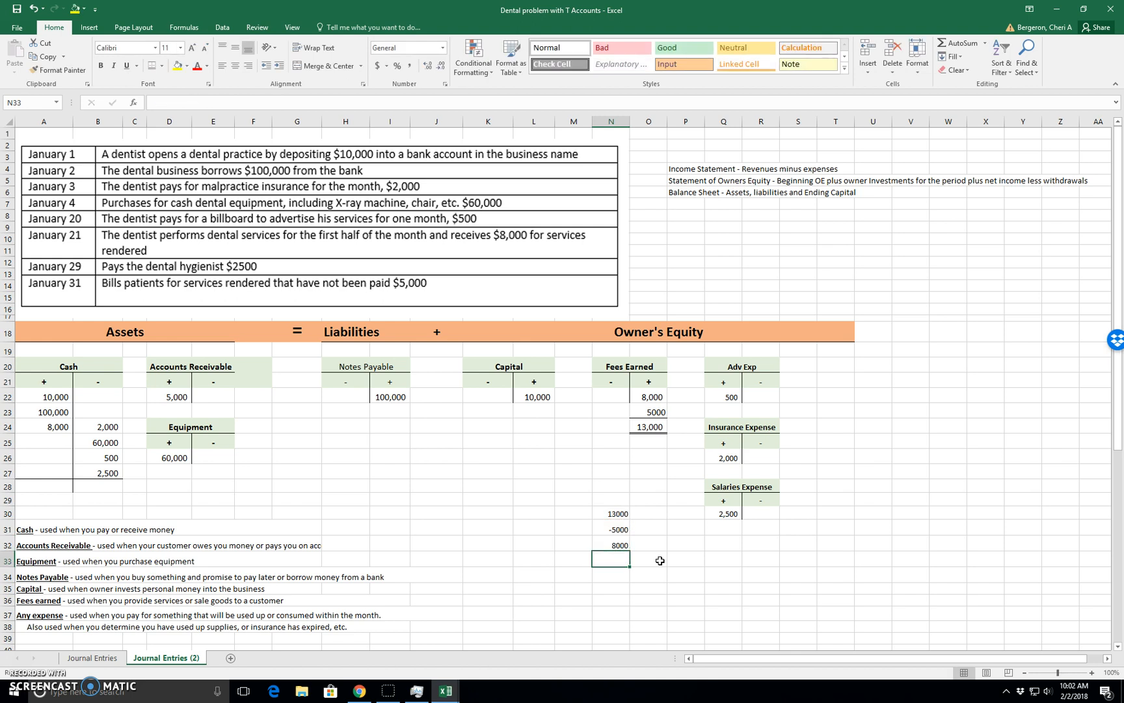
left_click(610, 544)
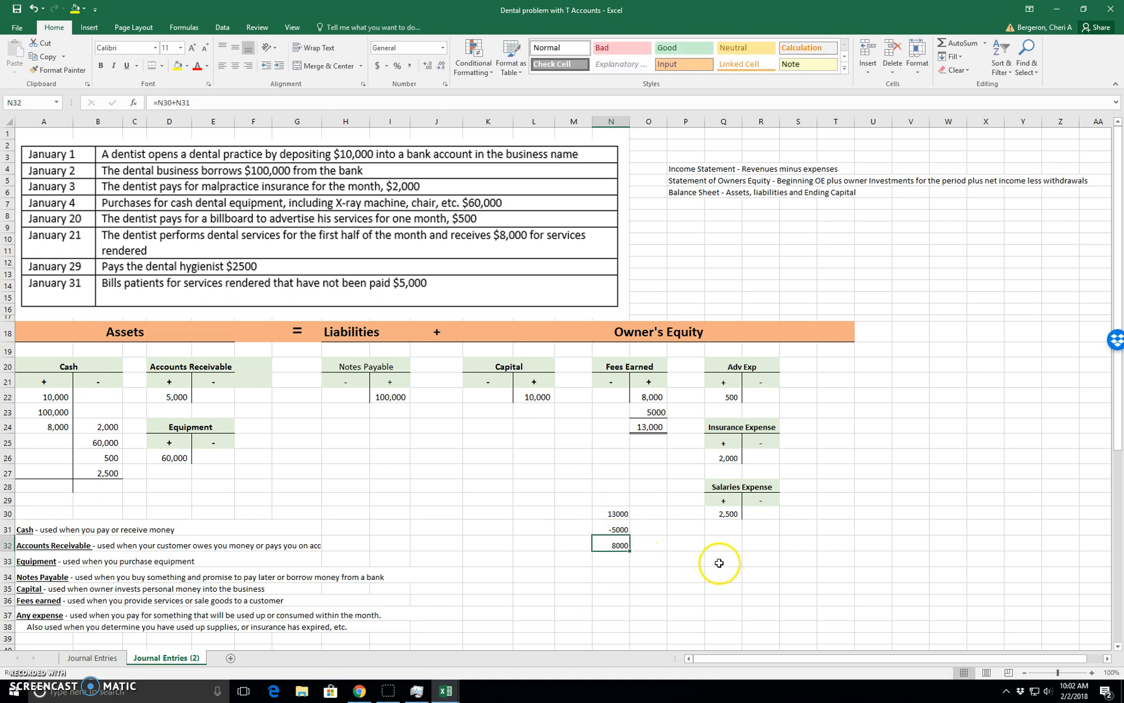
mouse_move(788, 557)
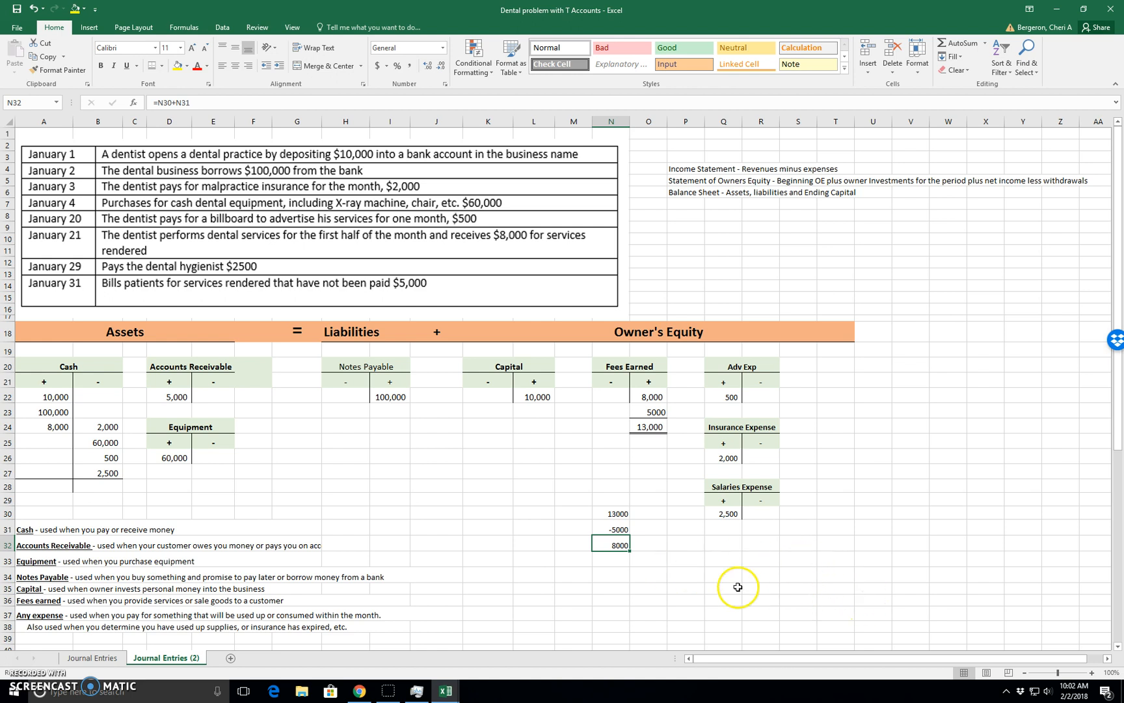
mouse_move(682, 553)
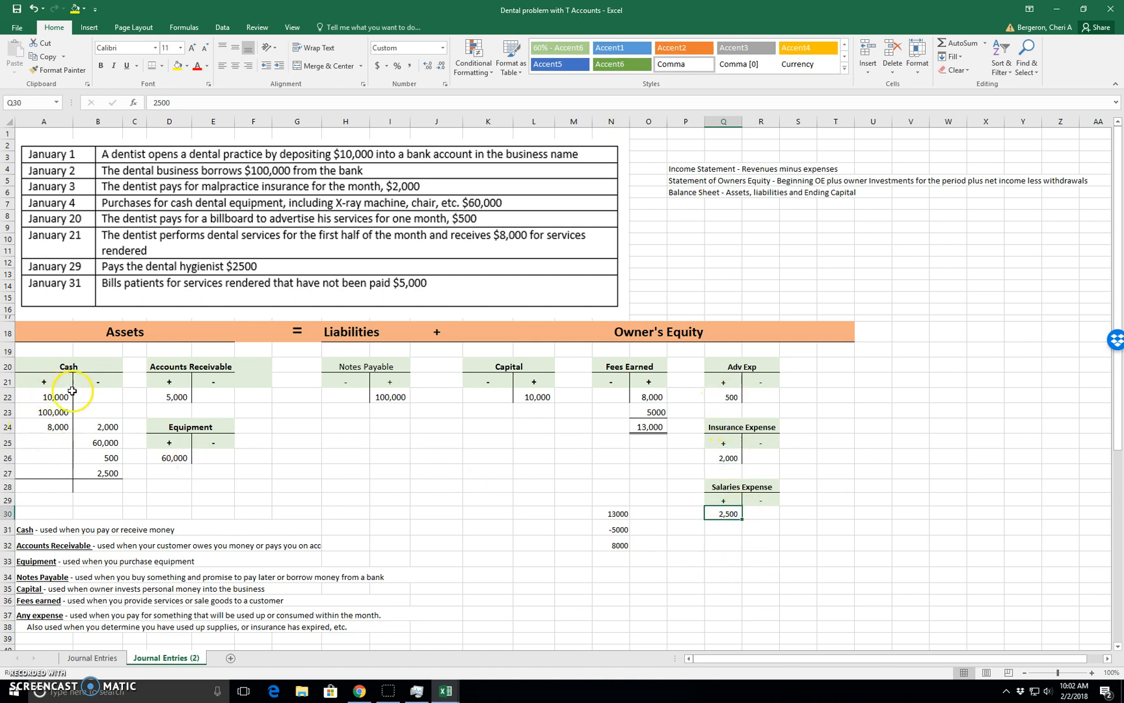
Build a Cash balance formula adding receipts and subtracting payments, totaling 53,000
left_click(43, 485)
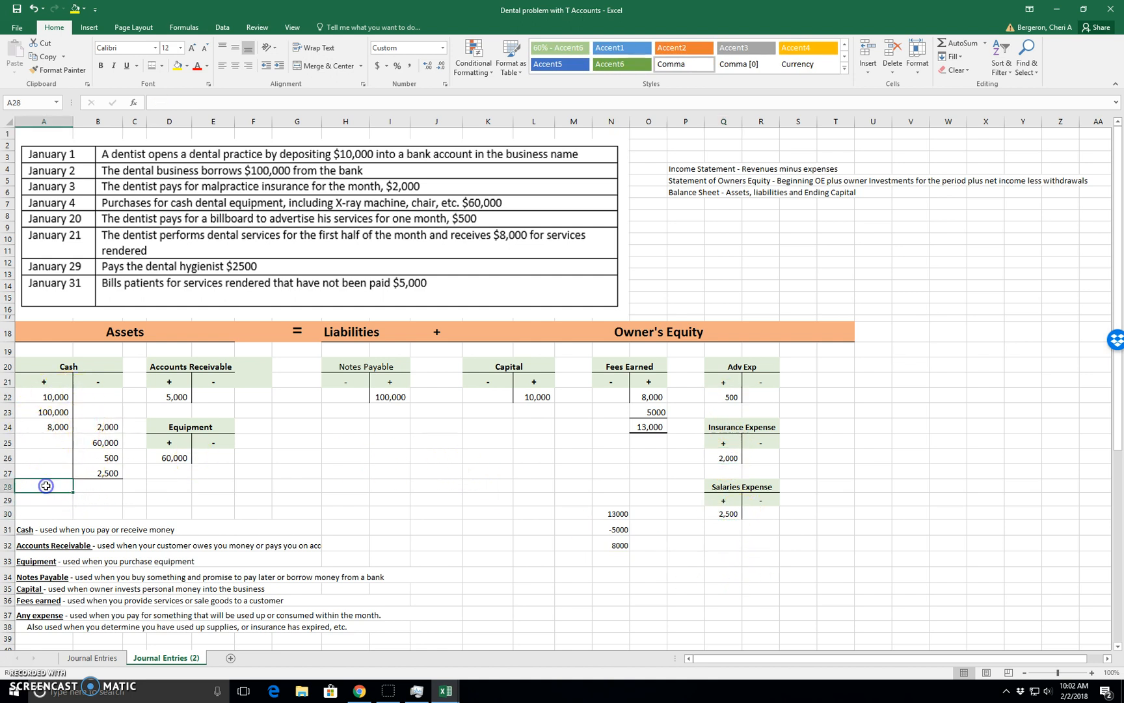
mouse_move(106, 392)
type("=A22")
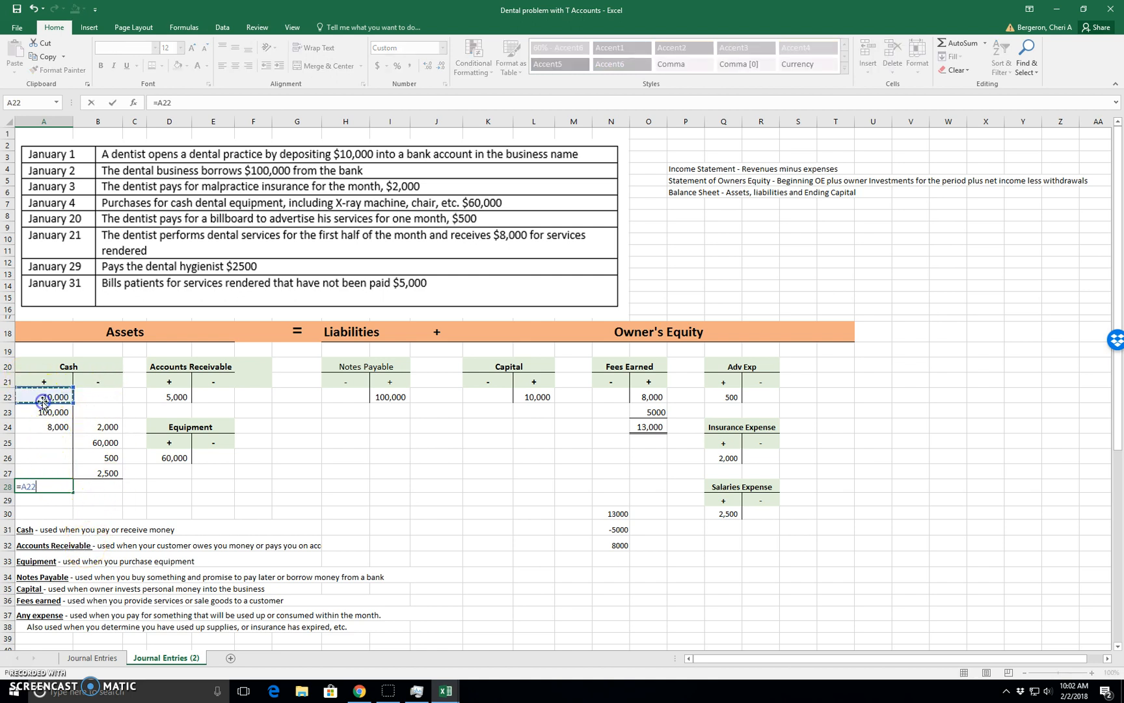
left_click(44, 427)
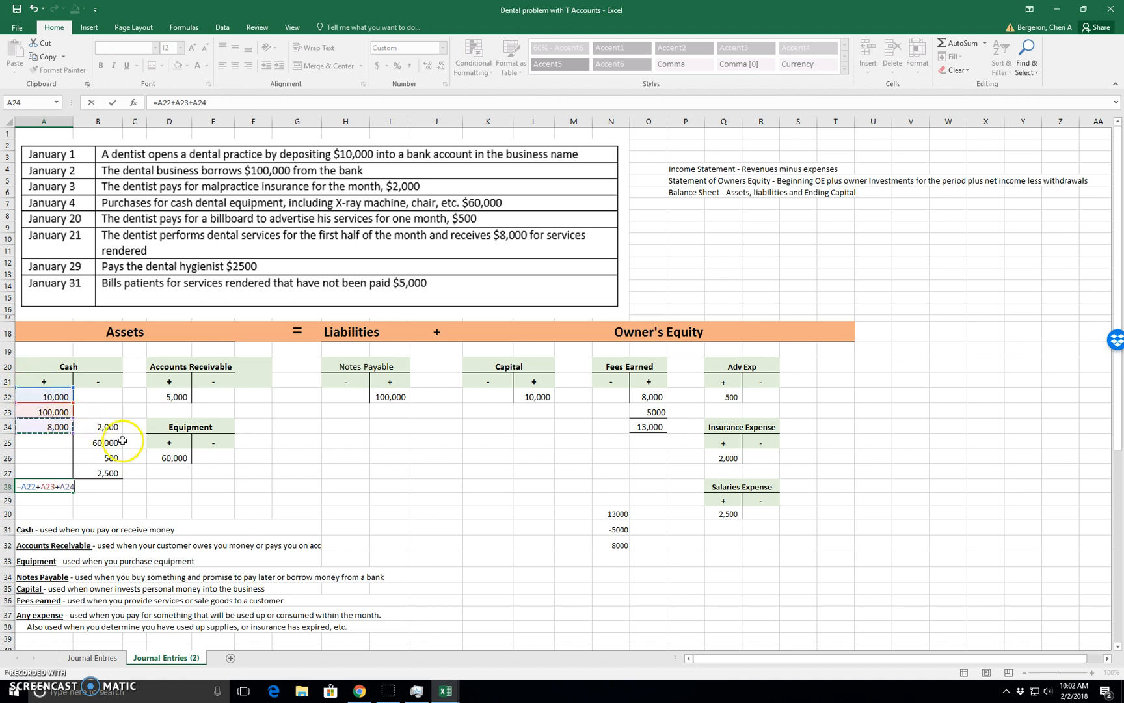
left_click(104, 442)
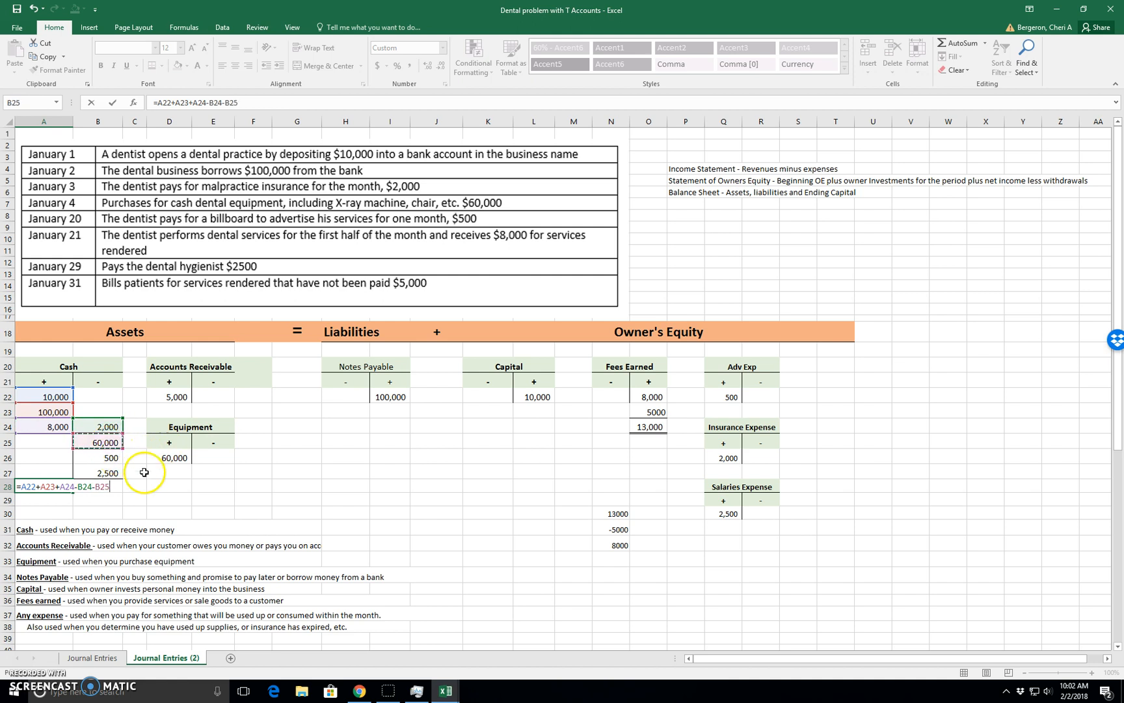
left_click(108, 472)
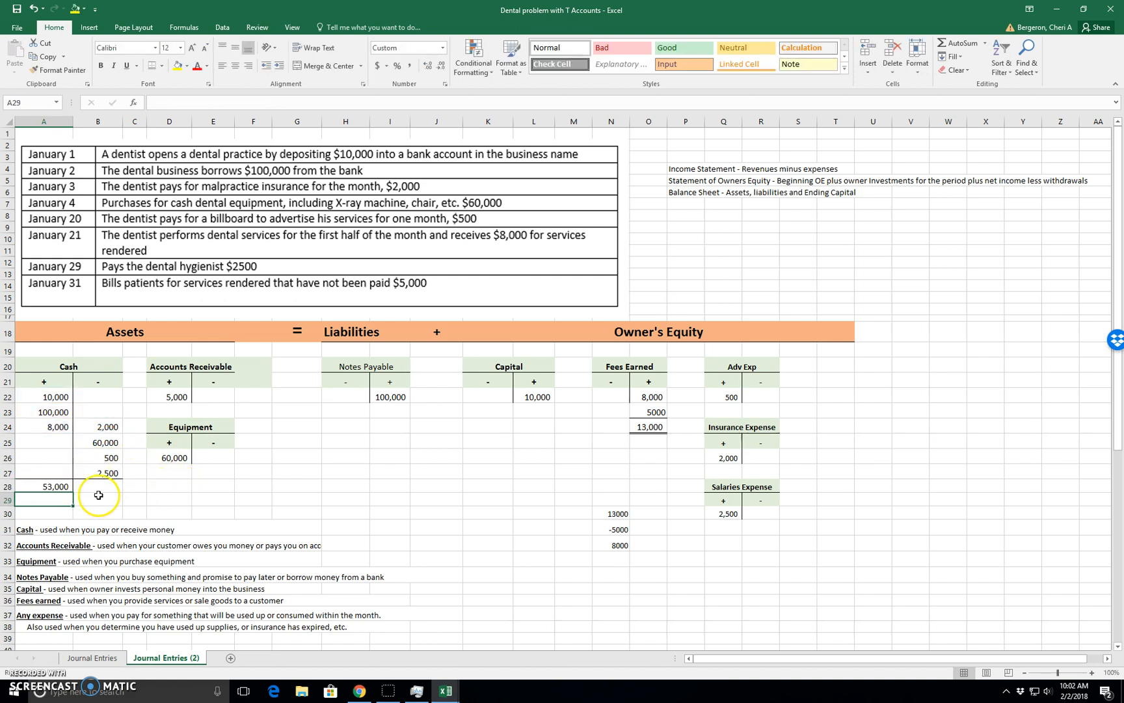
mouse_move(182, 495)
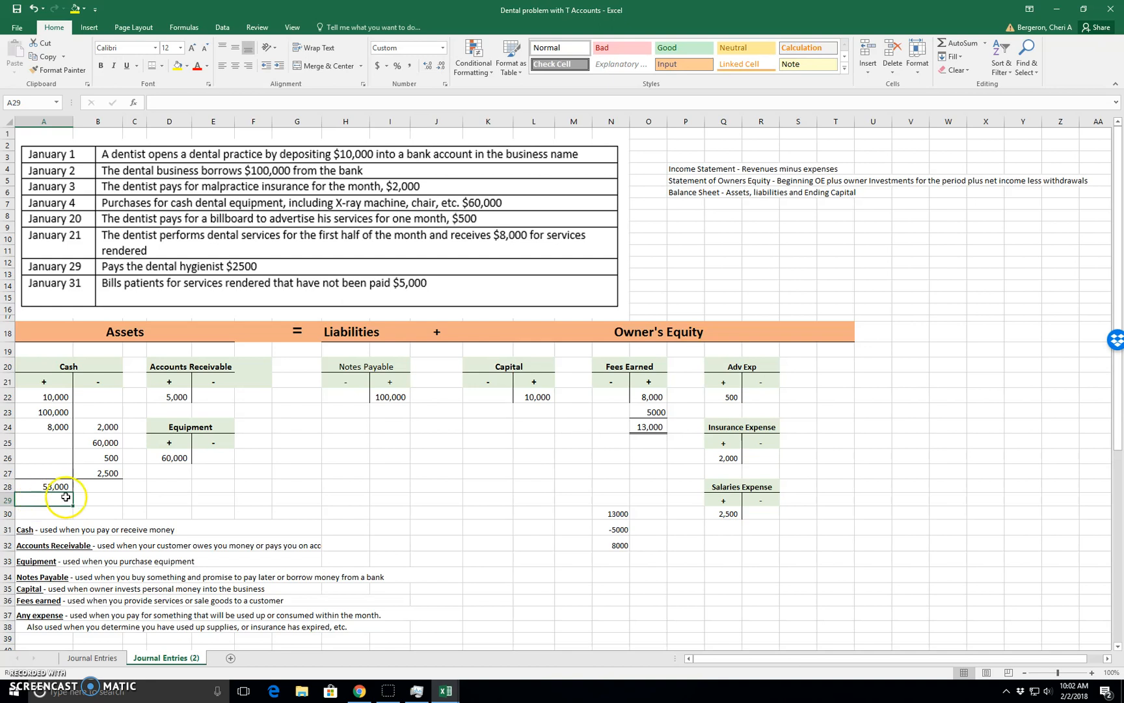
mouse_move(145, 480)
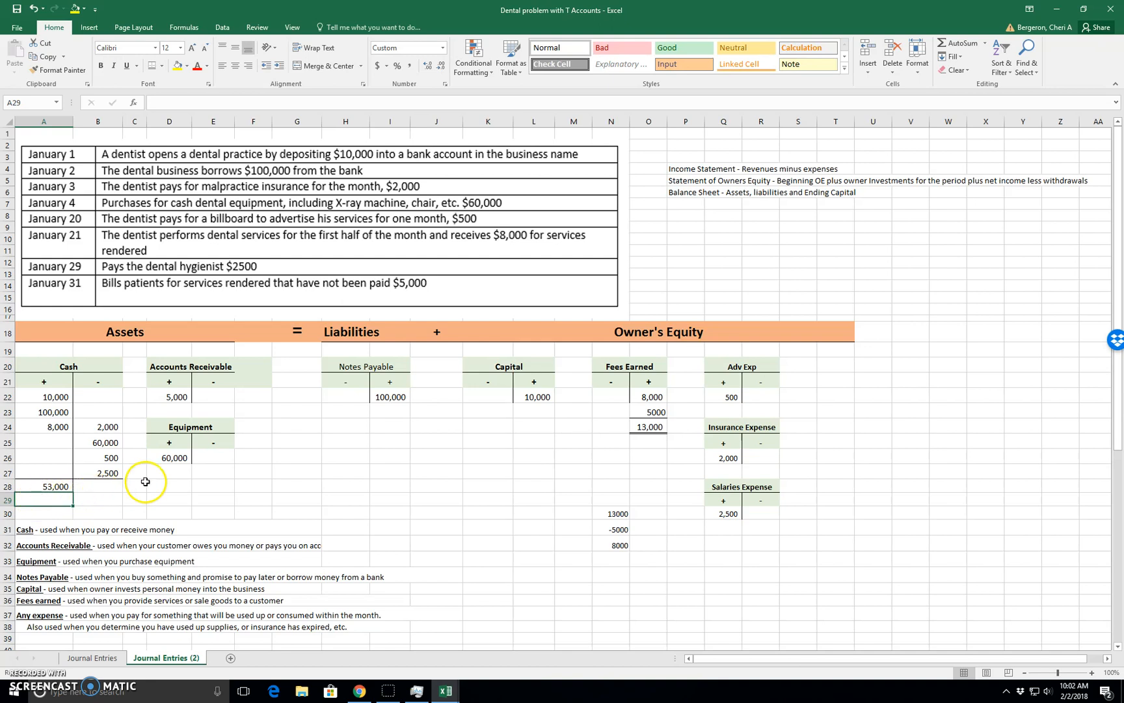
mouse_move(180, 478)
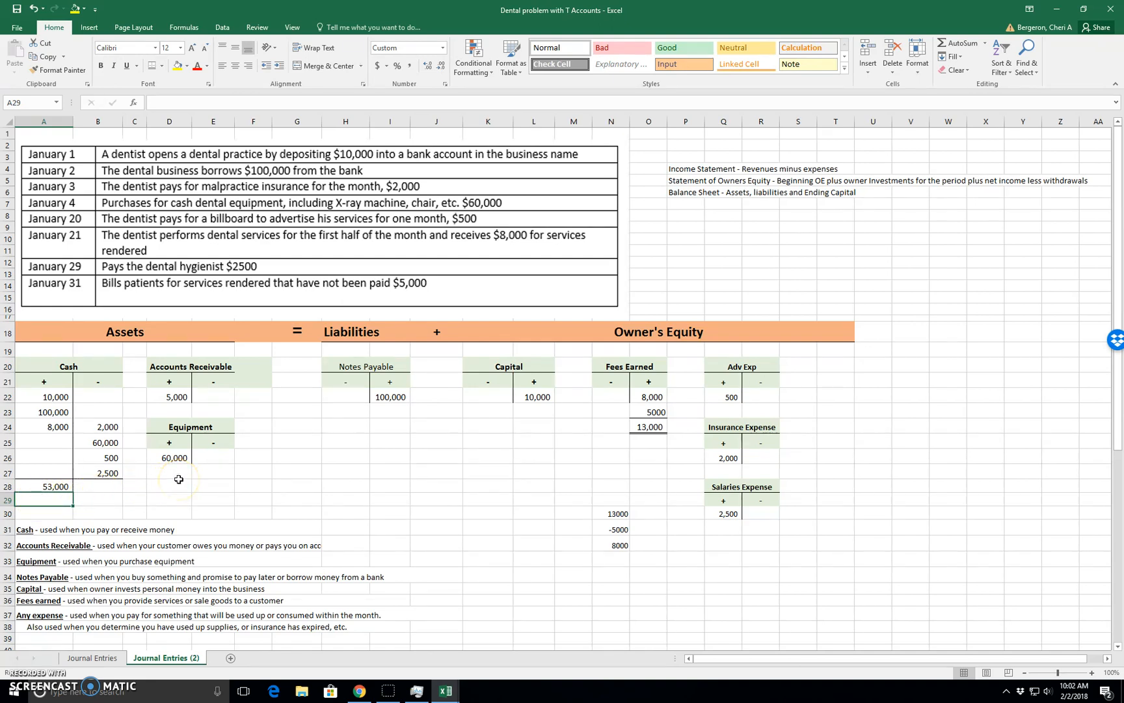